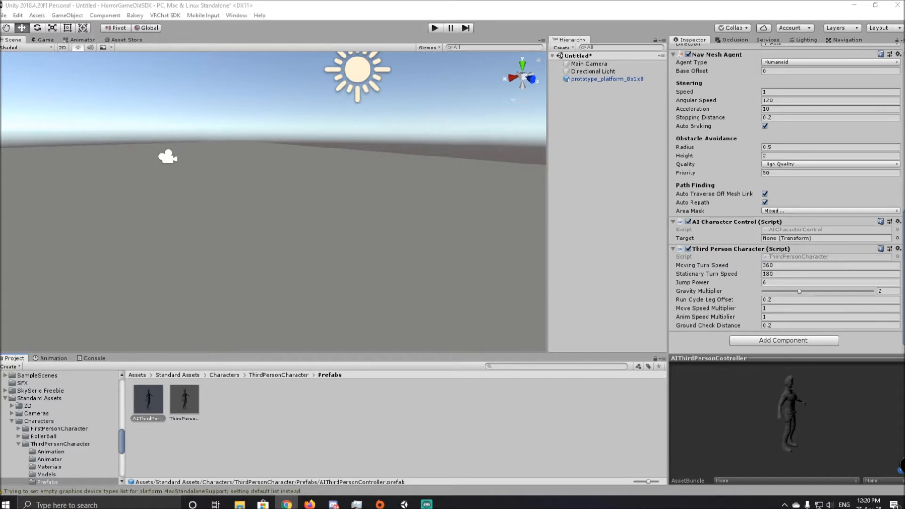
mouse_move(613, 367)
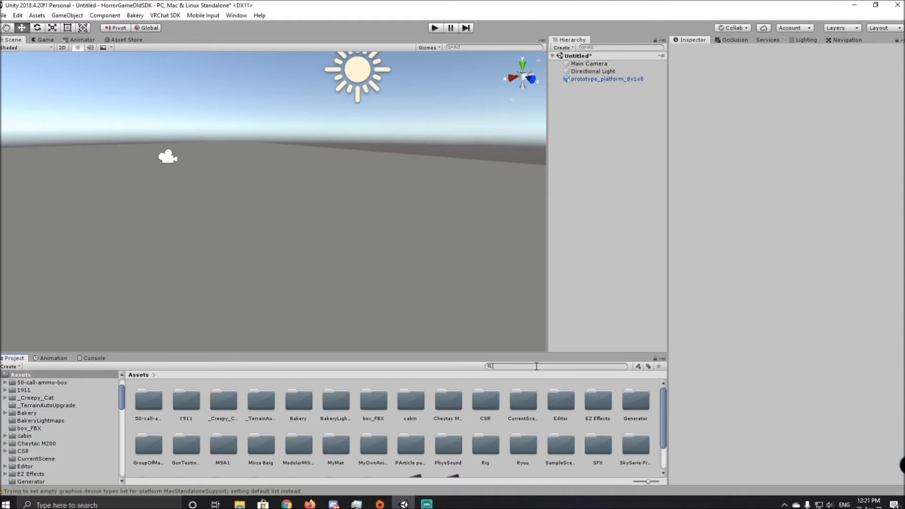
Search the project for 'Thirdperson' and select the AIThirdPersonController prefab to inspect it.
text(Thirdpersonchar)
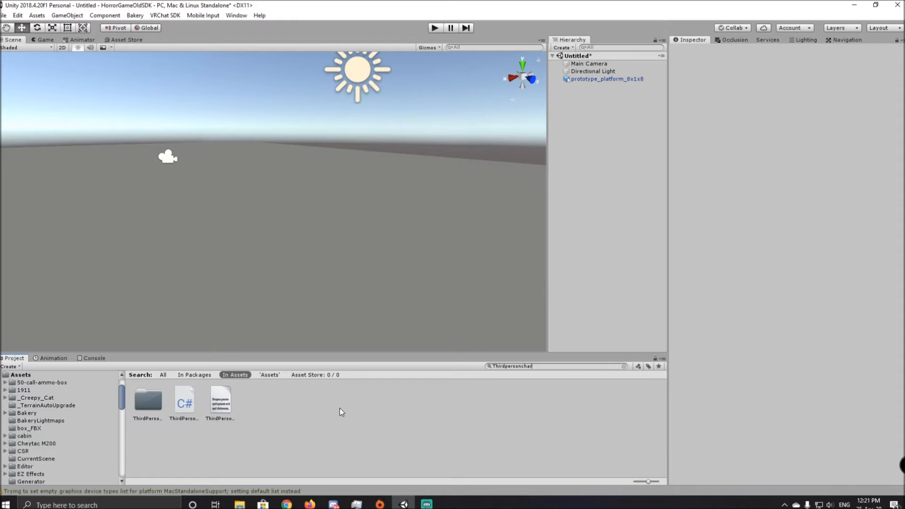
key(BackSpace)
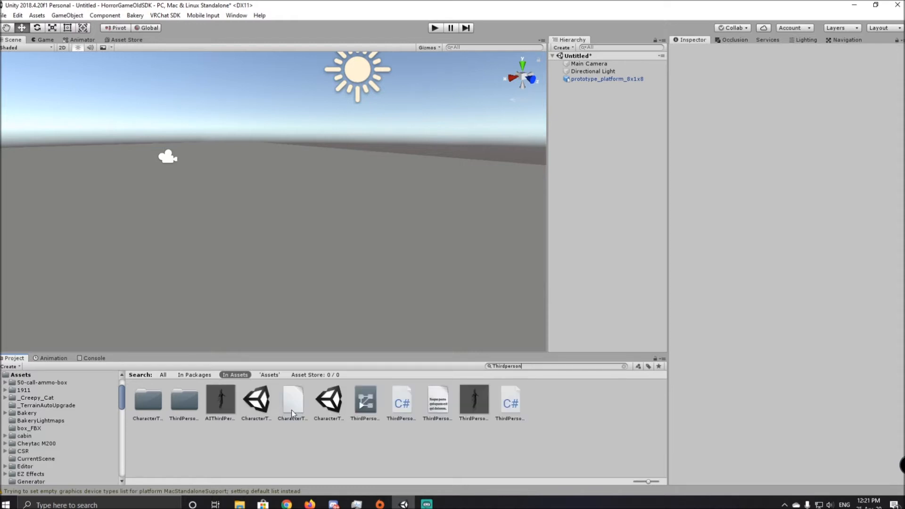
click(220, 401)
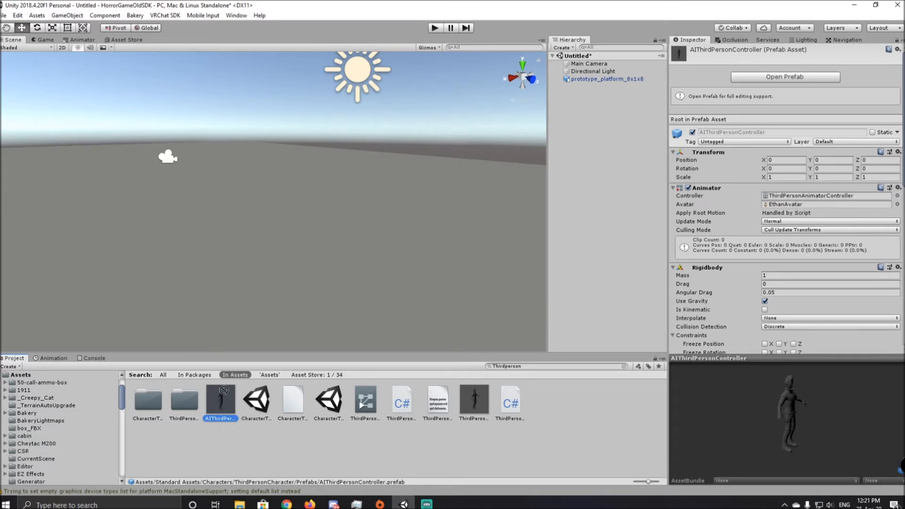
Place the AIThirdPersonController prefab in the scene and review its child parts, animator, physics, navigation and AI scripts.
drag(219, 398, 341, 208)
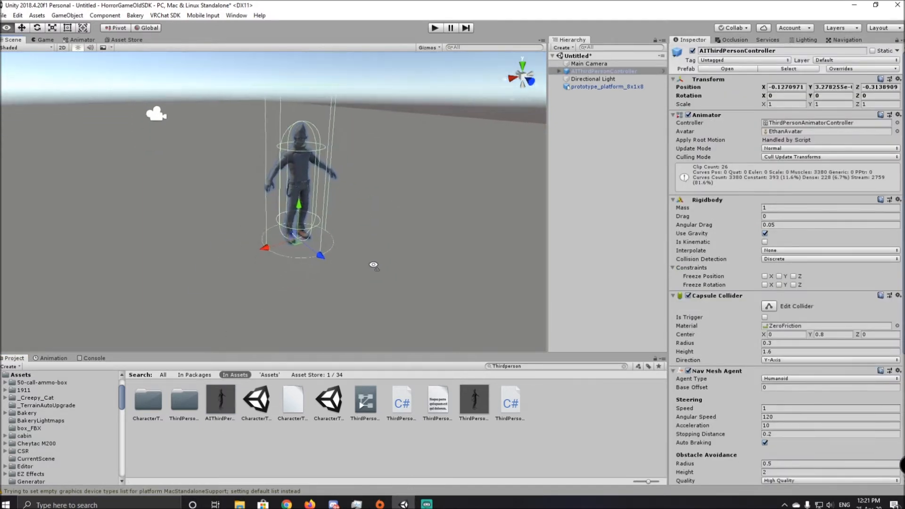
scroll(down, 3)
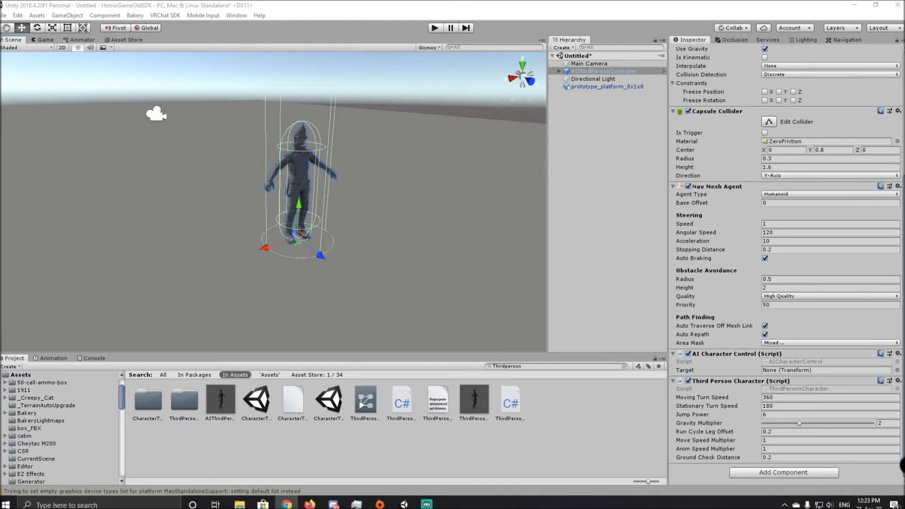
mouse_move(482, 187)
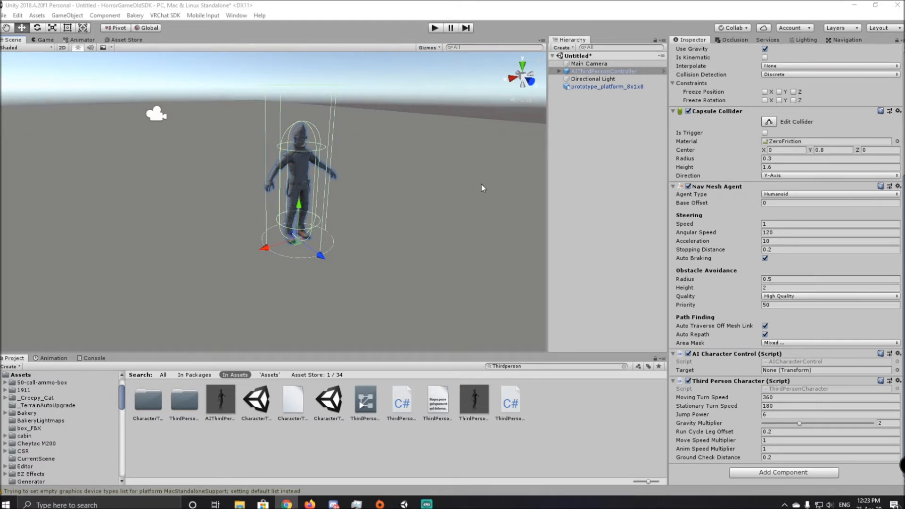
mouse_move(323, 158)
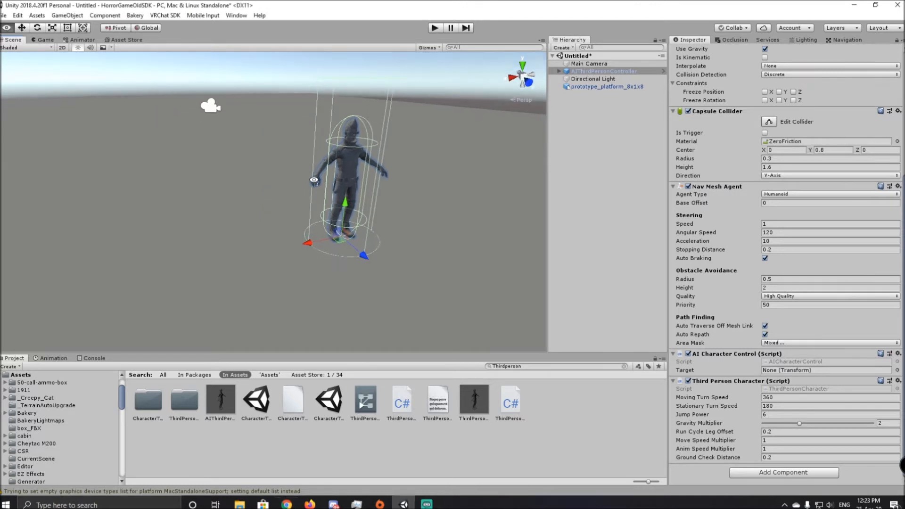
click(557, 71)
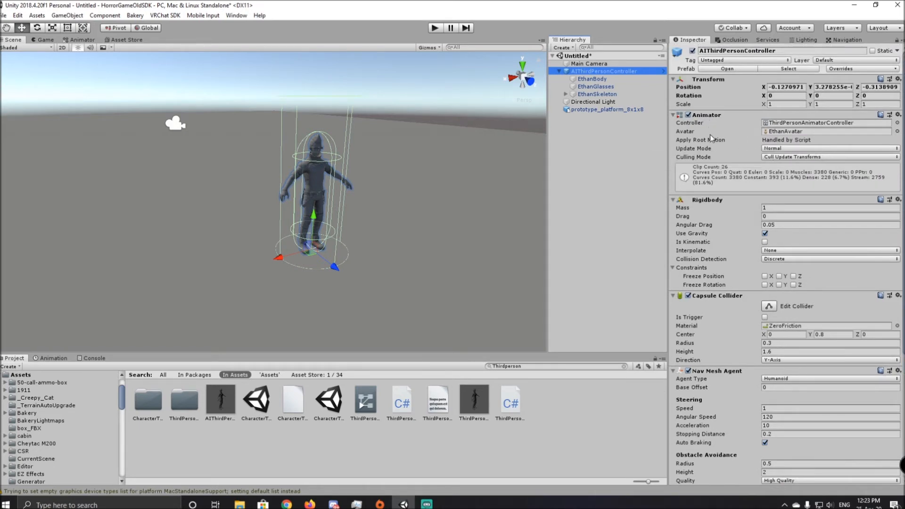
mouse_move(725, 307)
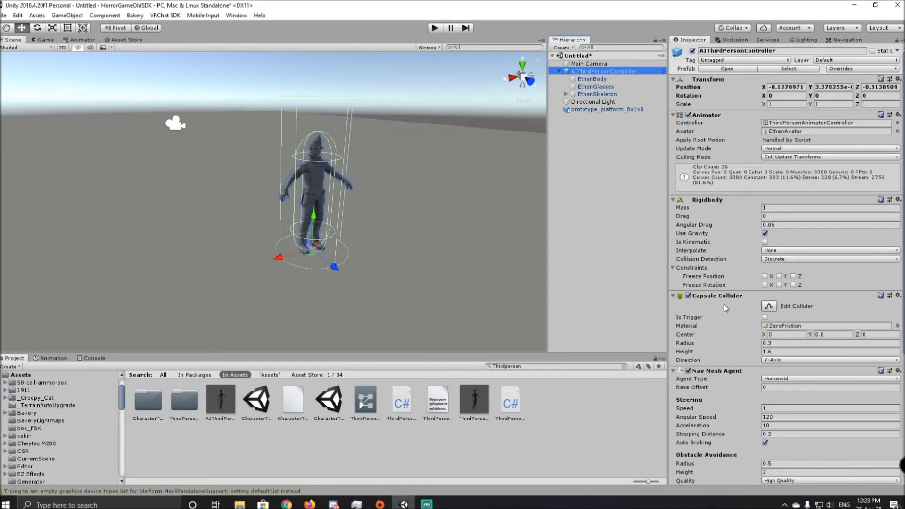
scroll(down, 3)
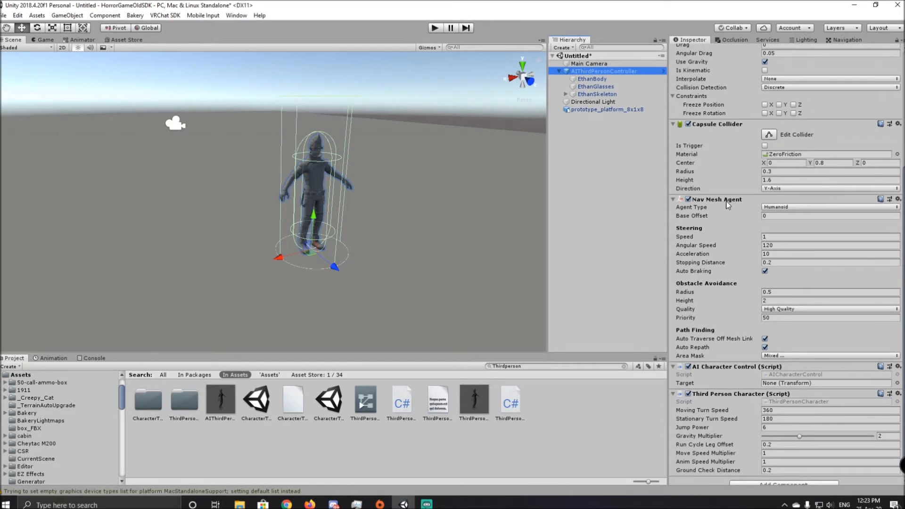
scroll(down, 3)
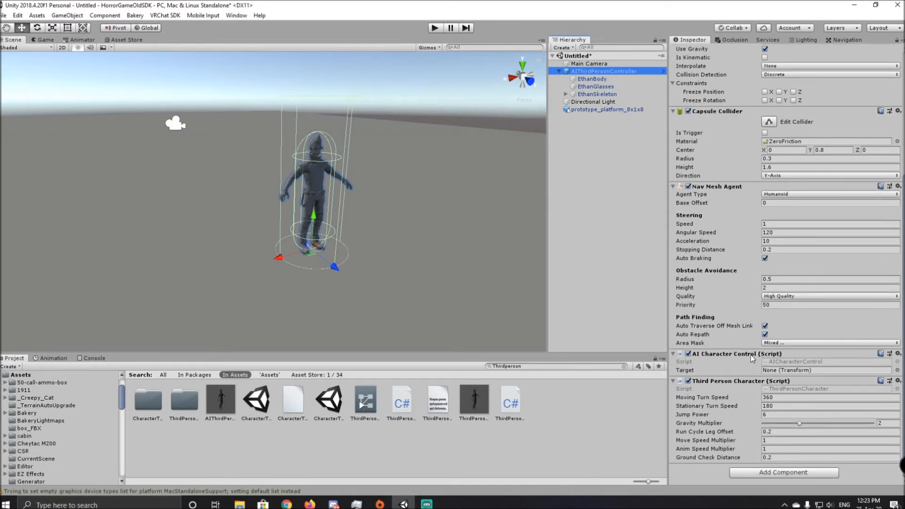
mouse_move(758, 391)
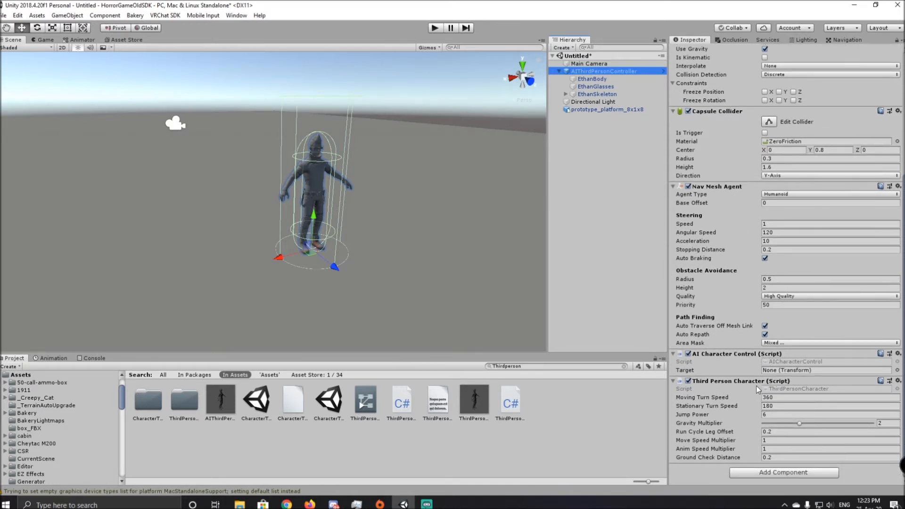
mouse_move(772, 390)
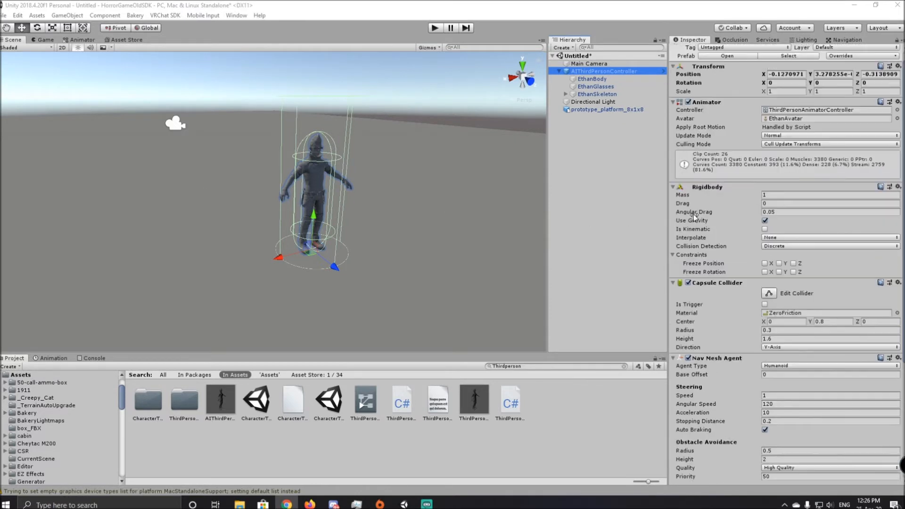
mouse_move(711, 199)
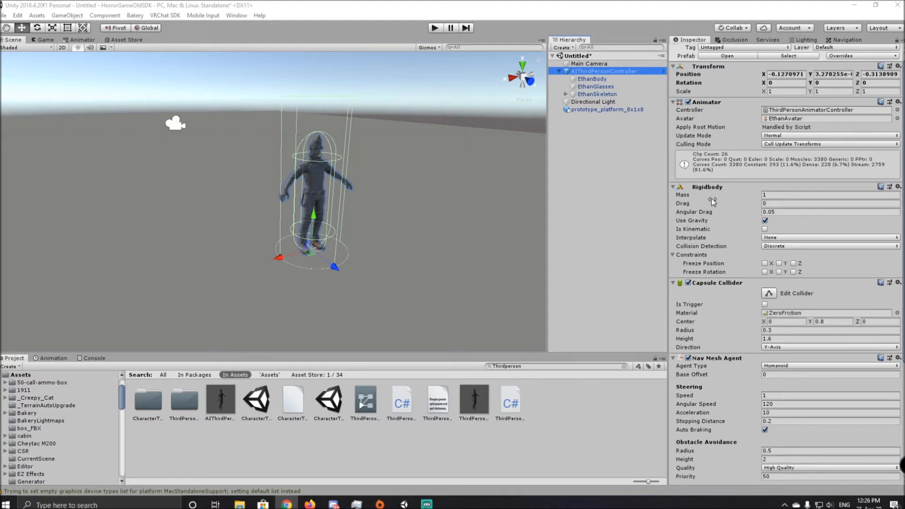
mouse_move(752, 223)
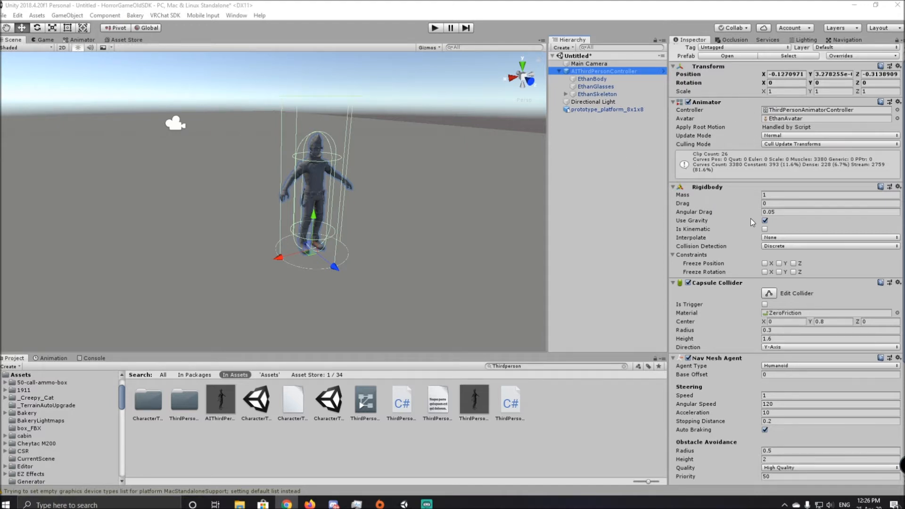
scroll(down, 3)
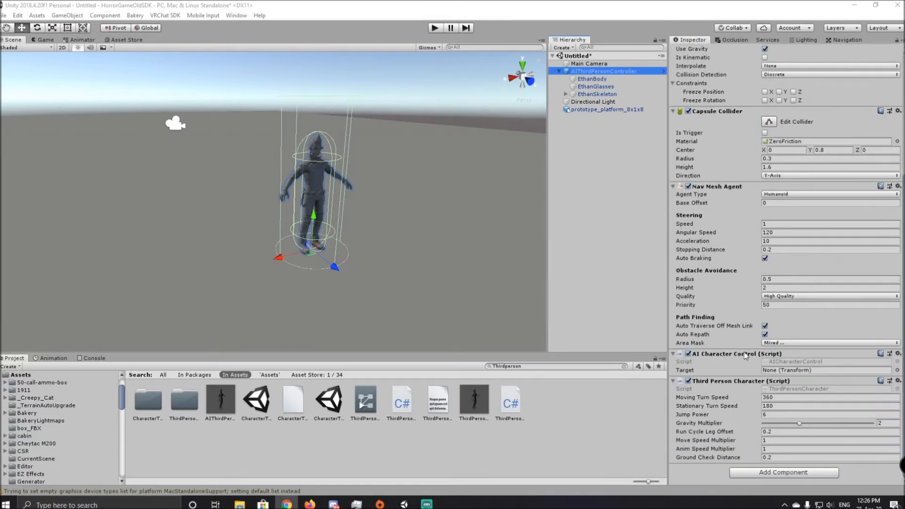
mouse_move(743, 382)
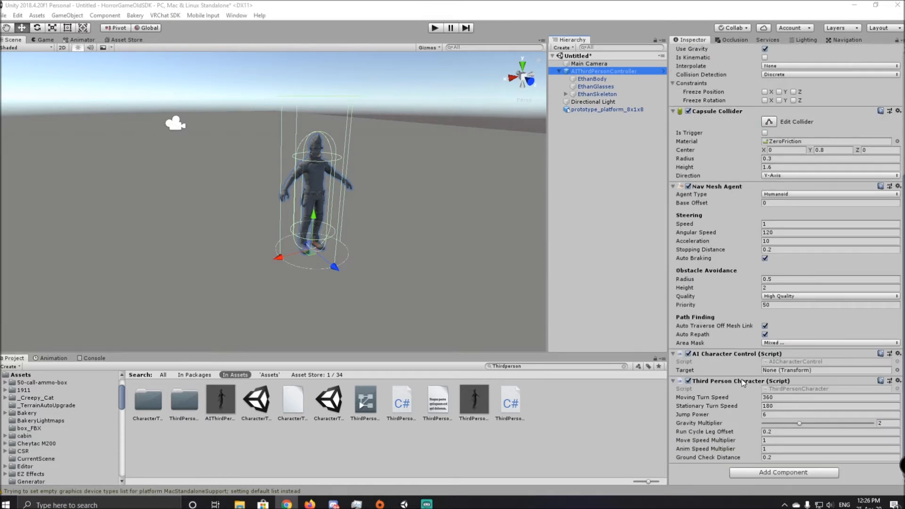
mouse_move(369, 216)
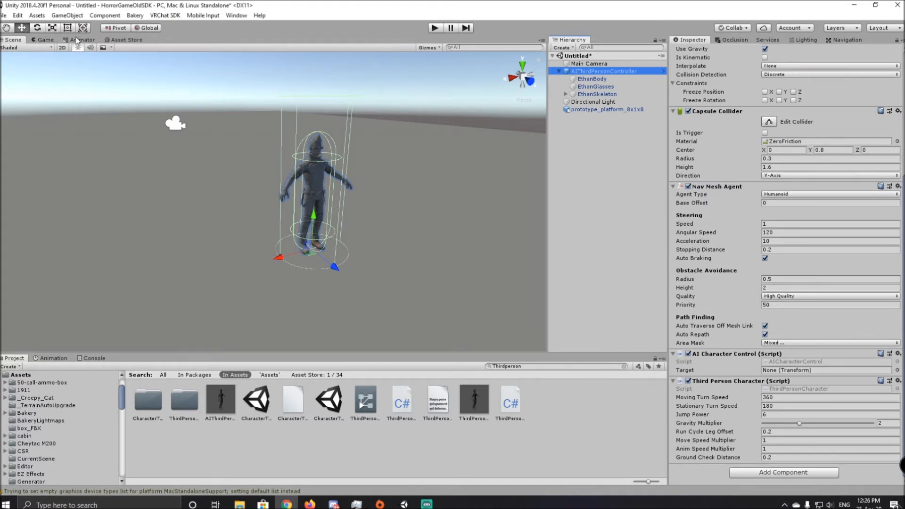
Show the ThirdPersonAnimatorController's parameters and inspect its Airborne and Grounded states, then reselect the character.
click(82, 39)
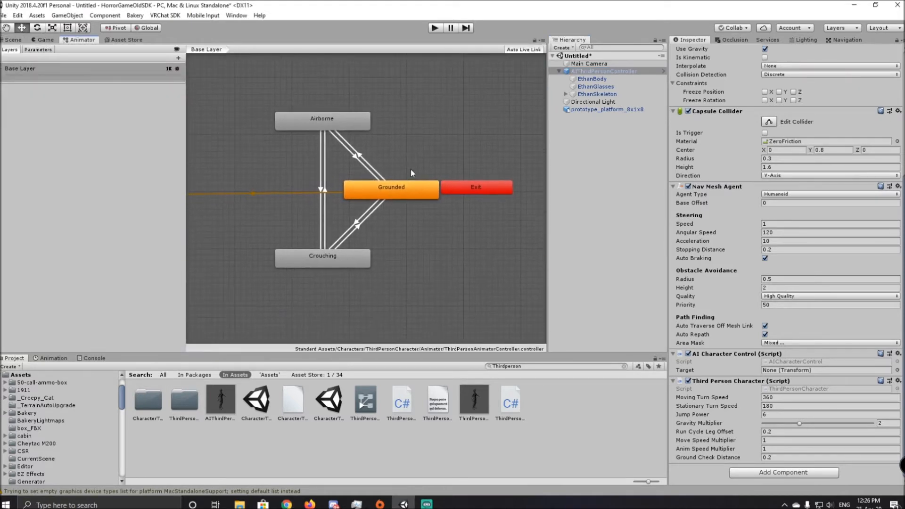
click(38, 49)
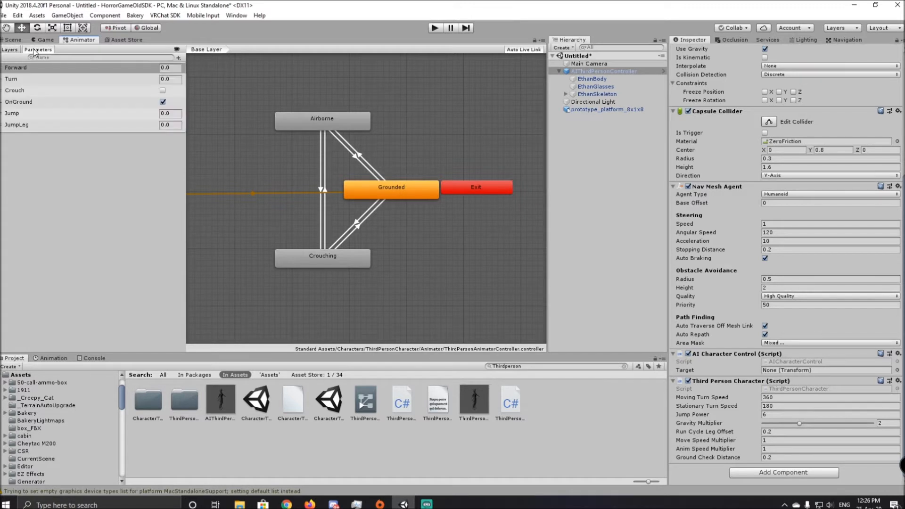
mouse_move(805, 264)
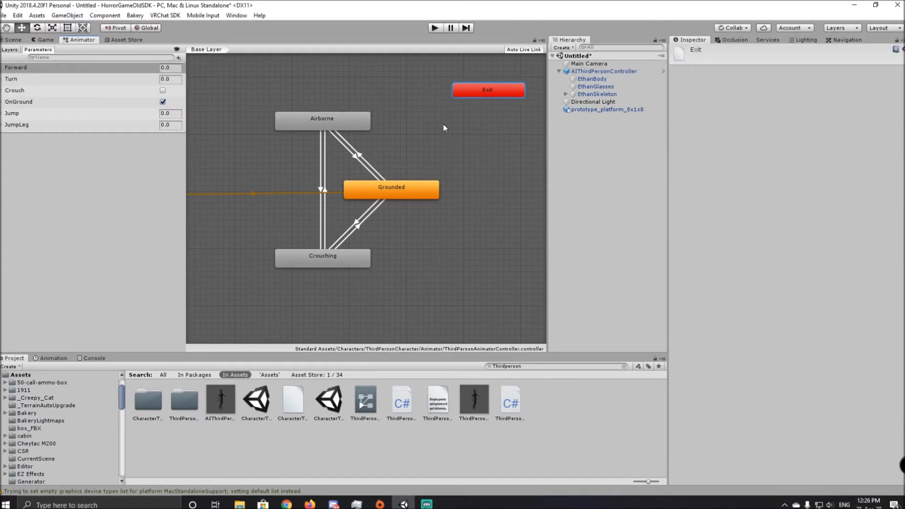
click(322, 118)
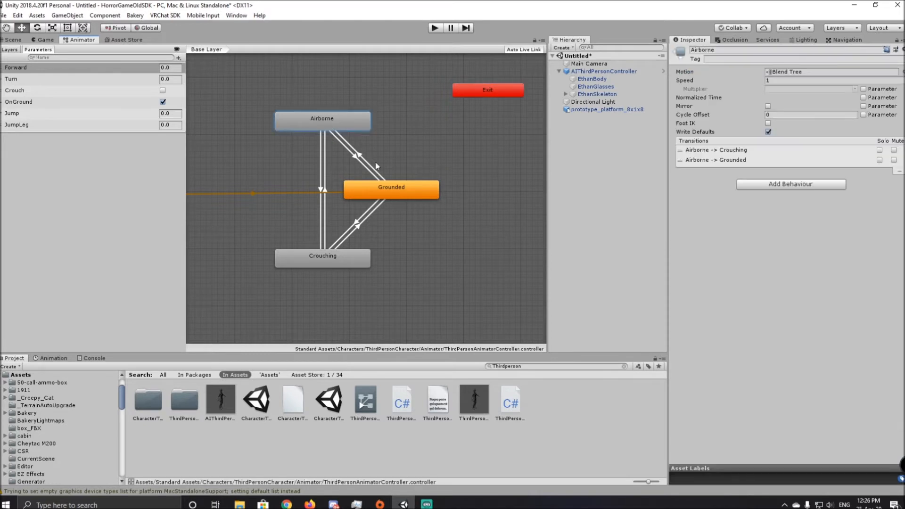
click(390, 186)
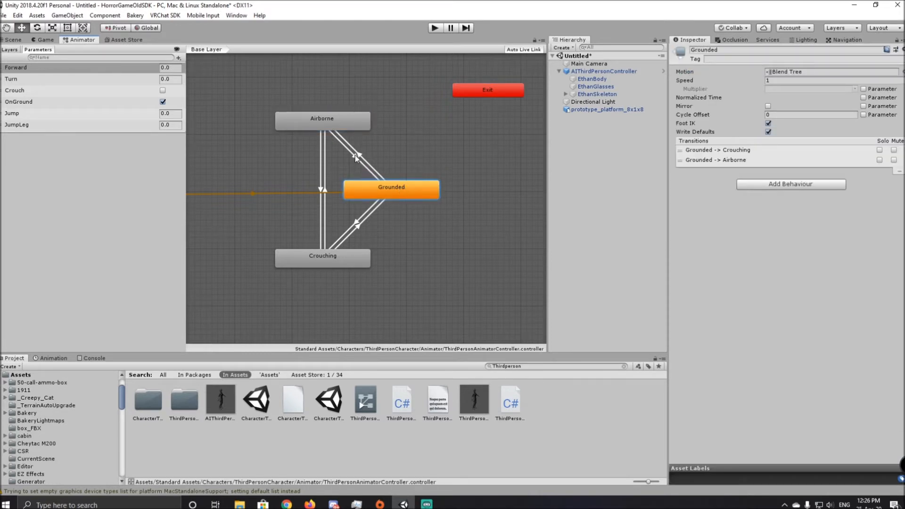
click(322, 119)
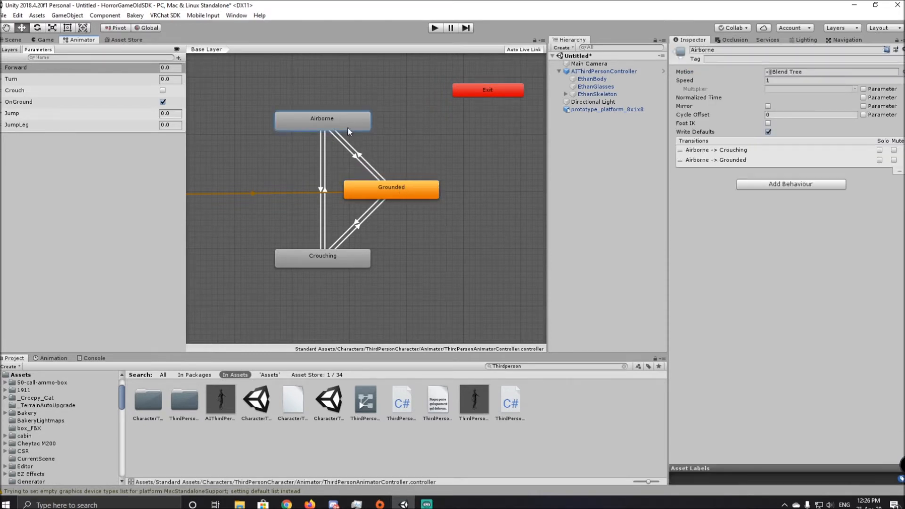
click(390, 188)
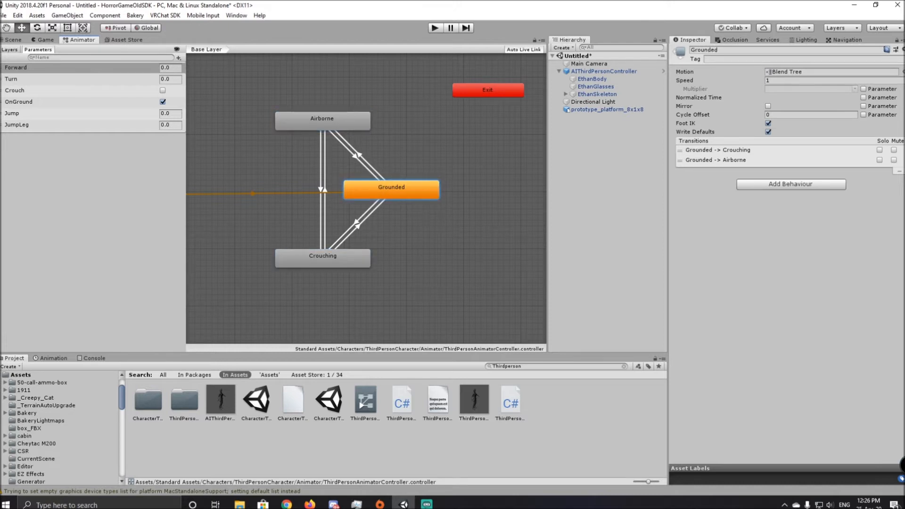
click(603, 71)
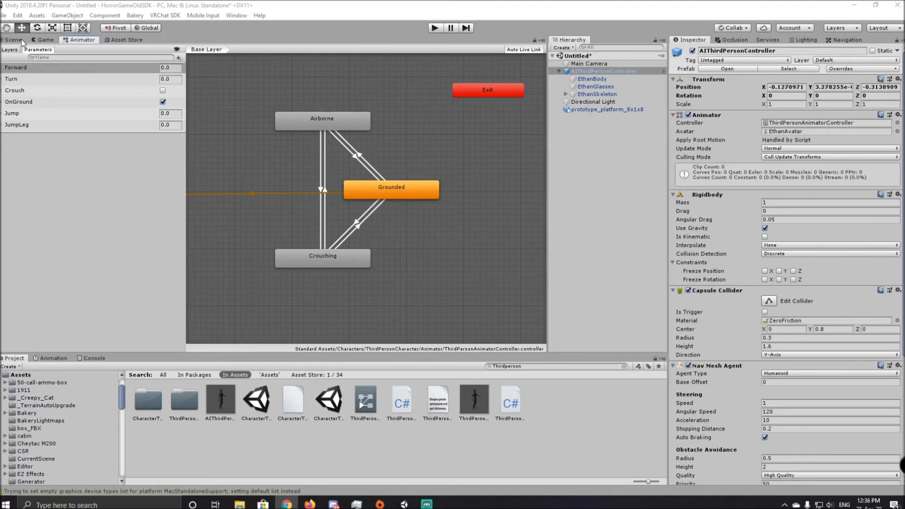
Move the Ethan character to a new spot in the scene and return to the animator graph.
scroll(down, 3)
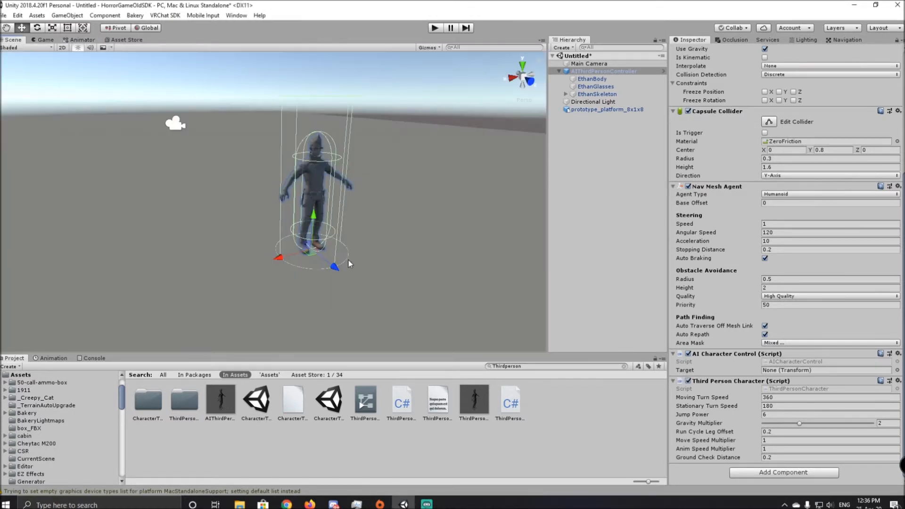
drag(349, 264, 323, 256)
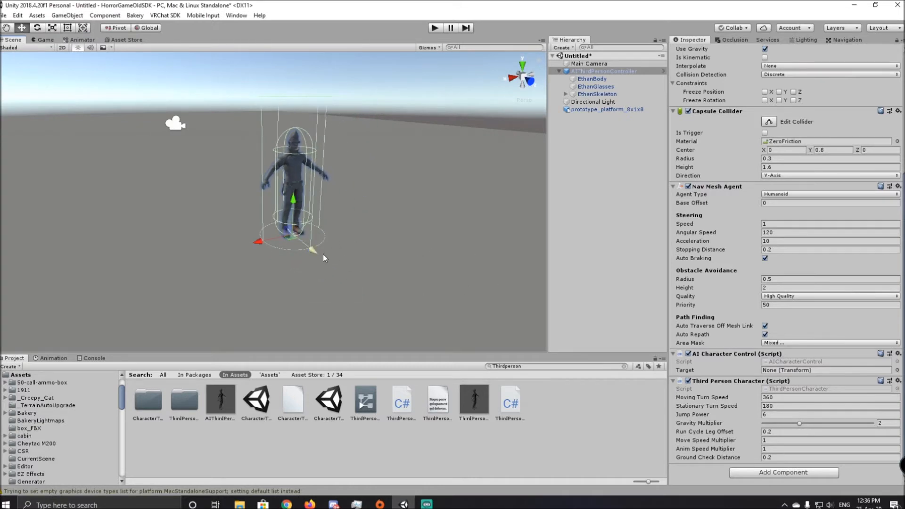
click(83, 40)
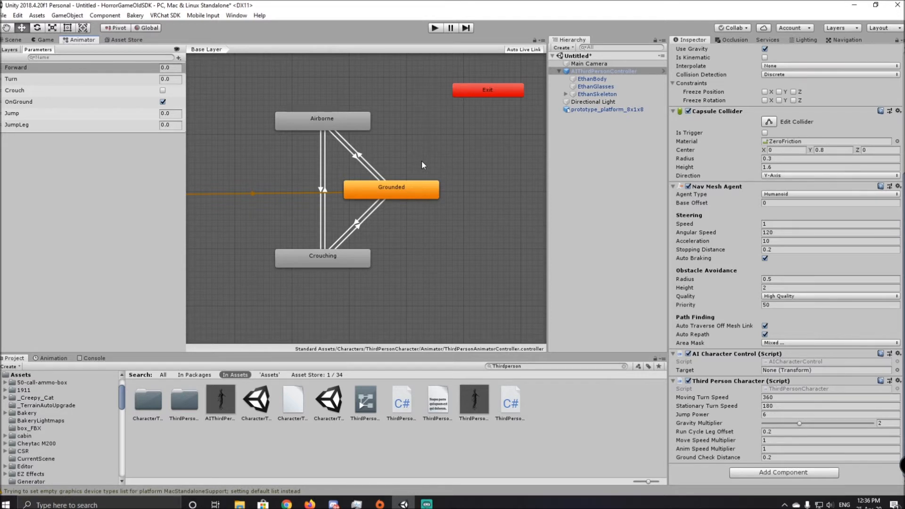
mouse_move(298, 150)
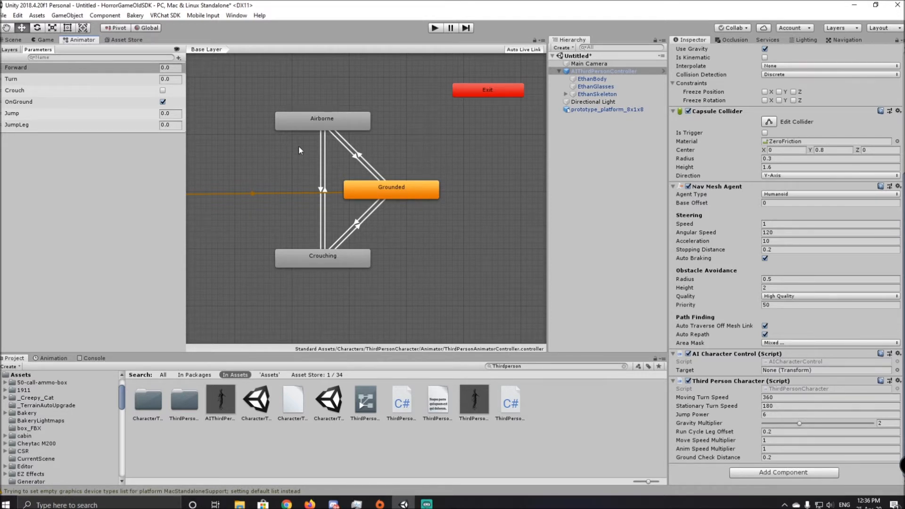
mouse_move(486, 221)
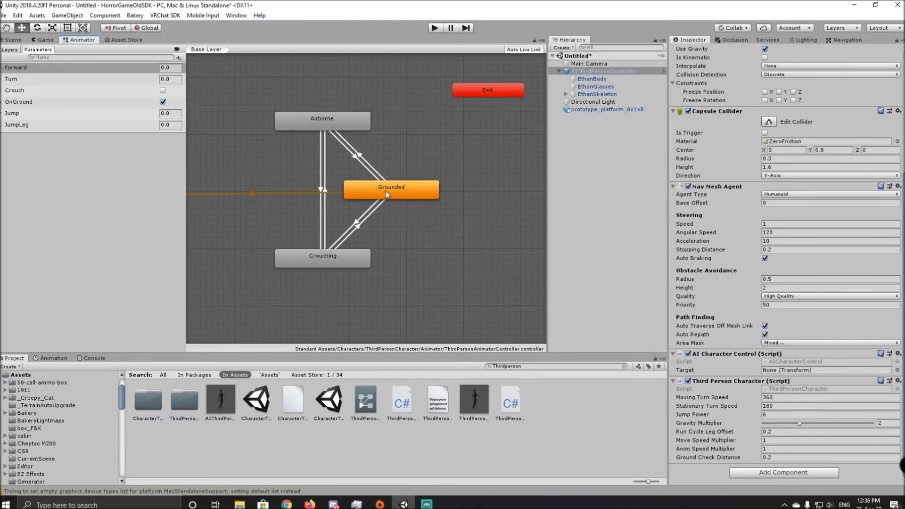
Inspect the Grounded state's blend tree motion and its transitions to Crouching and Airborne.
click(390, 186)
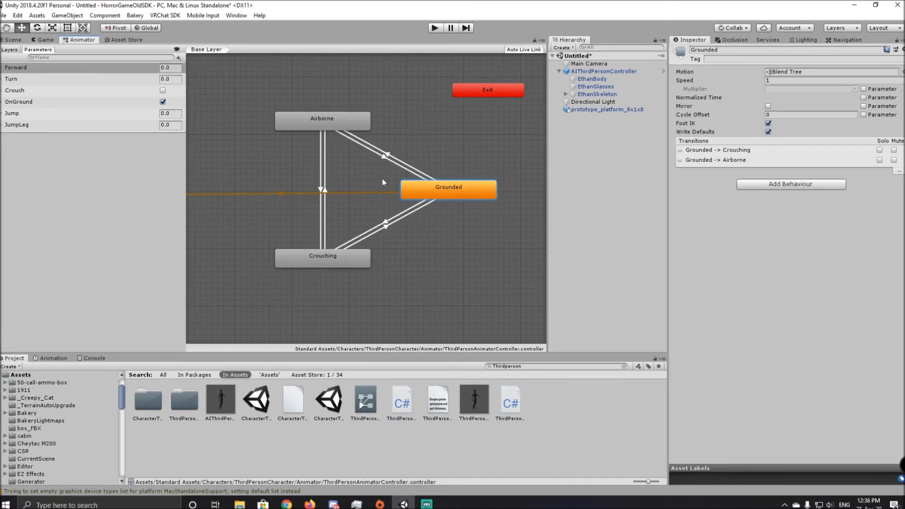
click(322, 119)
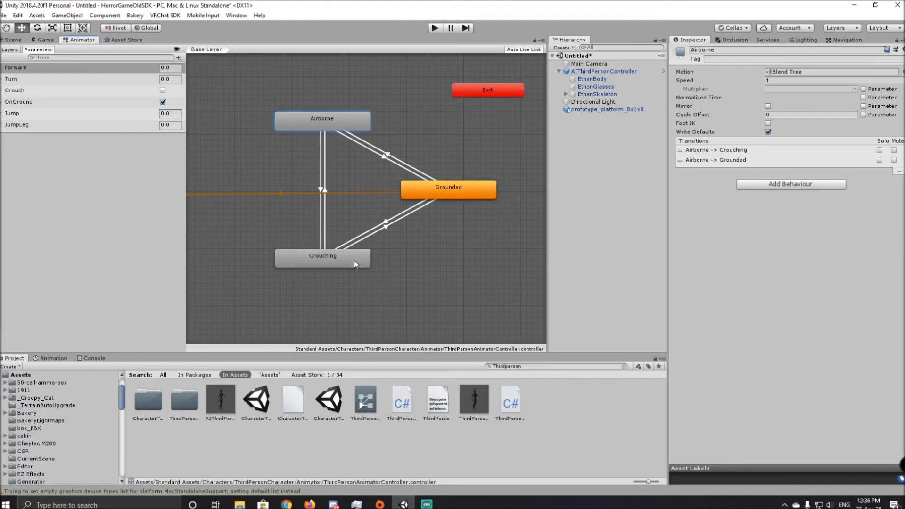
click(449, 187)
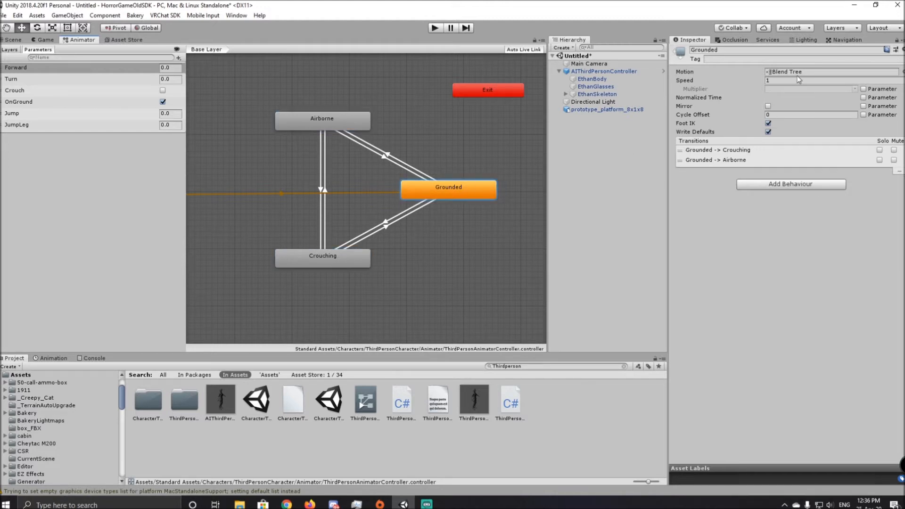
Review the Grounded and Crouching blend tree motions, then enter the Grounded blend tree's node graph.
double_click(785, 70)
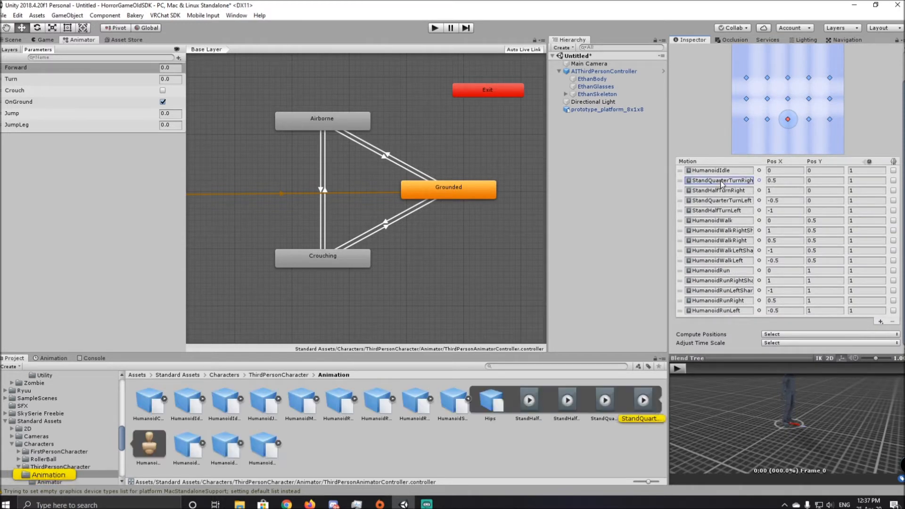
click(720, 199)
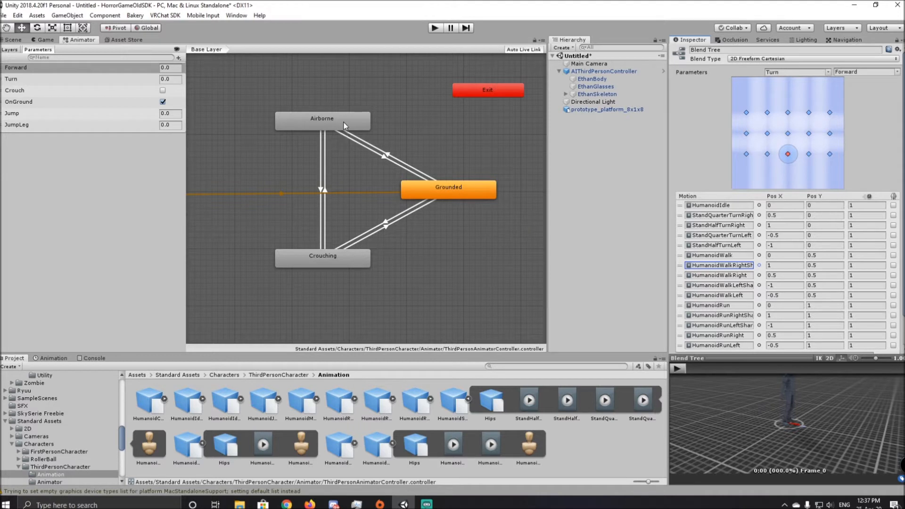
click(322, 119)
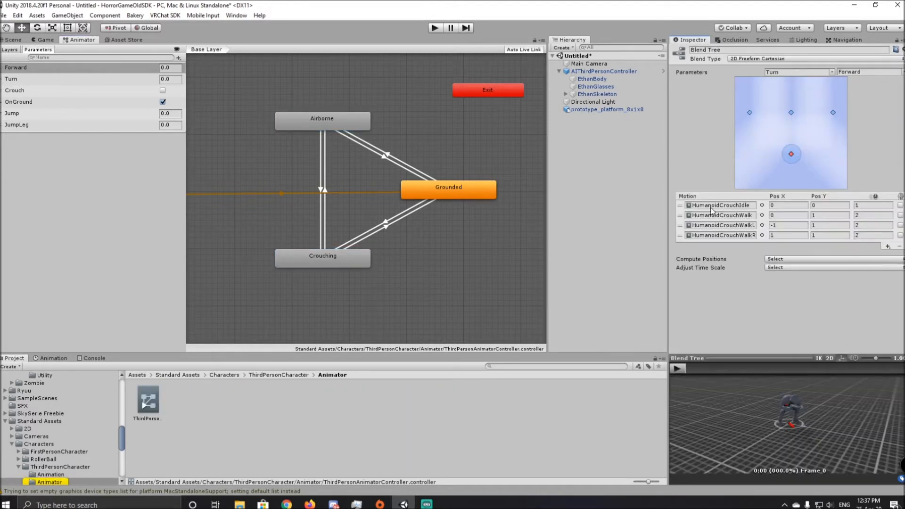
click(449, 187)
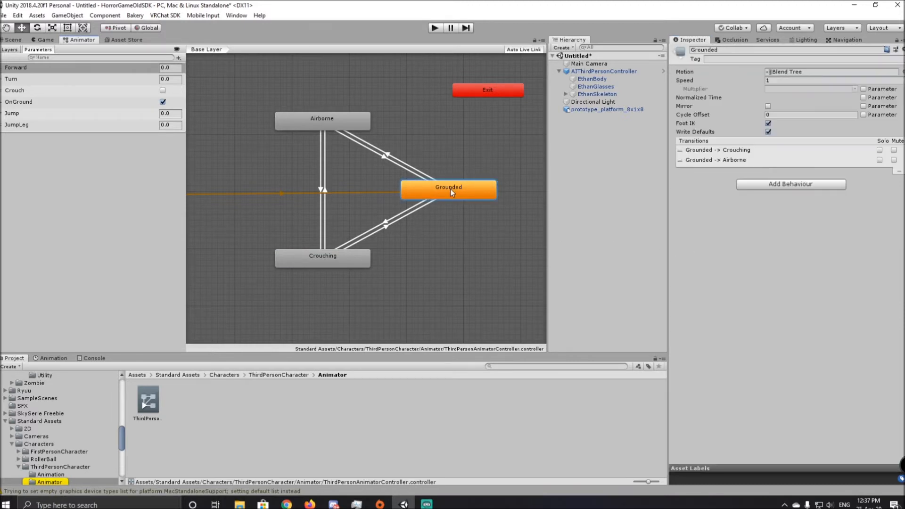
double_click(449, 186)
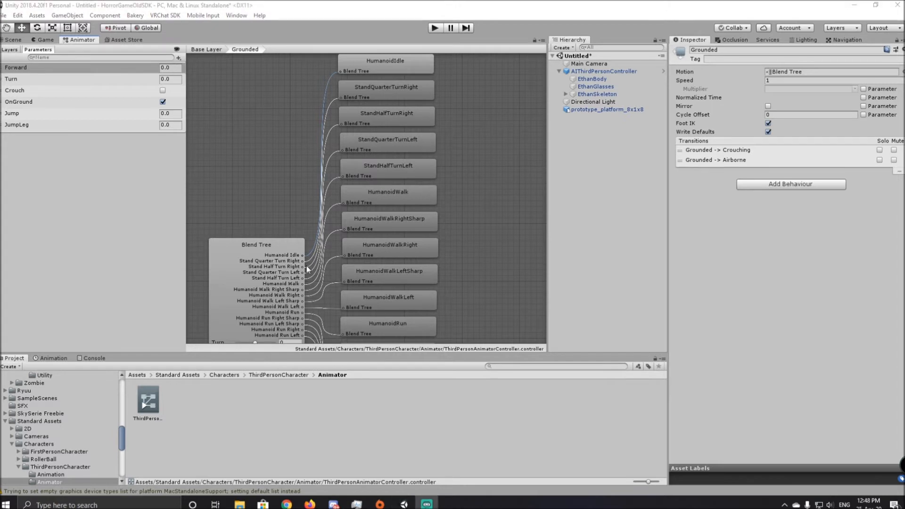
mouse_move(307, 271)
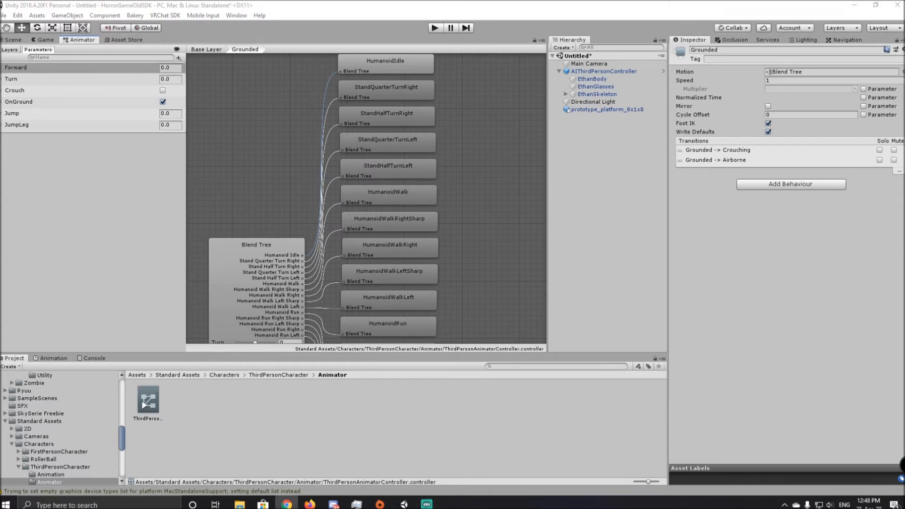
mouse_move(350, 223)
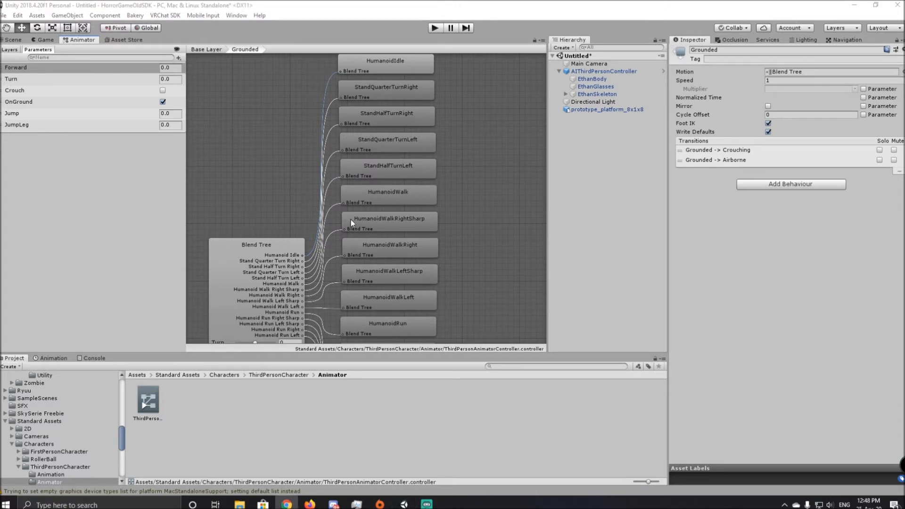
mouse_move(361, 221)
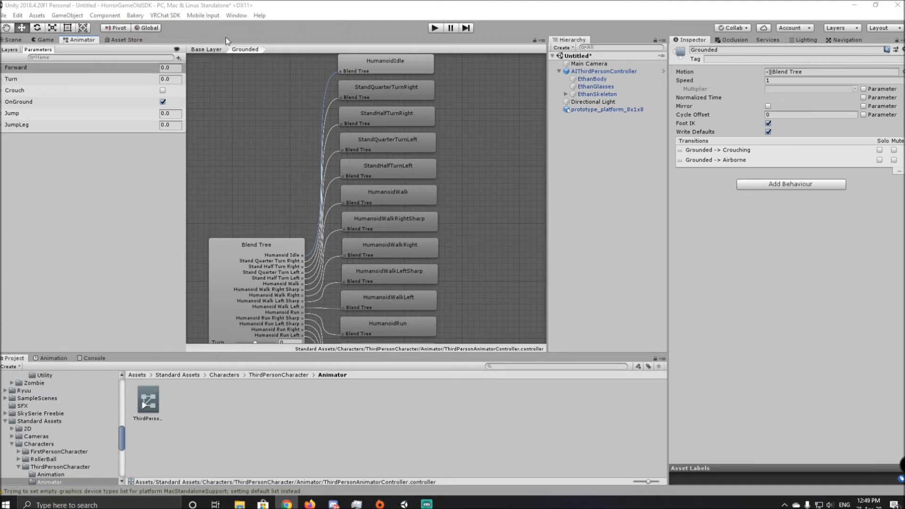
Return from the Grounded blend tree to the animator's Base Layer of states.
click(206, 49)
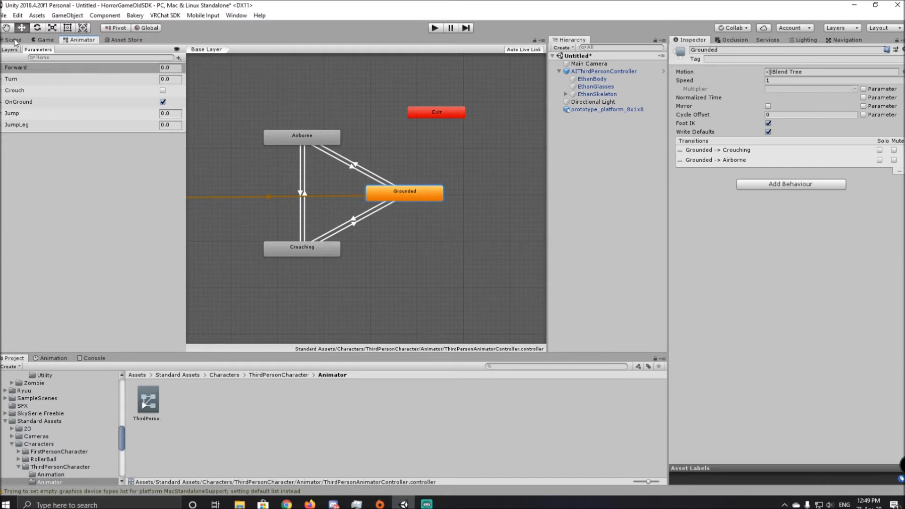
Back in the scene, select AIThirdPersonController and add an empty GameObject near it.
click(12, 40)
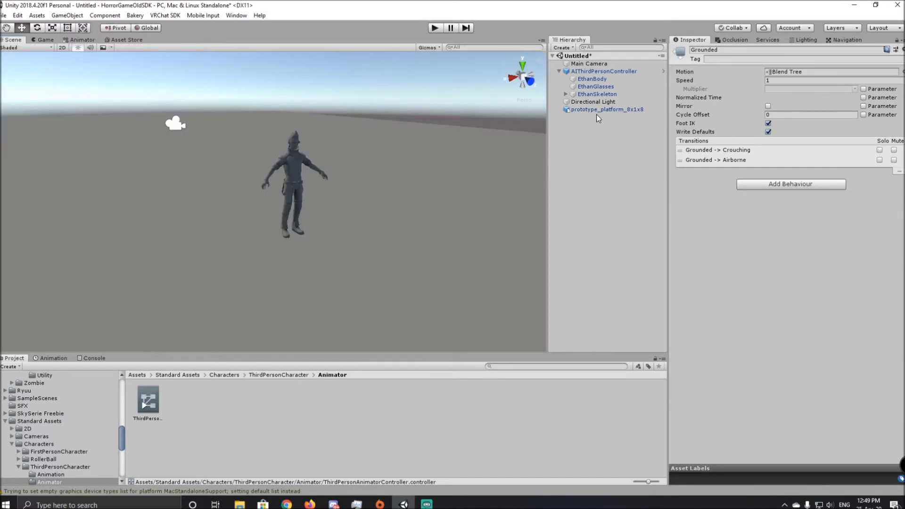
click(603, 71)
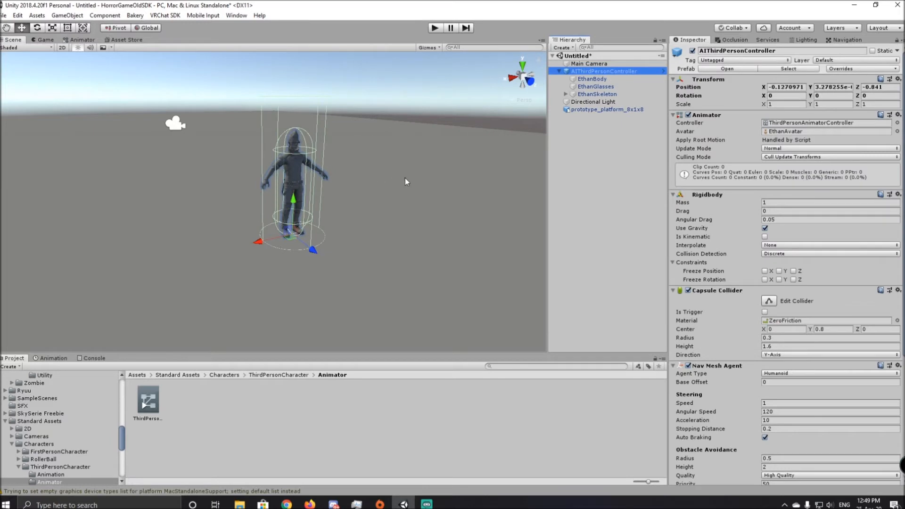
click(559, 71)
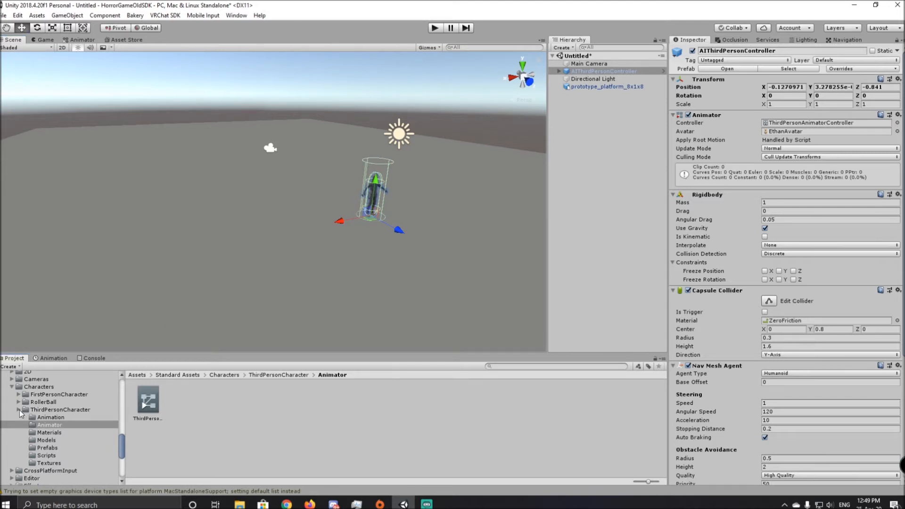
scroll(down, 3)
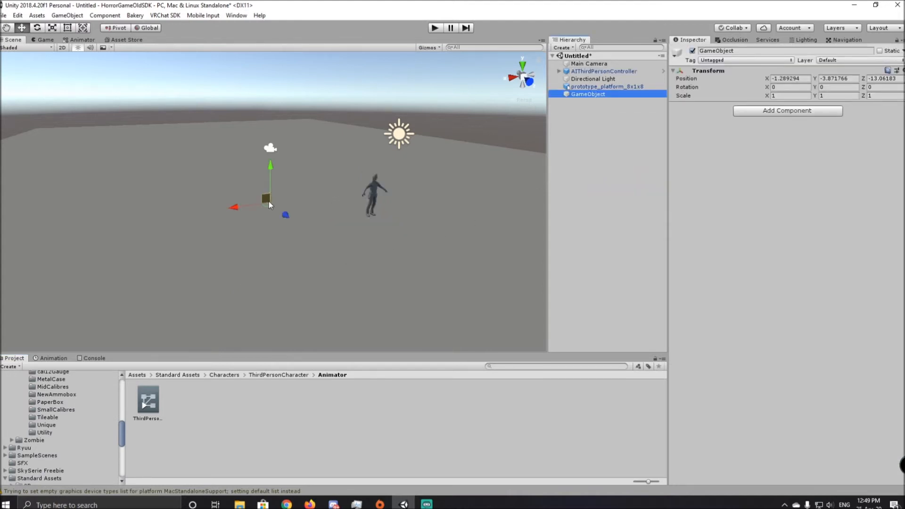
Move the empty GameObject away, set it as Ethan's AICharacterControl target, and run a test play.
drag(266, 198, 36, 202)
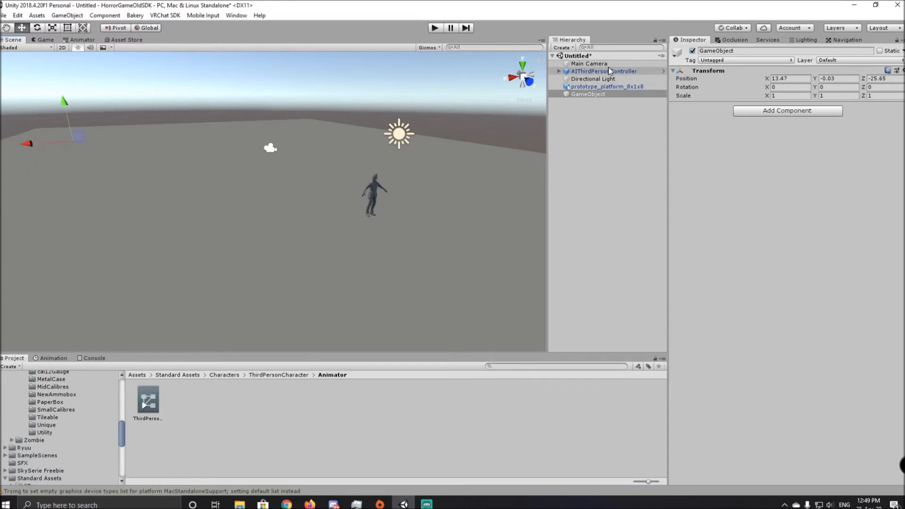
click(605, 71)
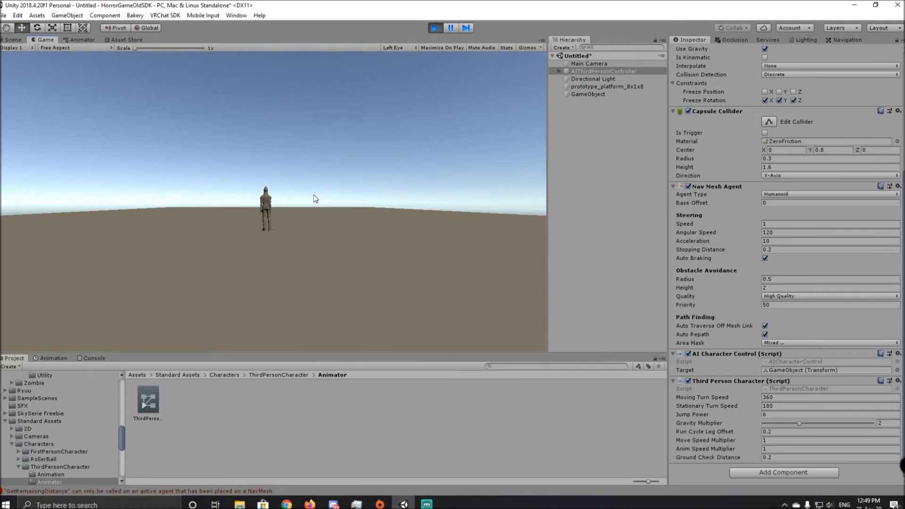
click(12, 39)
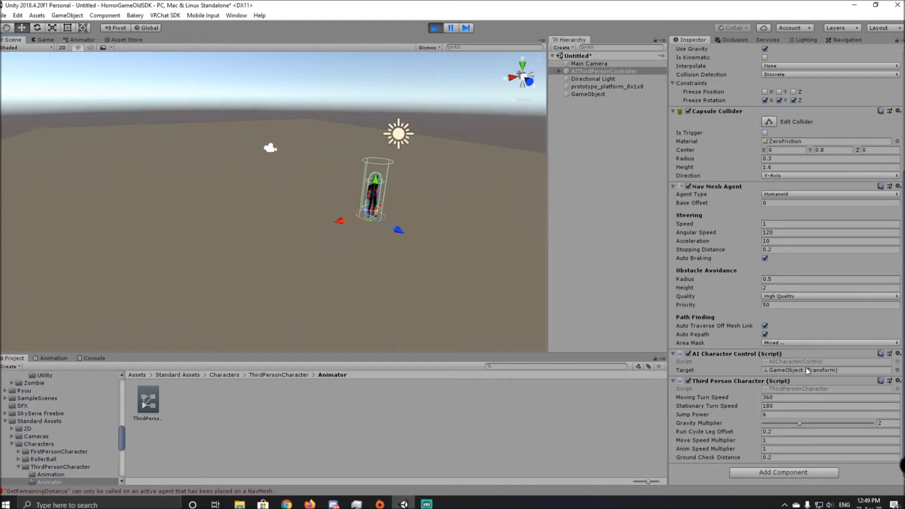
click(587, 94)
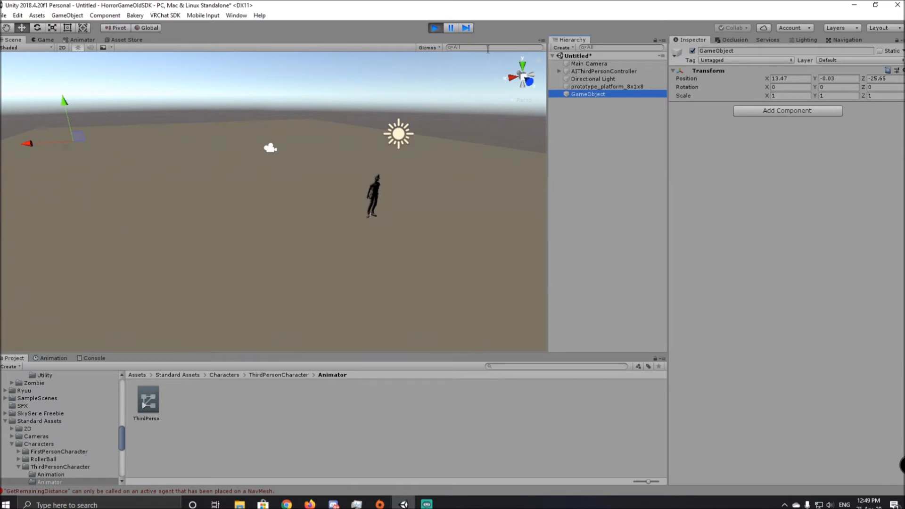
click(435, 27)
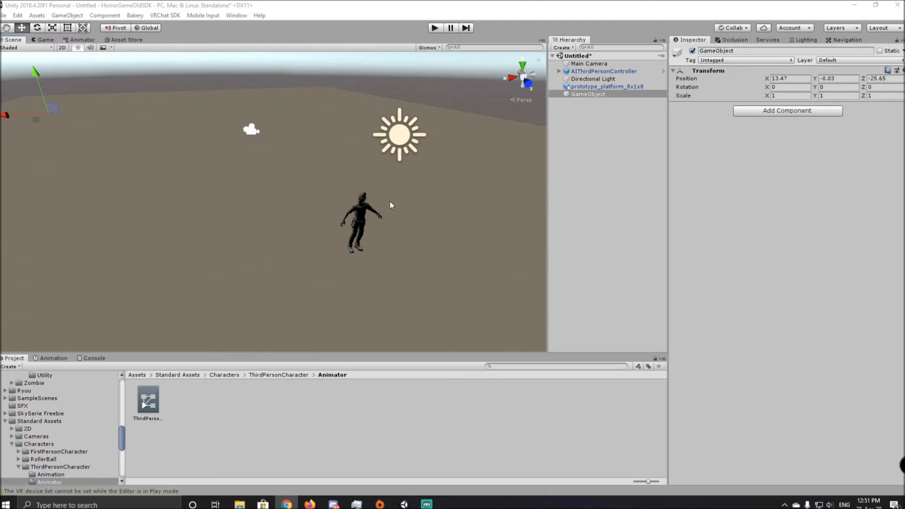
mouse_move(383, 201)
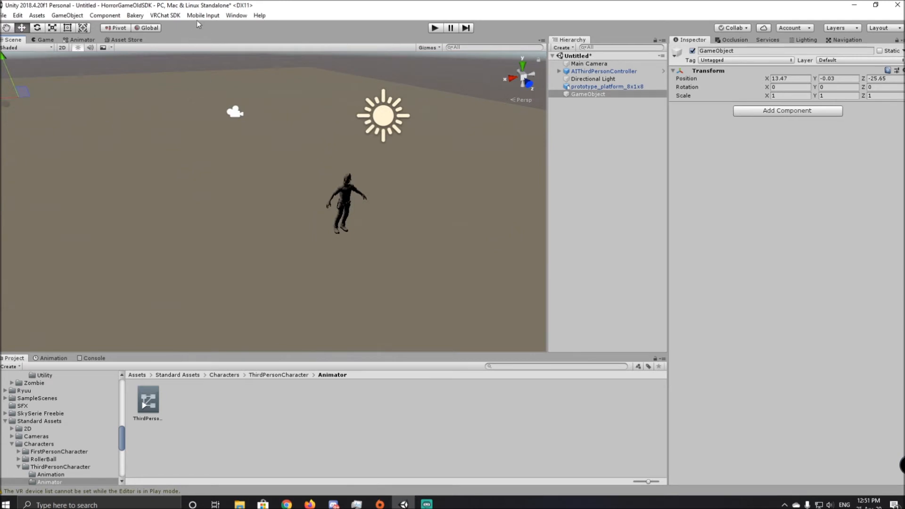
Review the Navigation agent and bake settings, then start baking the navmesh, prompting to save the scene.
click(236, 15)
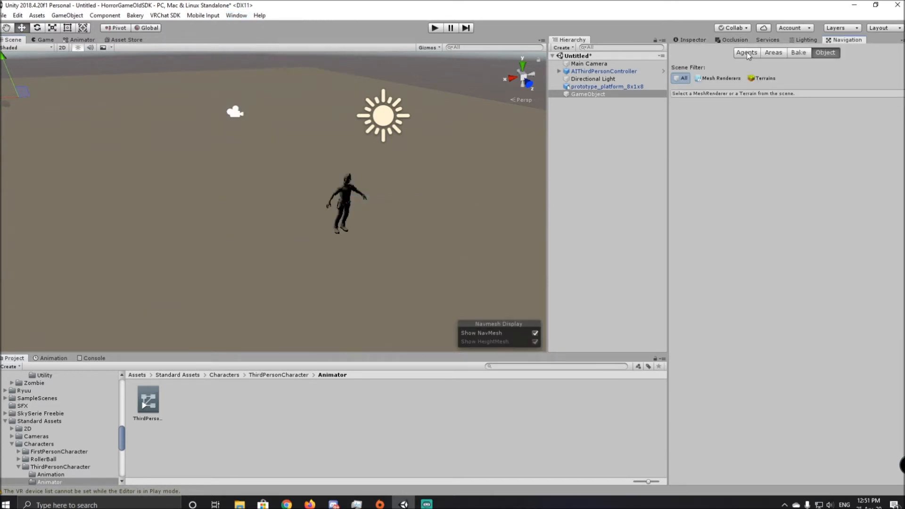
click(747, 53)
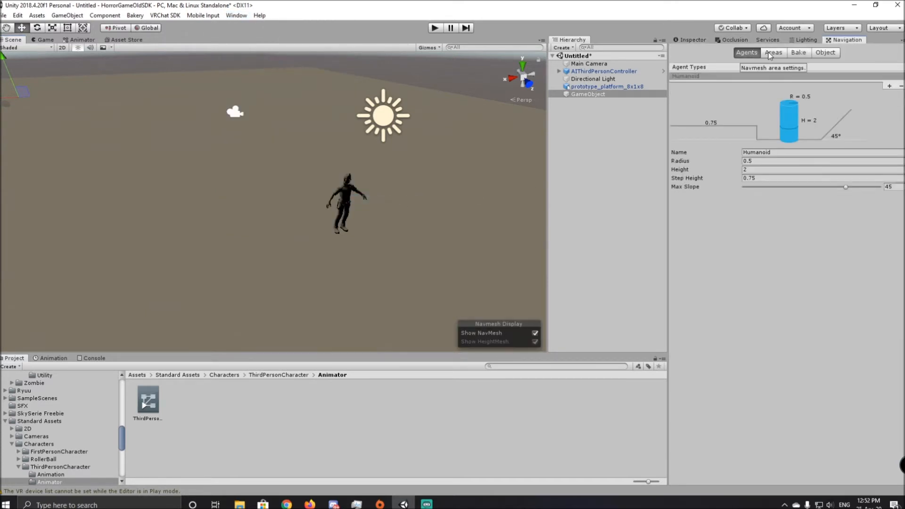
click(799, 52)
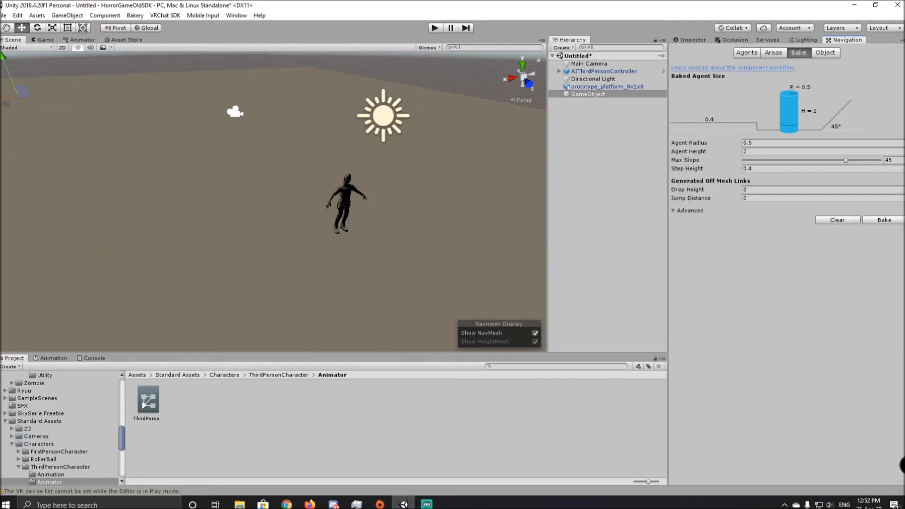
click(746, 52)
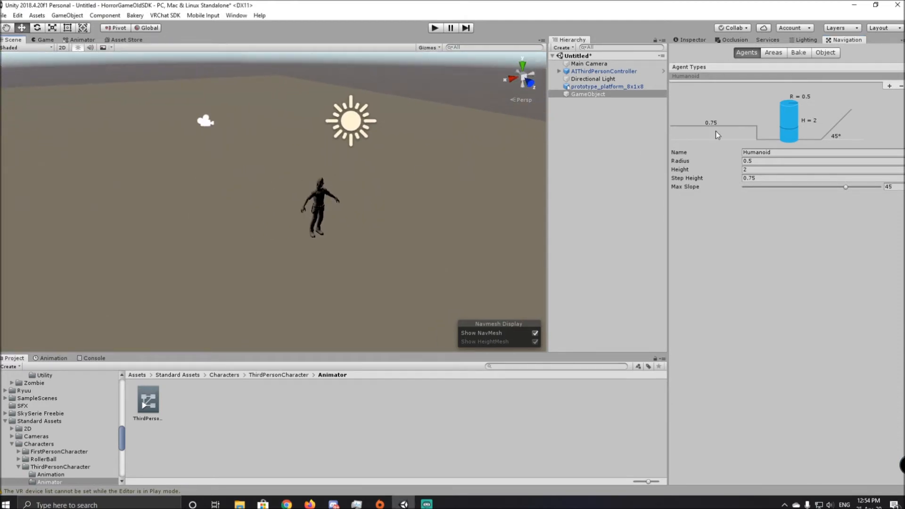
mouse_move(769, 105)
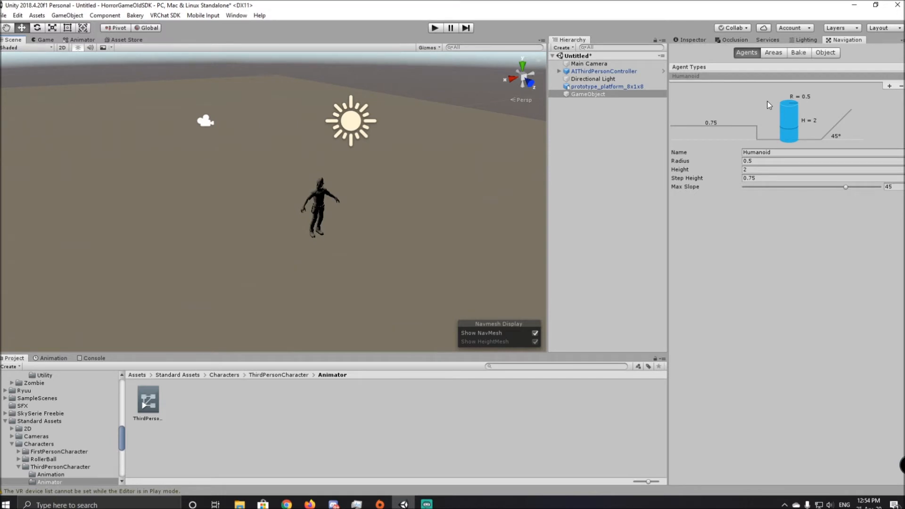
mouse_move(448, 105)
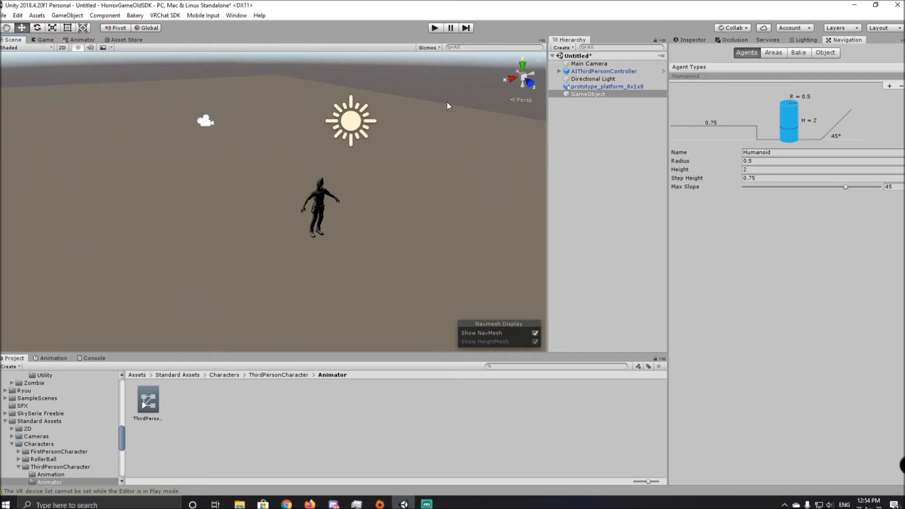
click(799, 53)
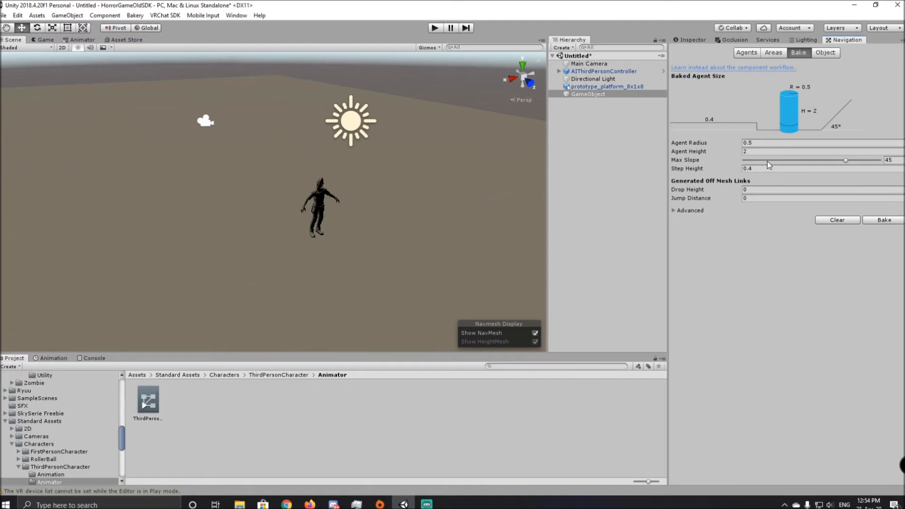
click(606, 86)
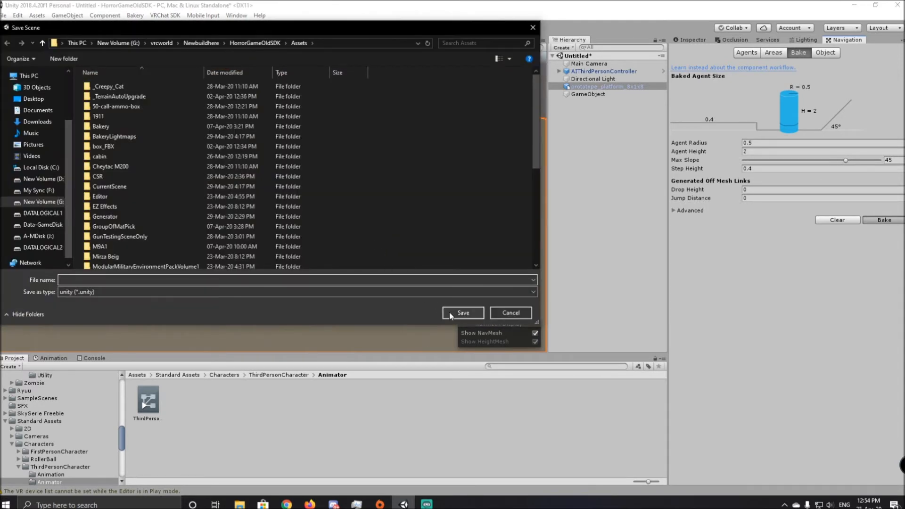
Save the scene under the name AIScene so the NavMesh bakes across the platform.
click(272, 279)
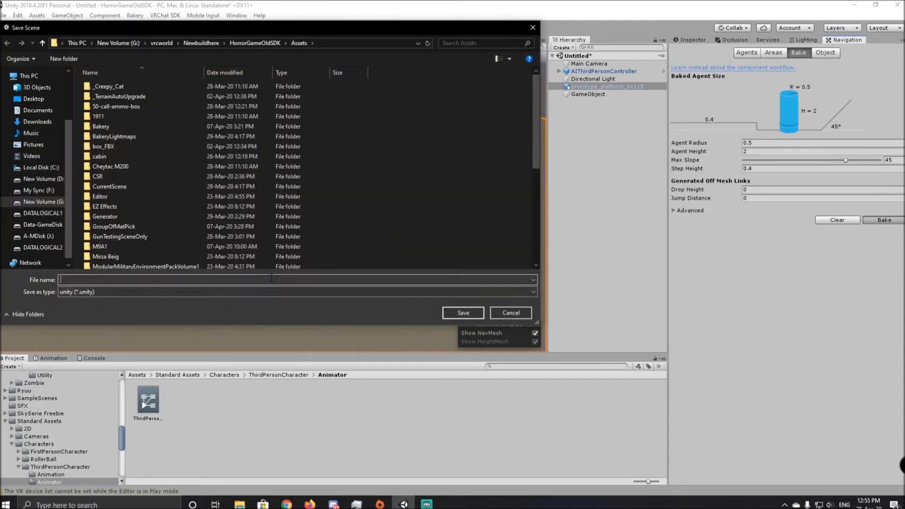
text(A)
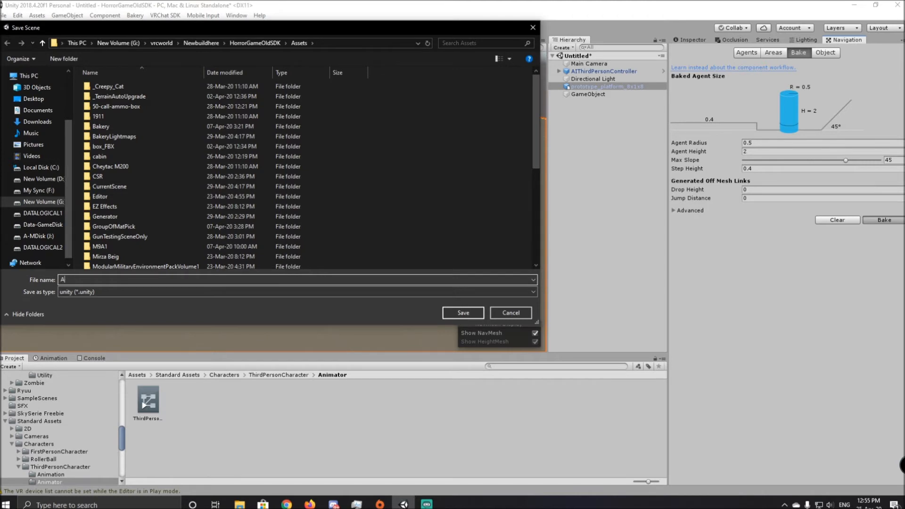
click(461, 312)
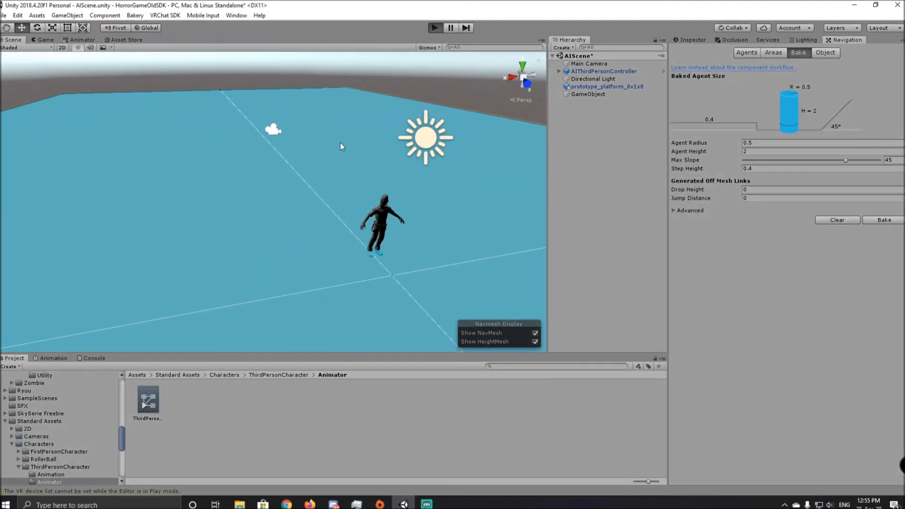
Run the scene and move the GameObject target to watch Ethan walk after it.
click(44, 39)
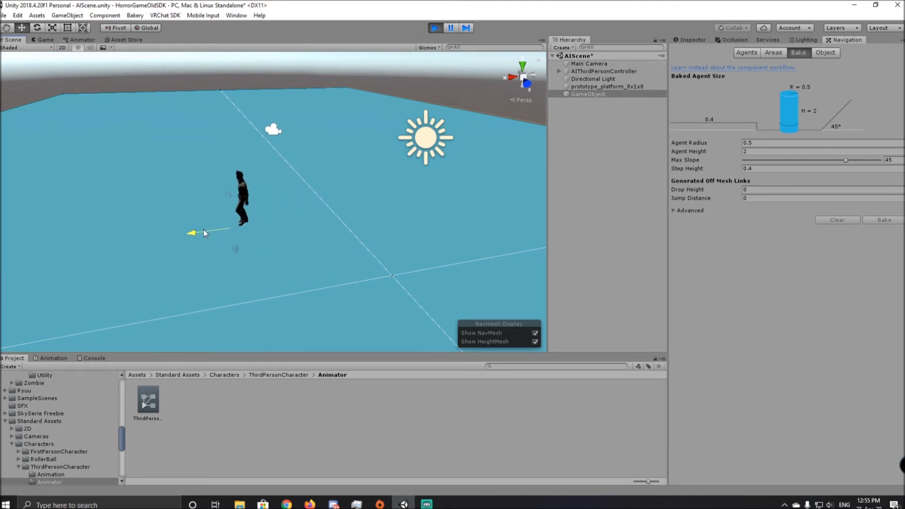
drag(204, 232, 403, 215)
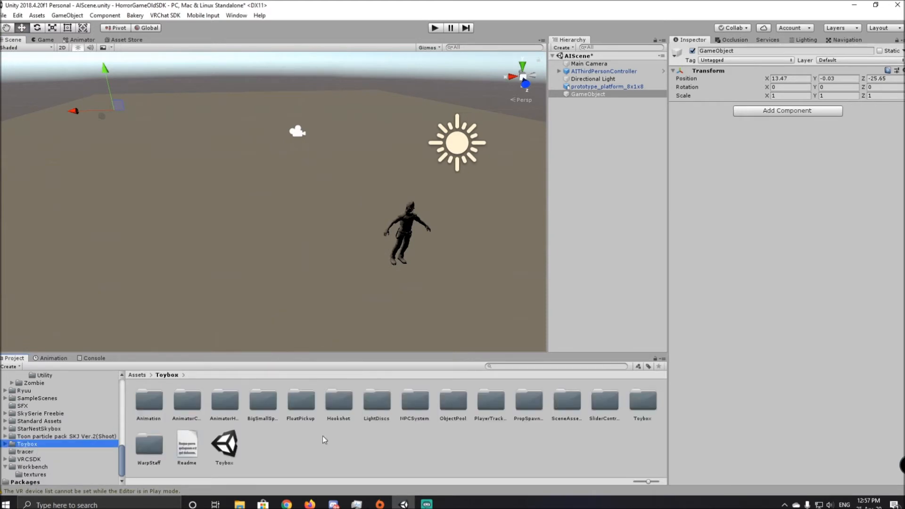
Find the PlayerTracking prefab via 'playertra', place it in the Hierarchy and inspect its PlayerHandle child.
text(pl)
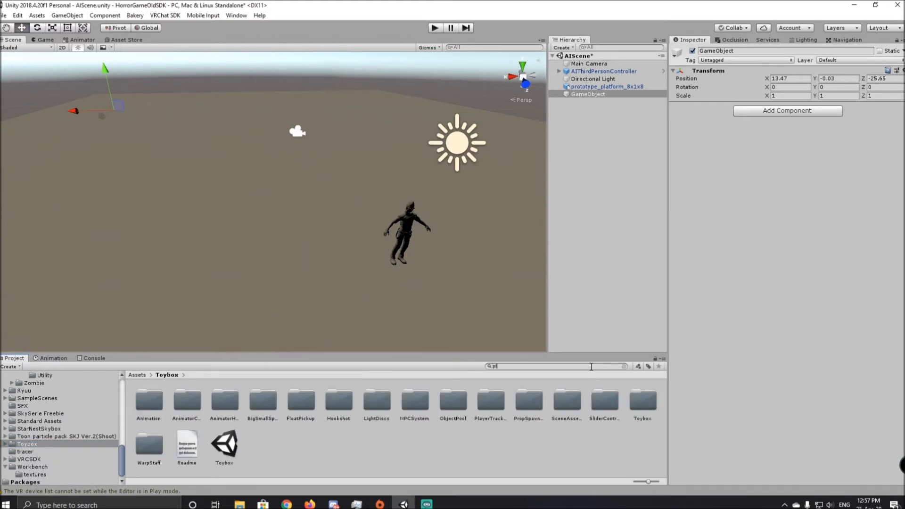
text(playertra)
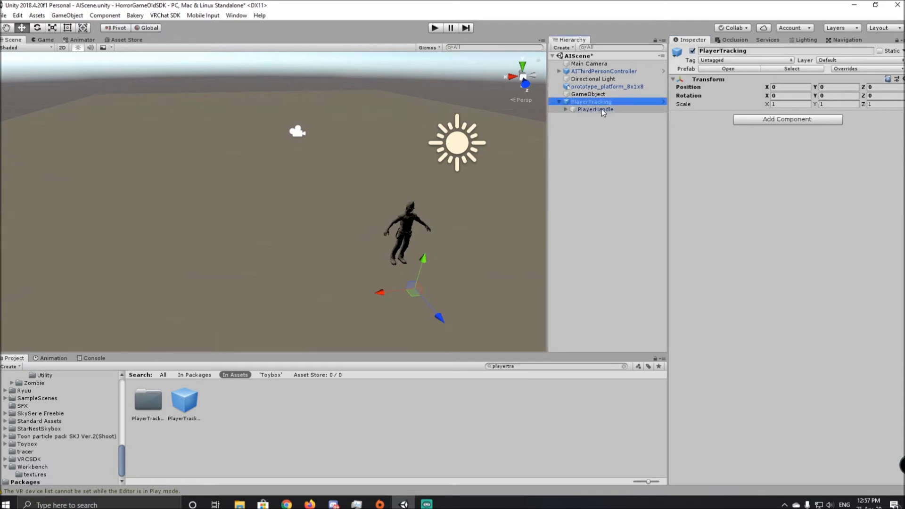
click(595, 109)
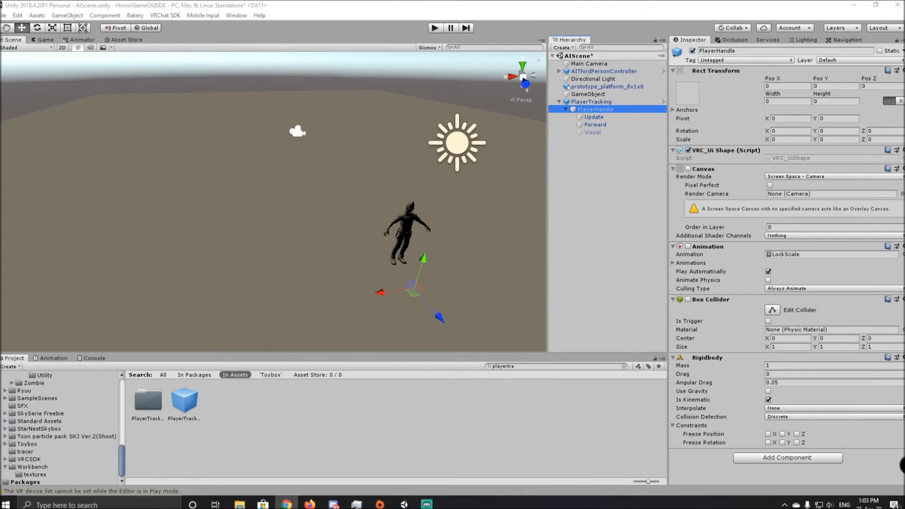
mouse_move(364, 196)
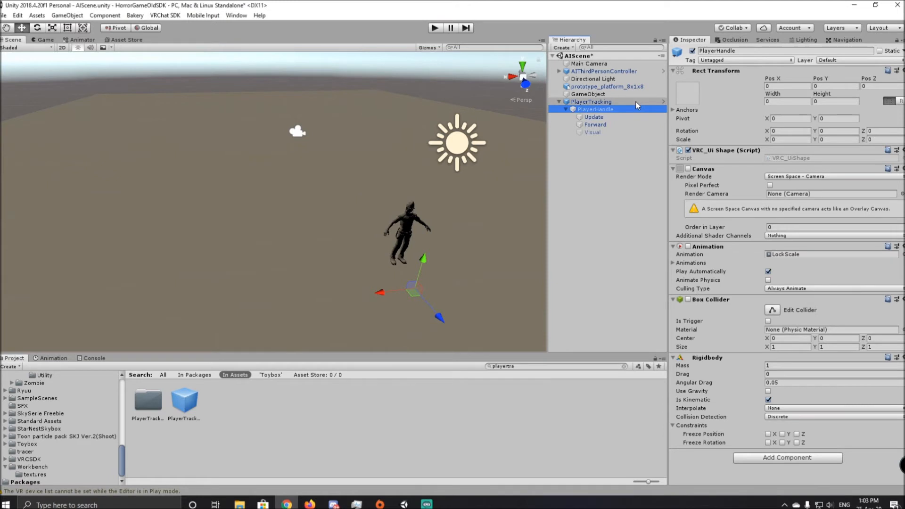
click(590, 102)
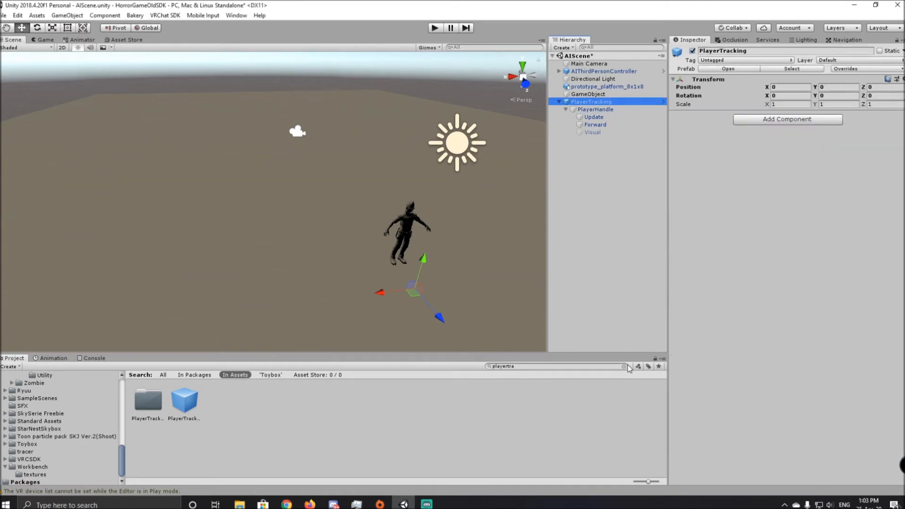
click(26, 444)
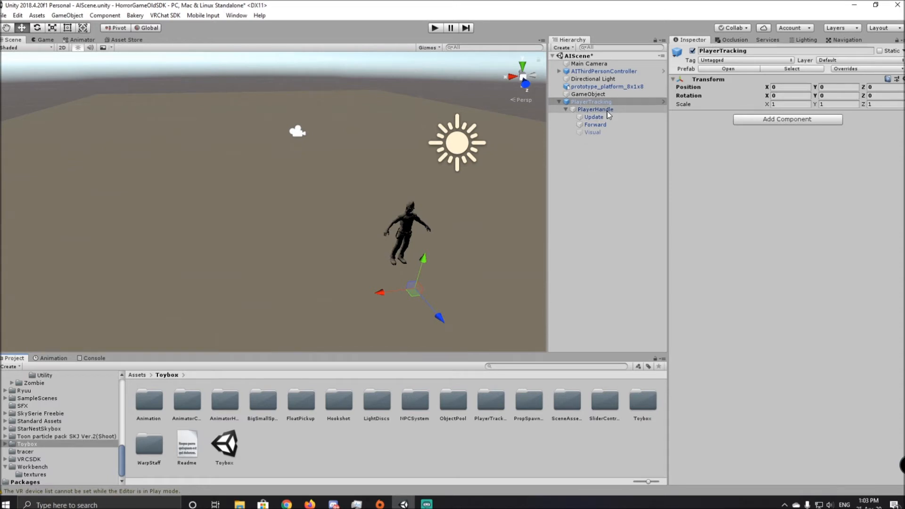
click(595, 110)
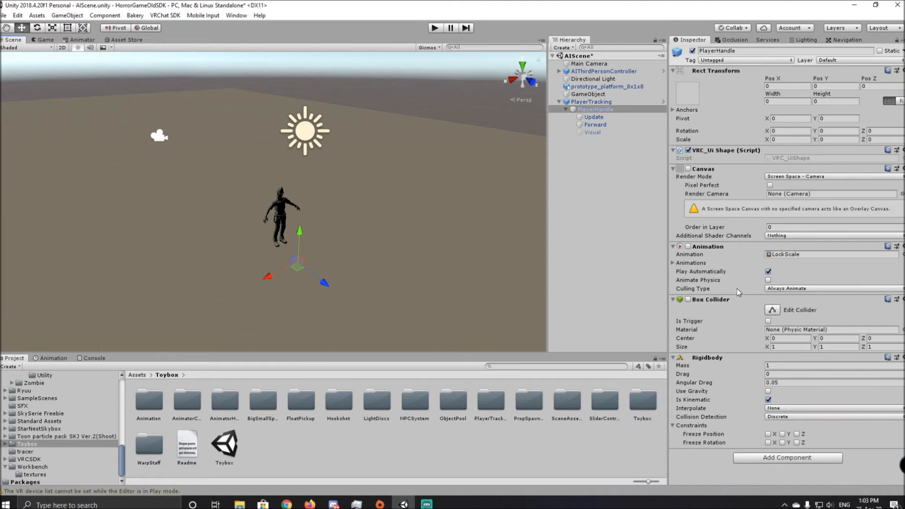
mouse_move(642, 187)
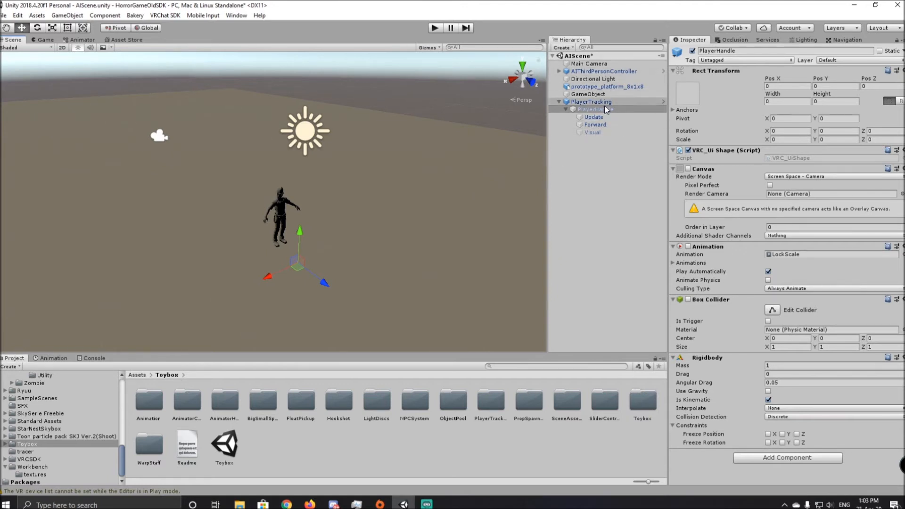
Set AIThirdPersonController's AI Character Control target to PlayerHandle's Forward child.
click(604, 70)
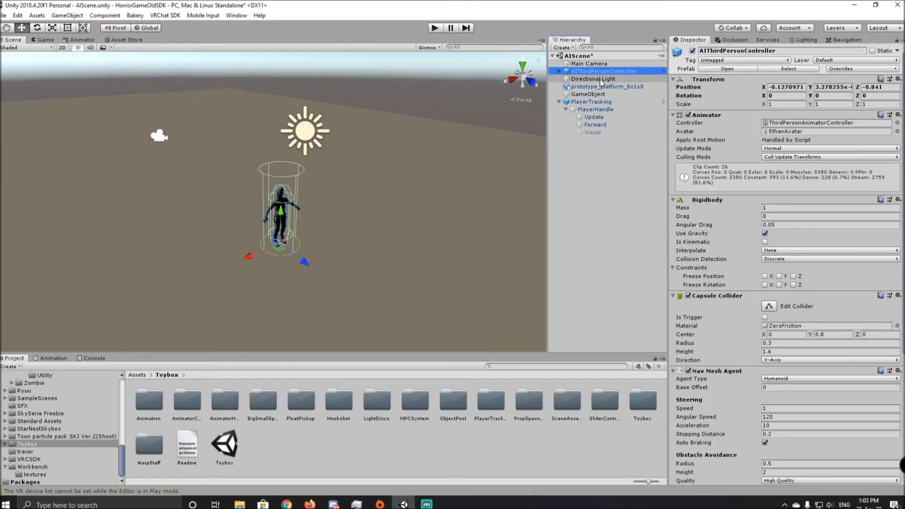
scroll(down, 3)
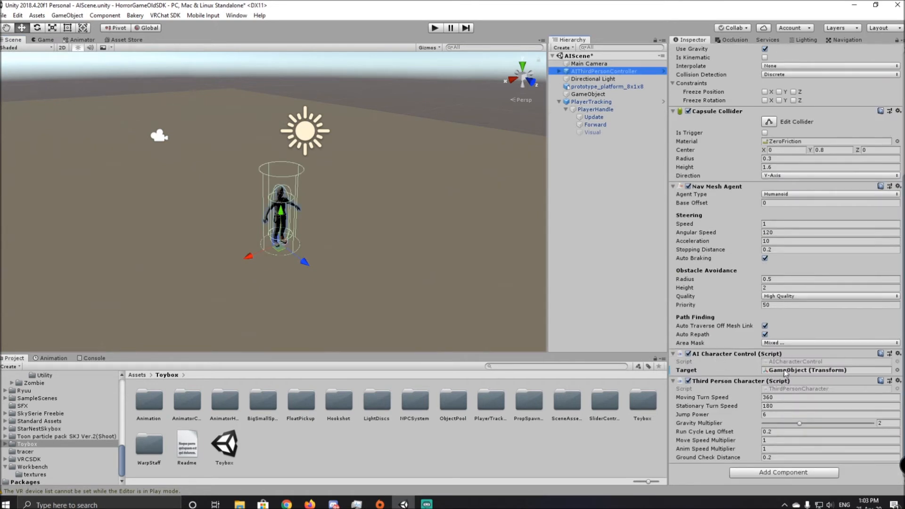
click(595, 109)
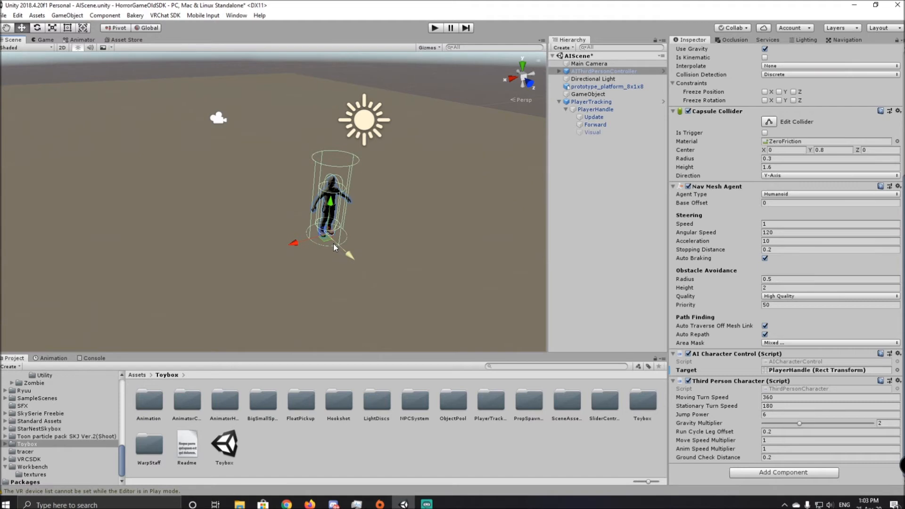
click(594, 124)
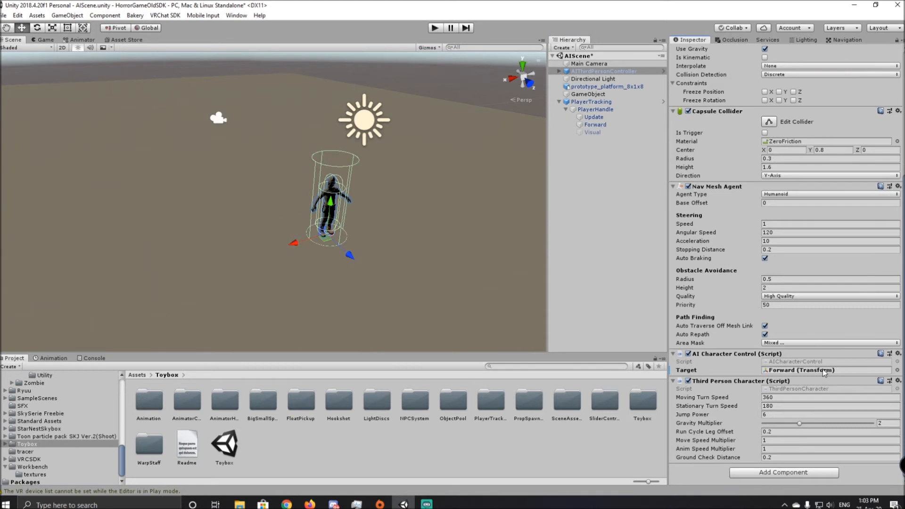
mouse_move(408, 217)
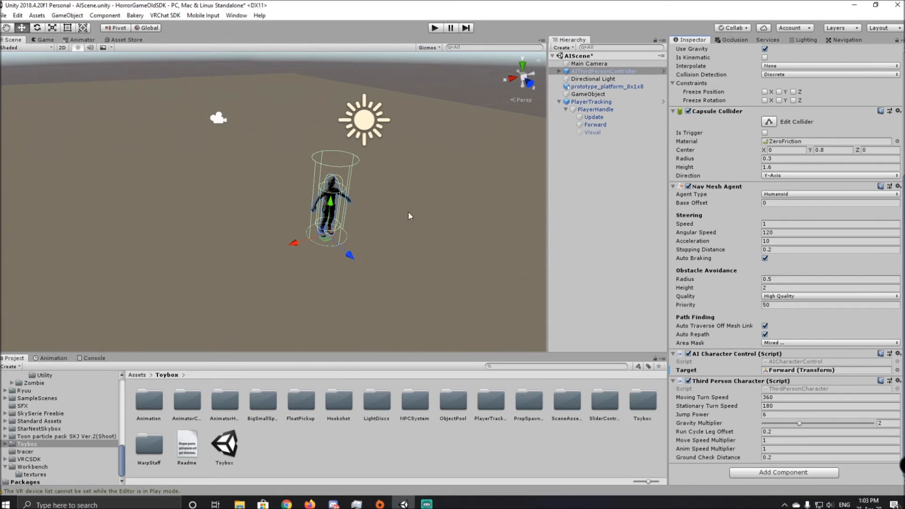
mouse_move(544, 186)
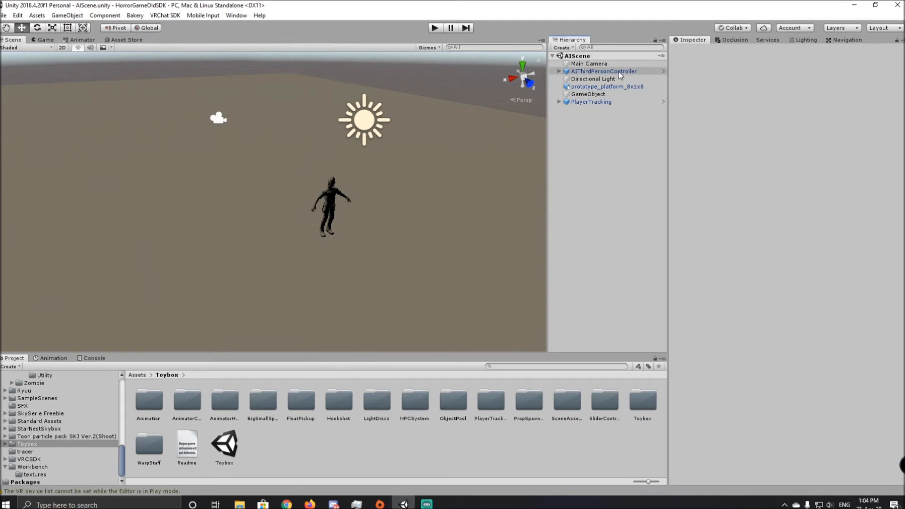
Unpack the AIThirdPersonController prefab completely and add an empty object named Original Position.
right_click(604, 71)
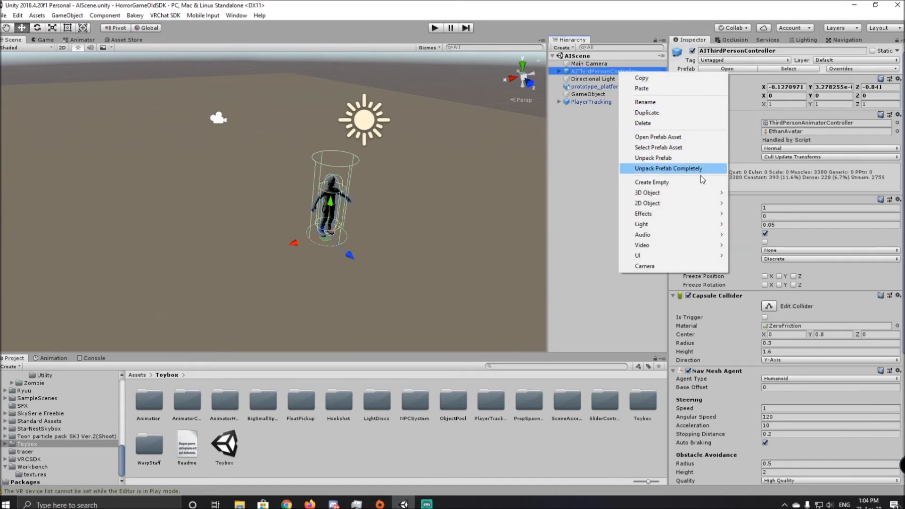
click(652, 182)
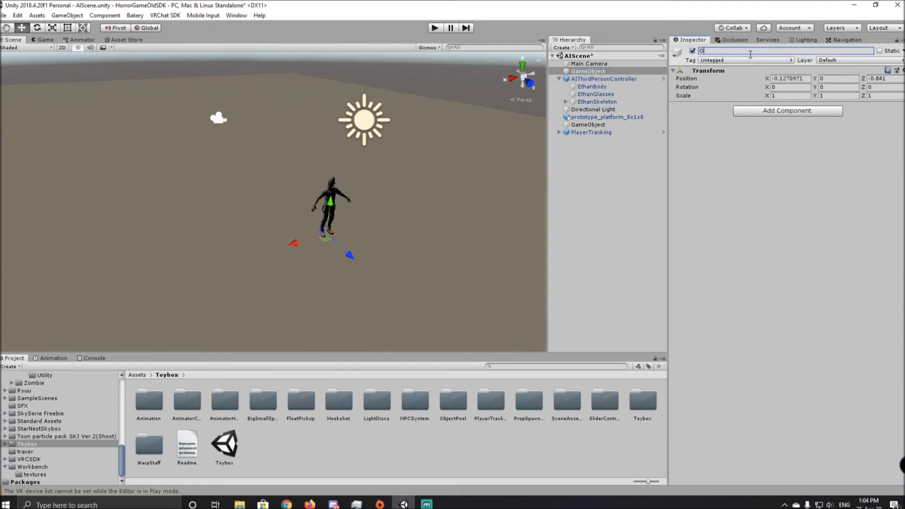
text(Original Position)
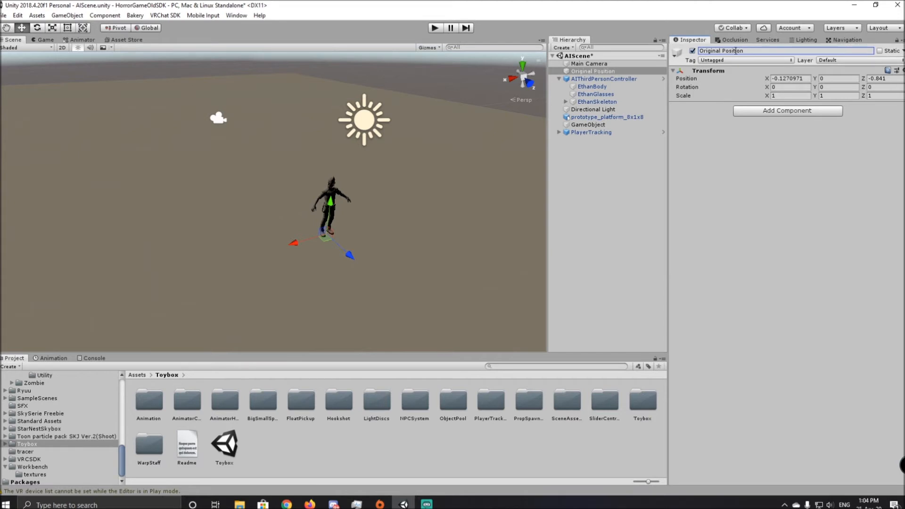
click(595, 94)
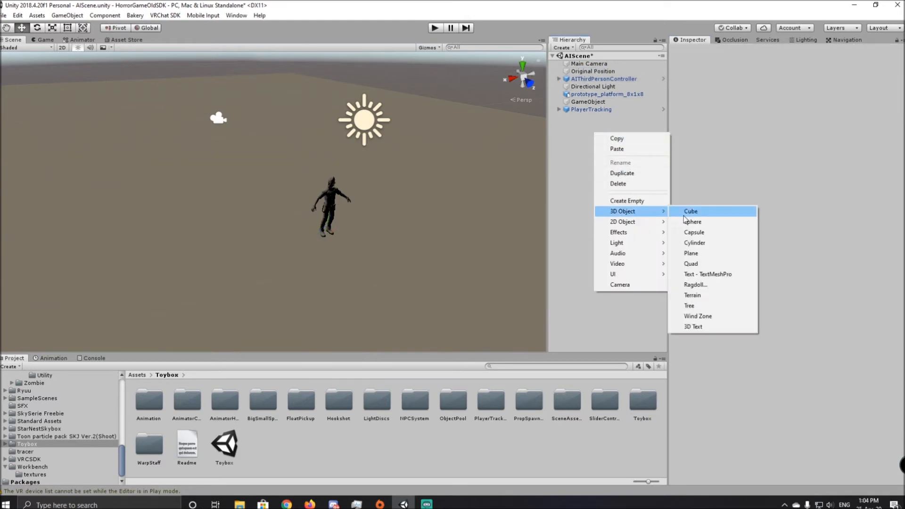
Add a cube raised slightly above the ground and rename it FollowMe.
click(690, 210)
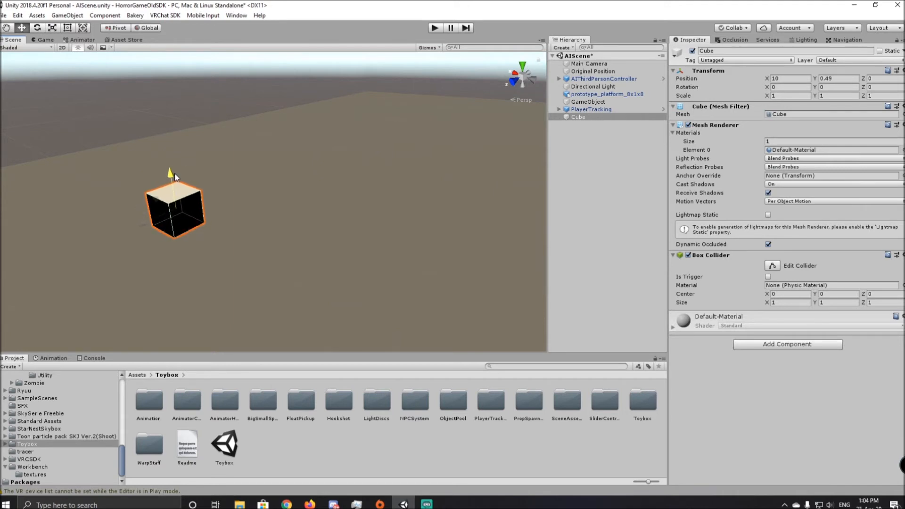
drag(169, 172, 170, 168)
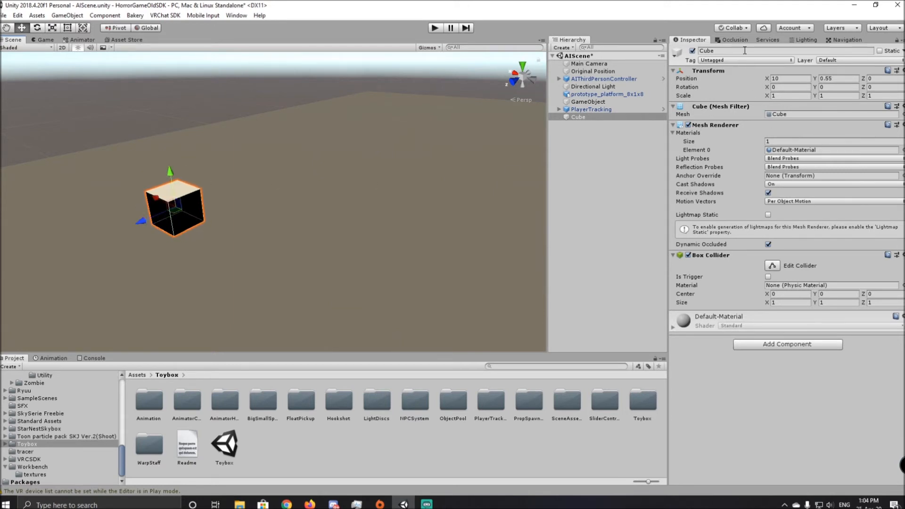
text(FollowMe)
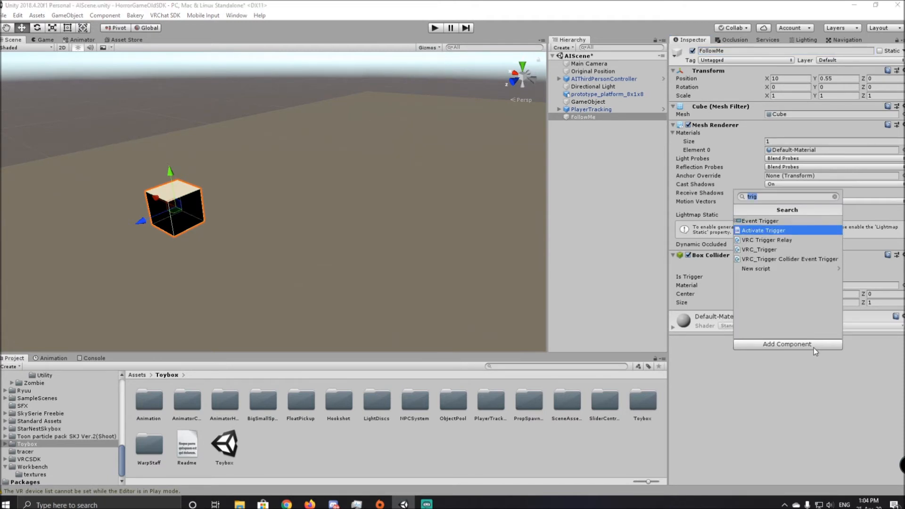
Give FollowMe a VRC_Trigger set to OnInteract and add an empty child beneath it.
click(760, 249)
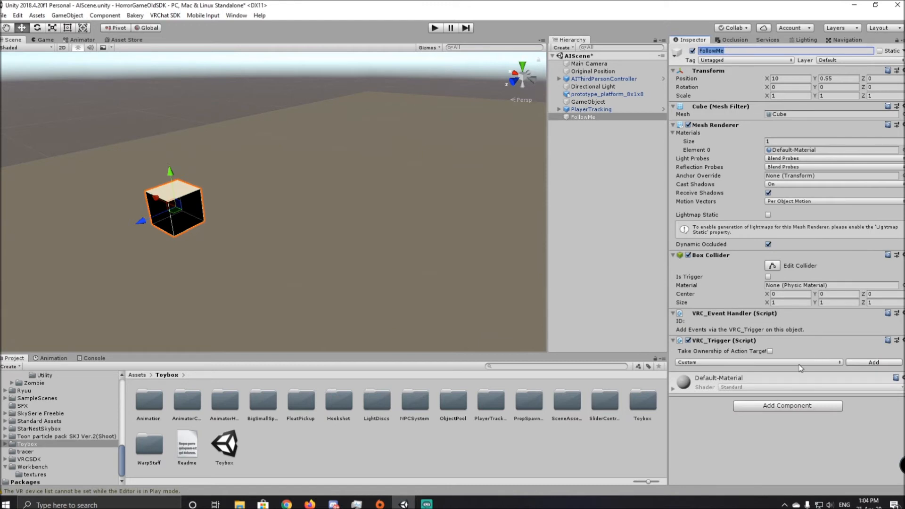
click(756, 362)
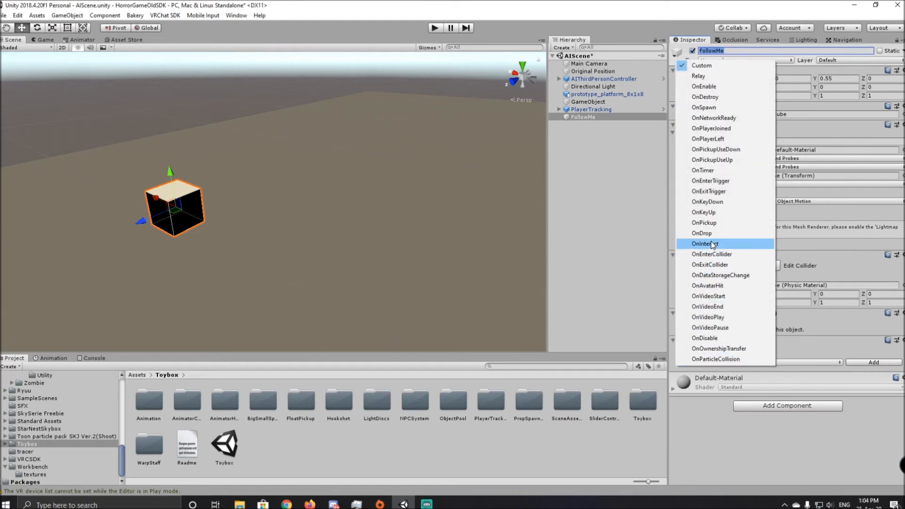
click(702, 243)
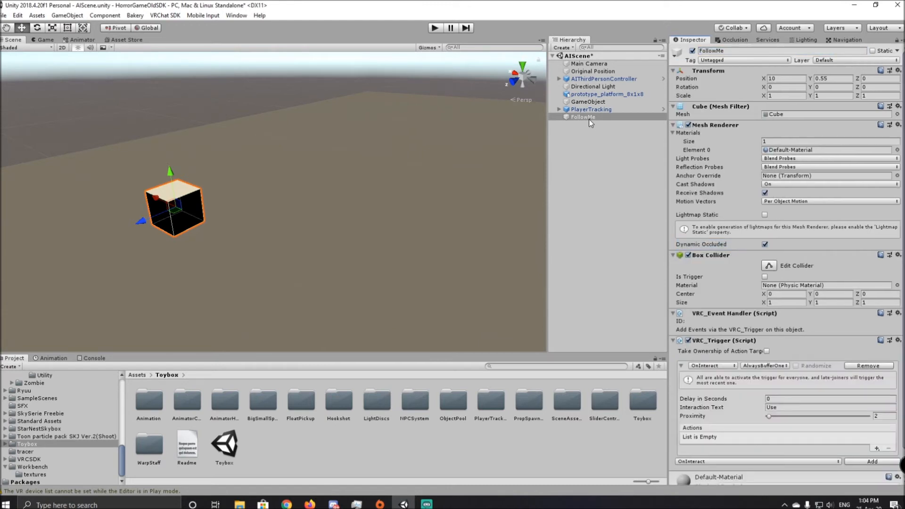
click(594, 124)
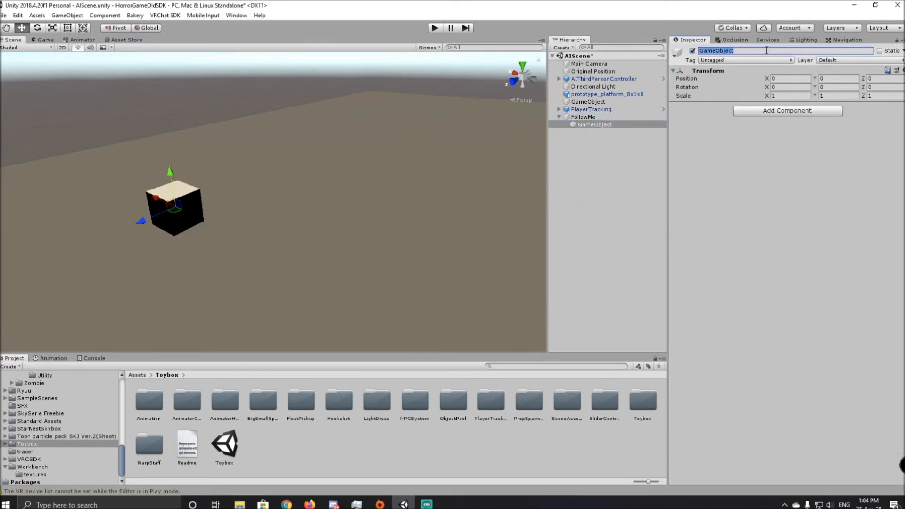
Name the child Follow and add Animator and Button components to it.
text(Follow)
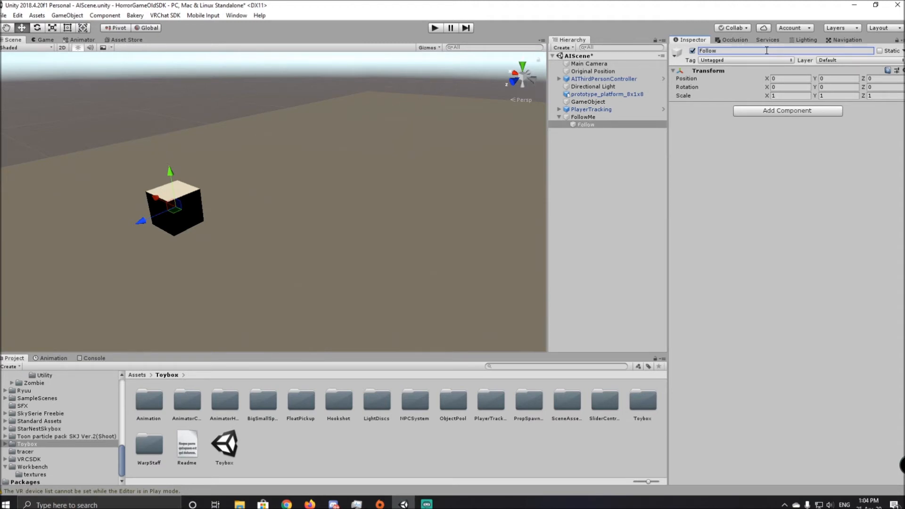
text(trig)
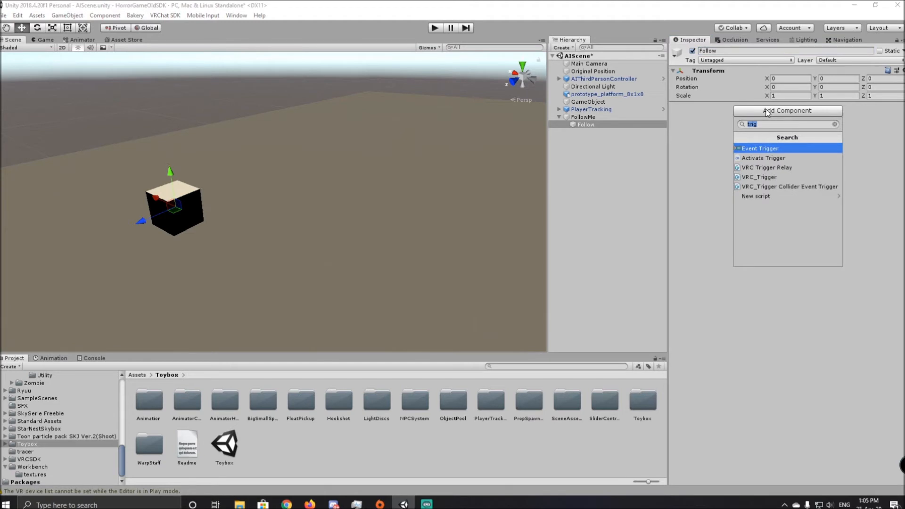
text(ani)
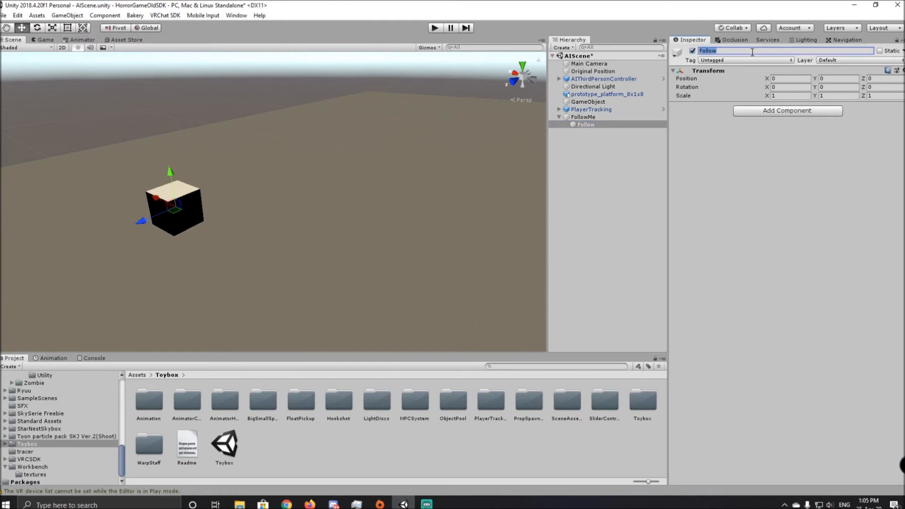
click(786, 111)
text(bu)
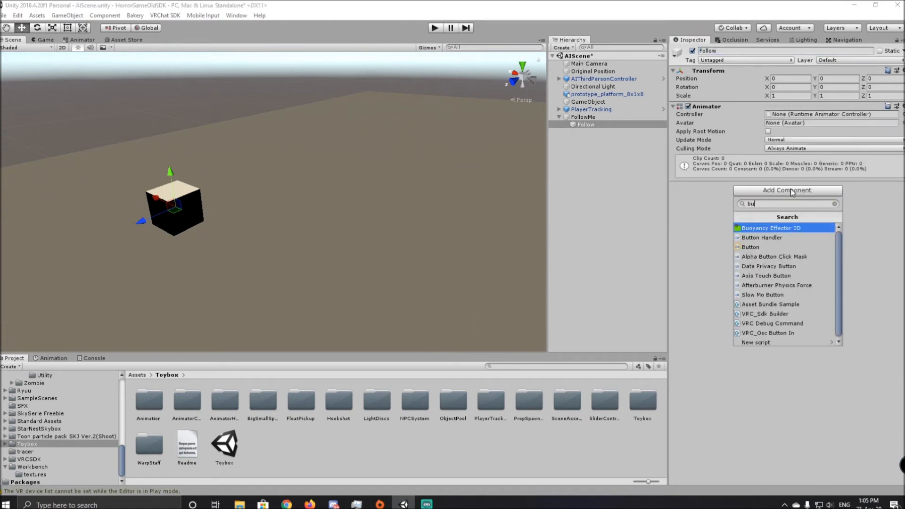
click(750, 247)
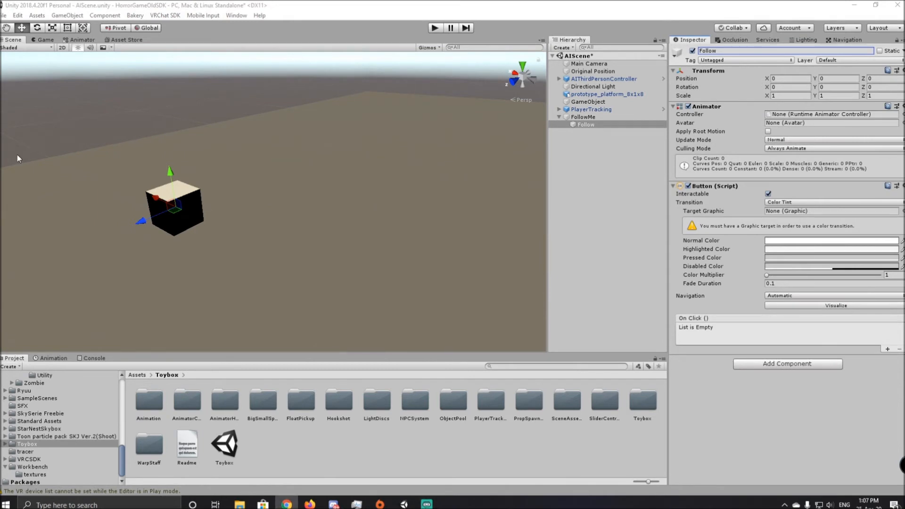
mouse_move(226, 151)
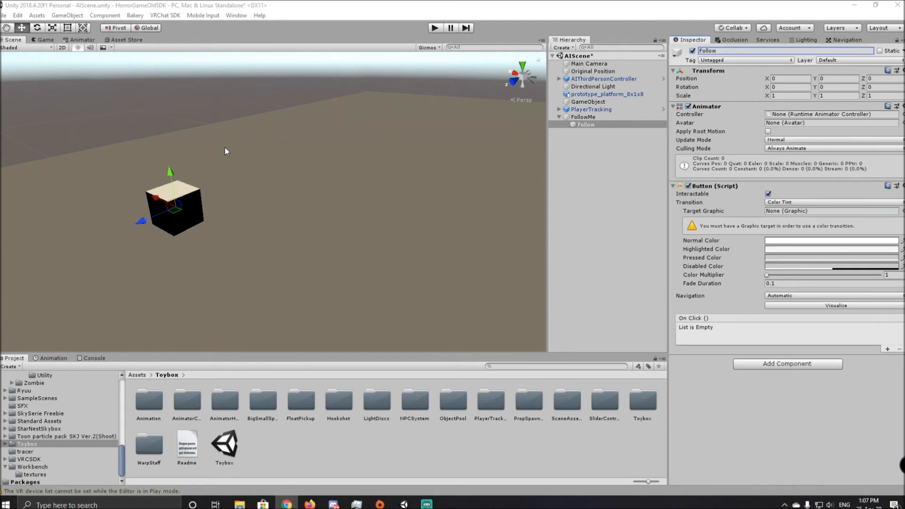
mouse_move(648, 200)
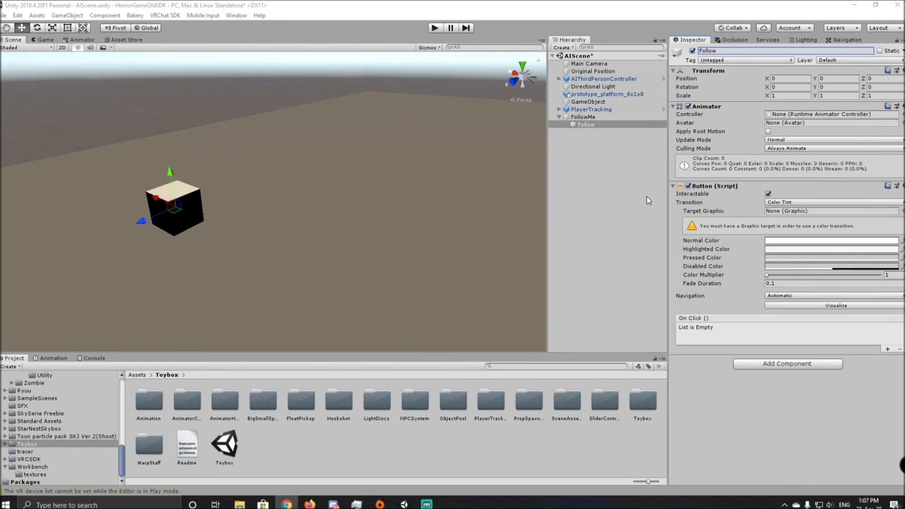
mouse_move(748, 196)
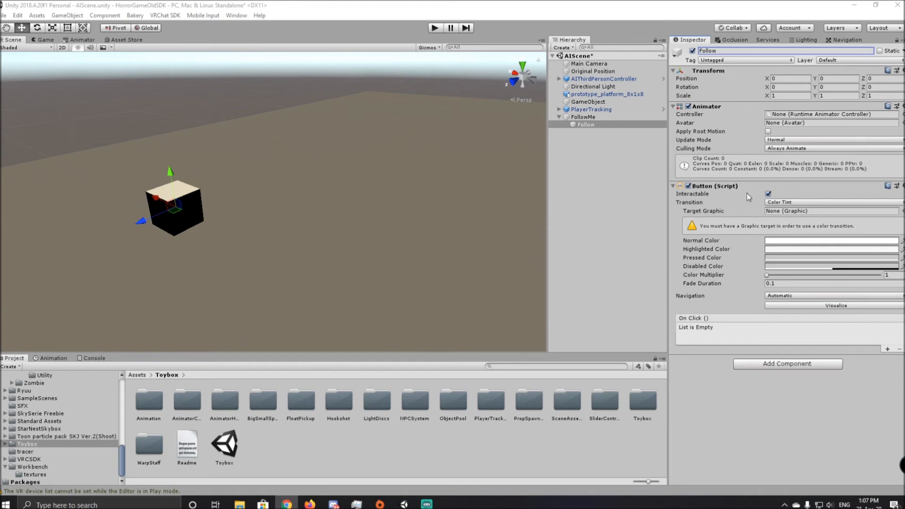
mouse_move(797, 133)
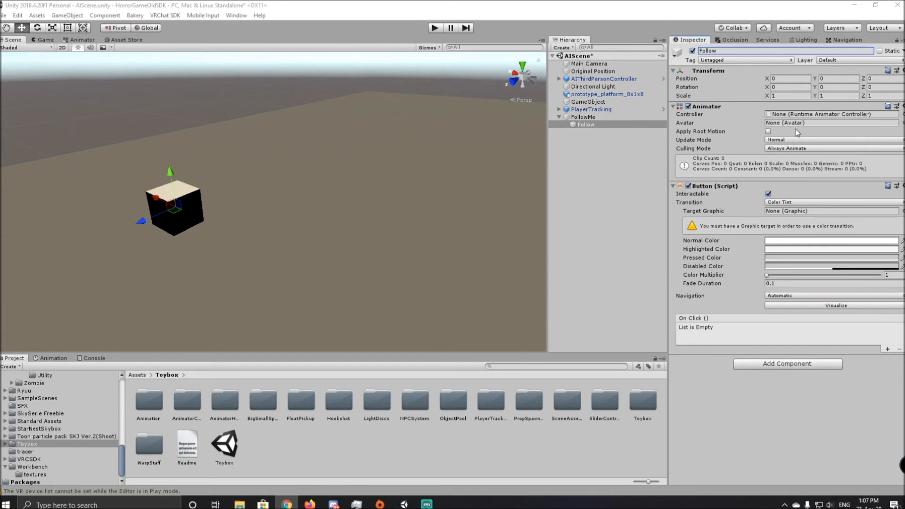
mouse_move(821, 125)
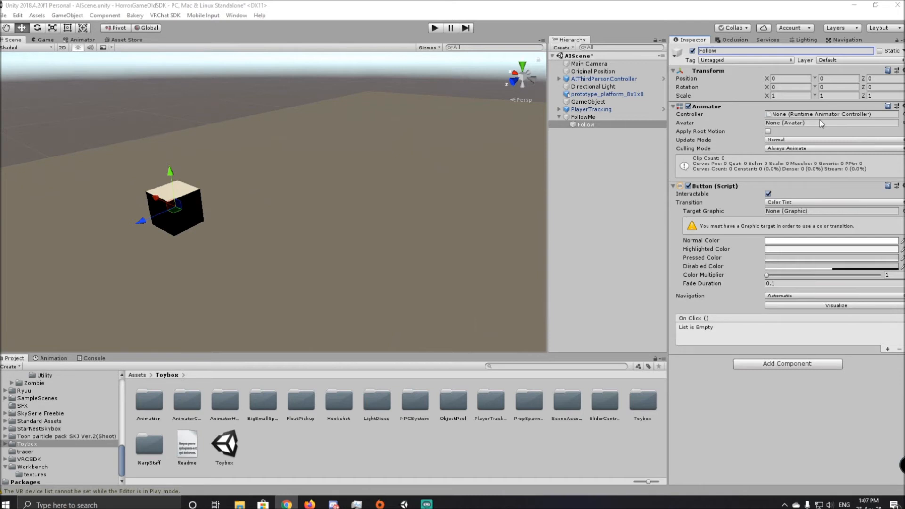
Add a Button On Click entry calling AICharacterControl enabled = true on AIThirdPersonController.
click(888, 350)
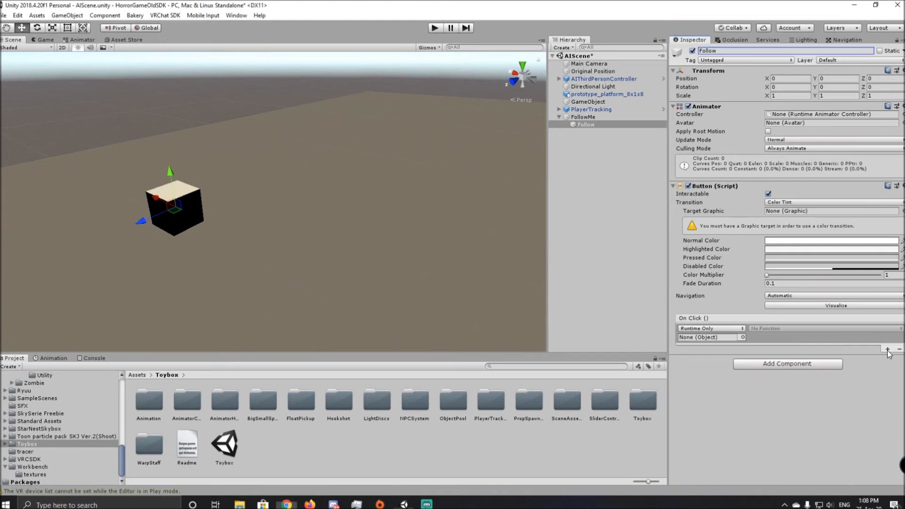
click(702, 338)
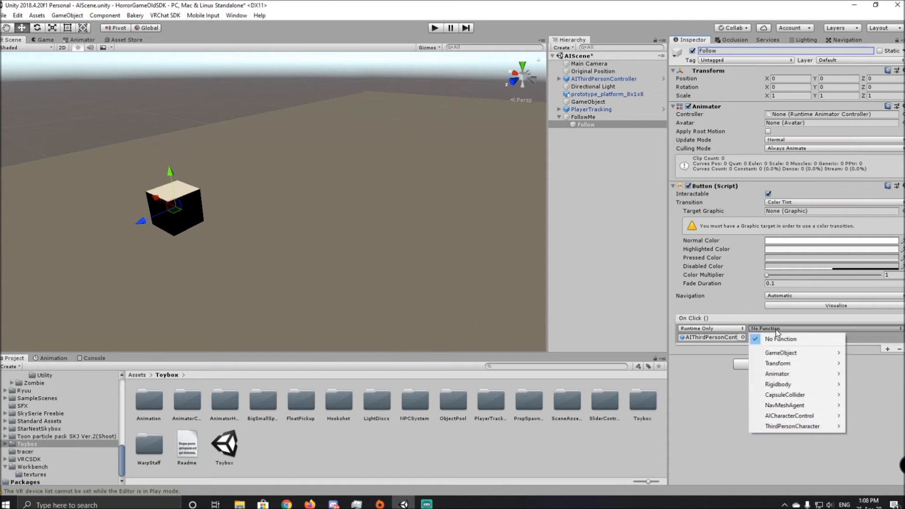
mouse_move(796, 416)
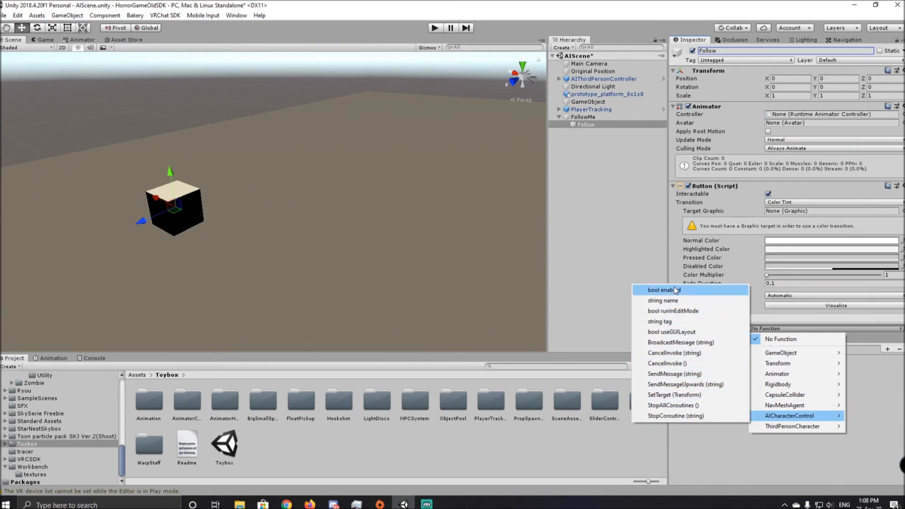
click(659, 289)
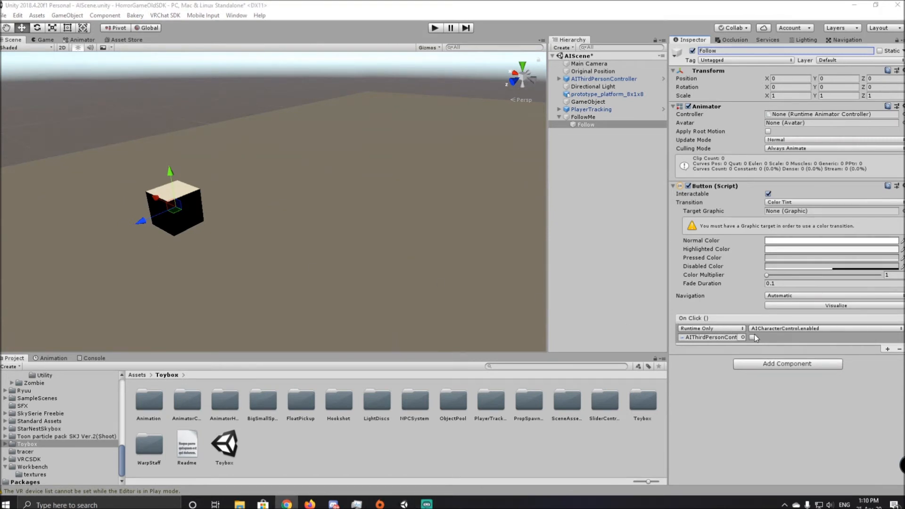
click(822, 328)
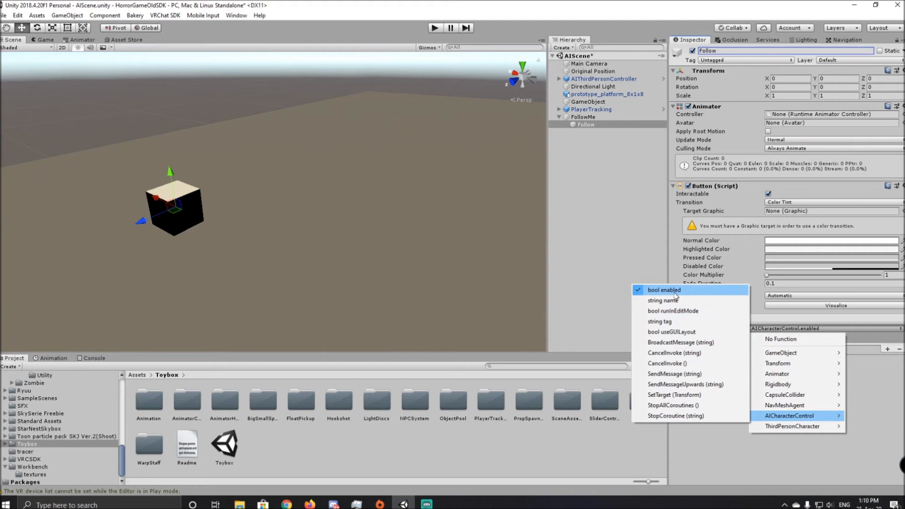
click(662, 289)
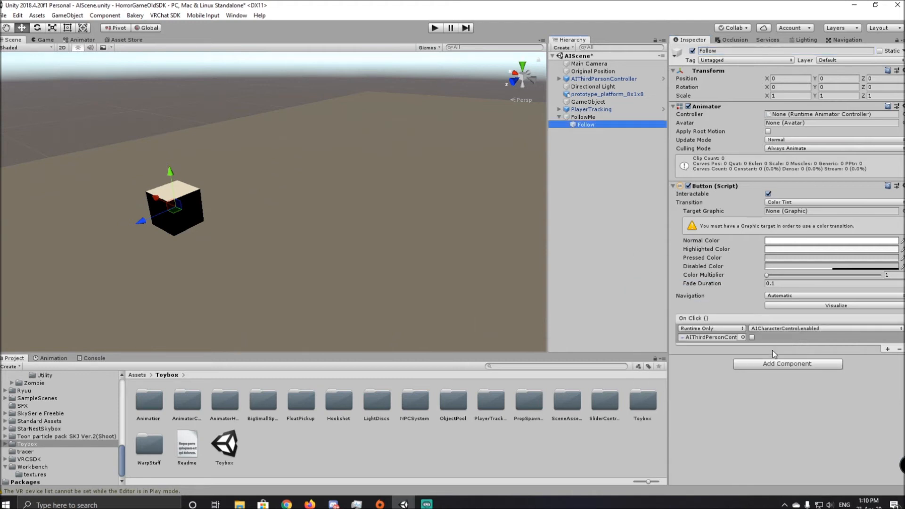
click(751, 337)
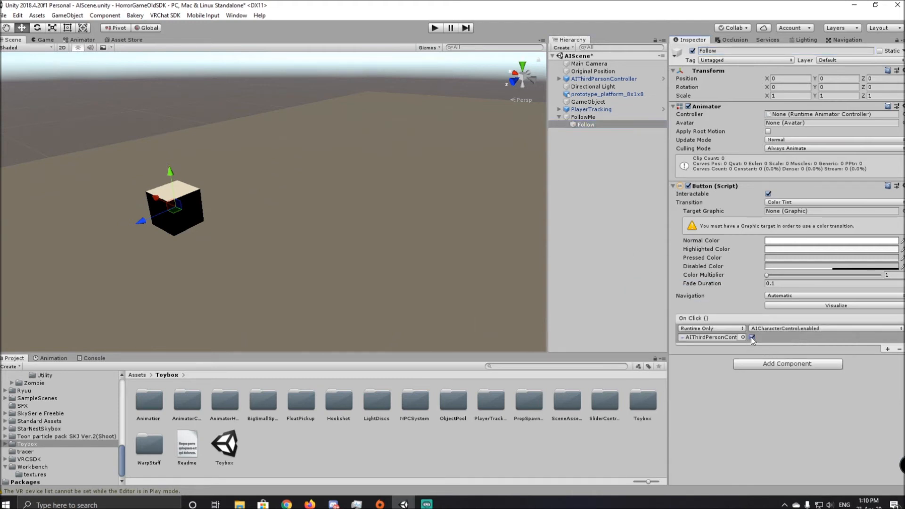
click(603, 78)
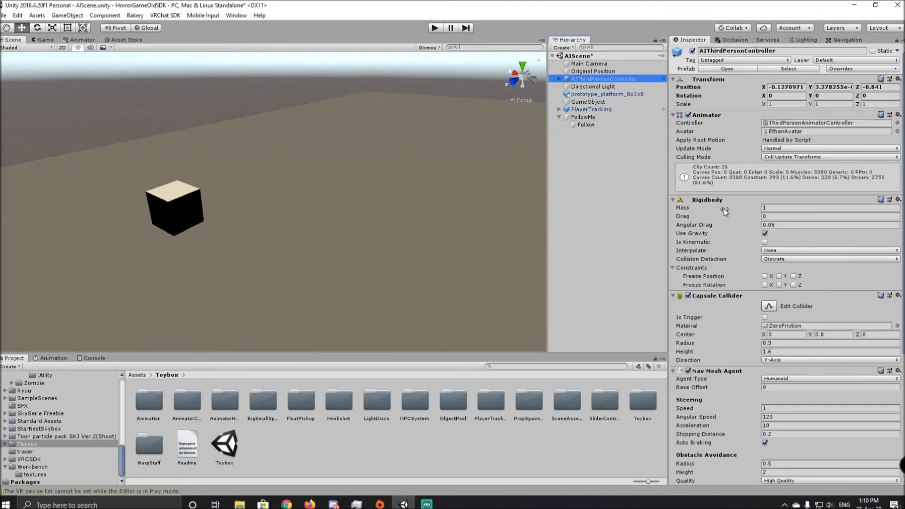
scroll(down, 3)
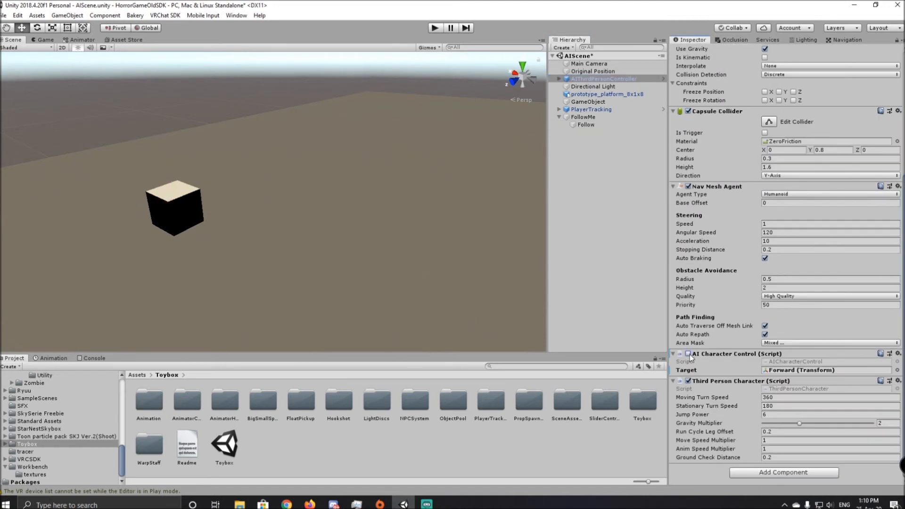
Disable AI Character Control by default and create a PressMe animation clip on Follow with a Press event.
click(608, 182)
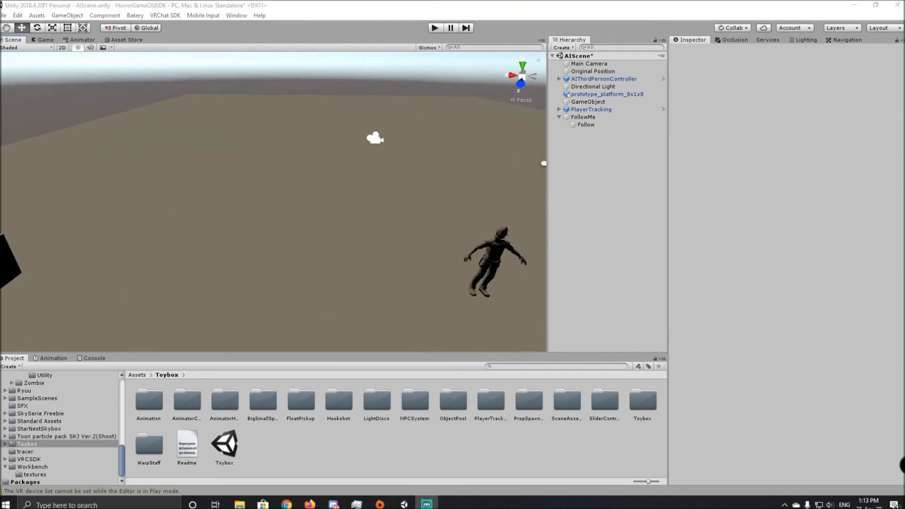
mouse_move(320, 140)
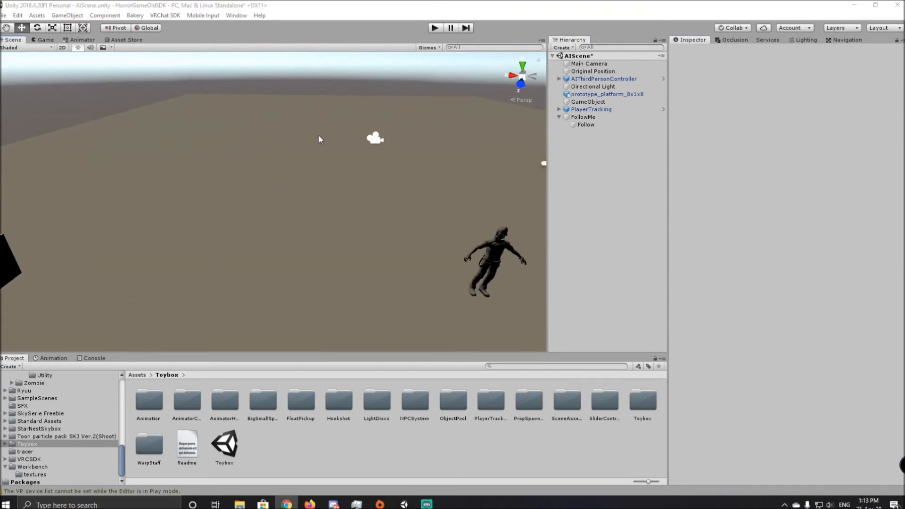
click(585, 124)
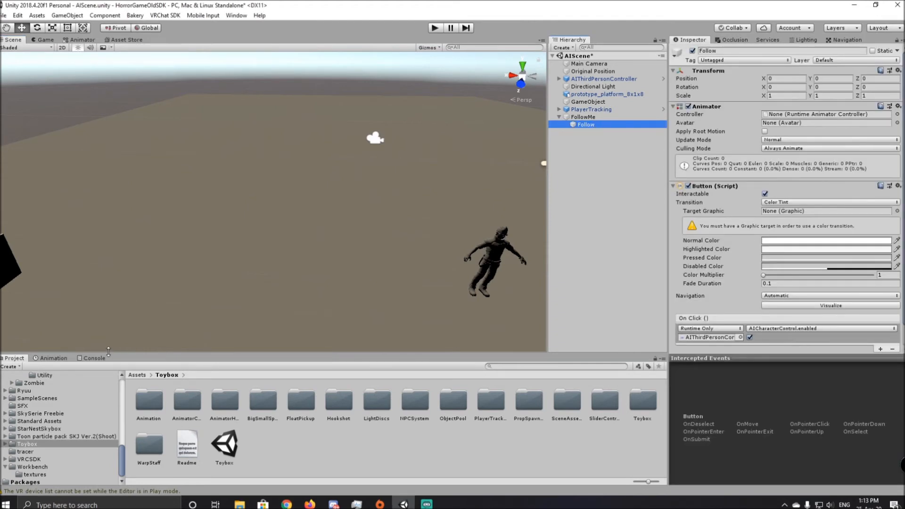
click(409, 439)
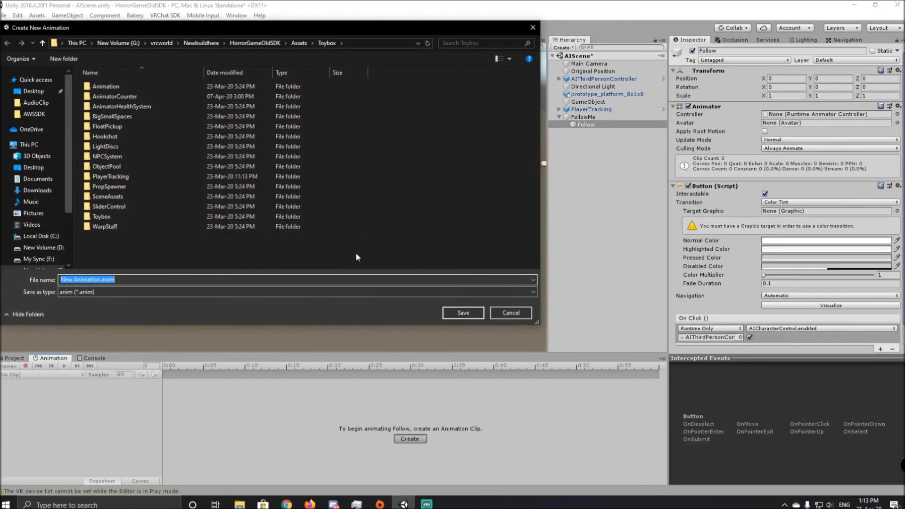
text(Pre)
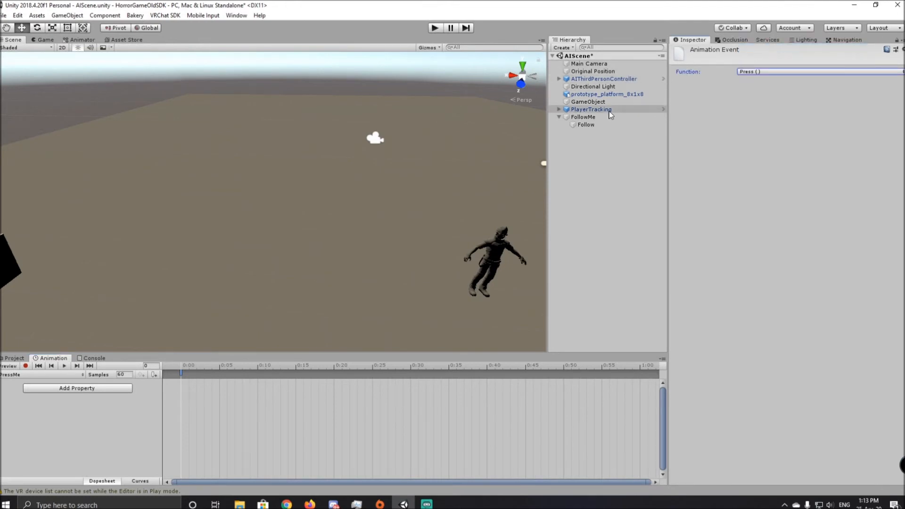
click(586, 124)
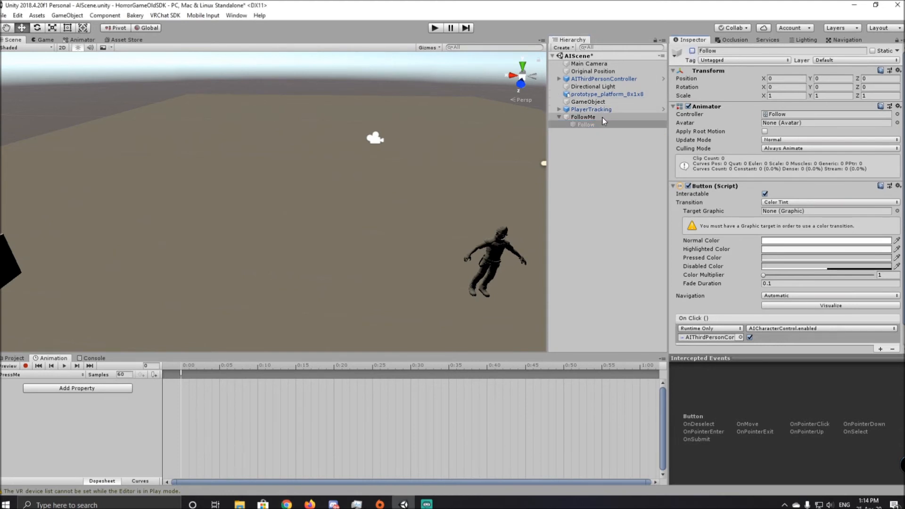
click(583, 117)
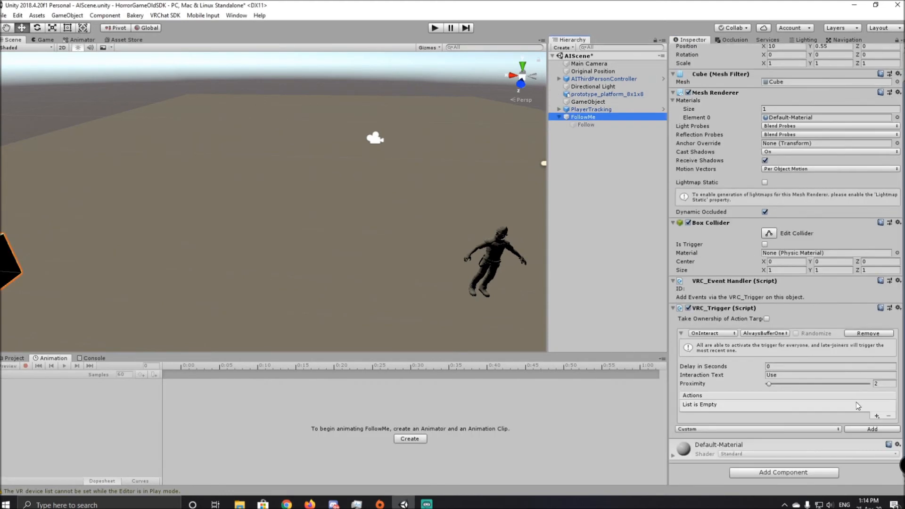
Set FollowMe's trigger to SetGameObjectActive on Follow and have Follow's click event call SetActive true.
click(763, 333)
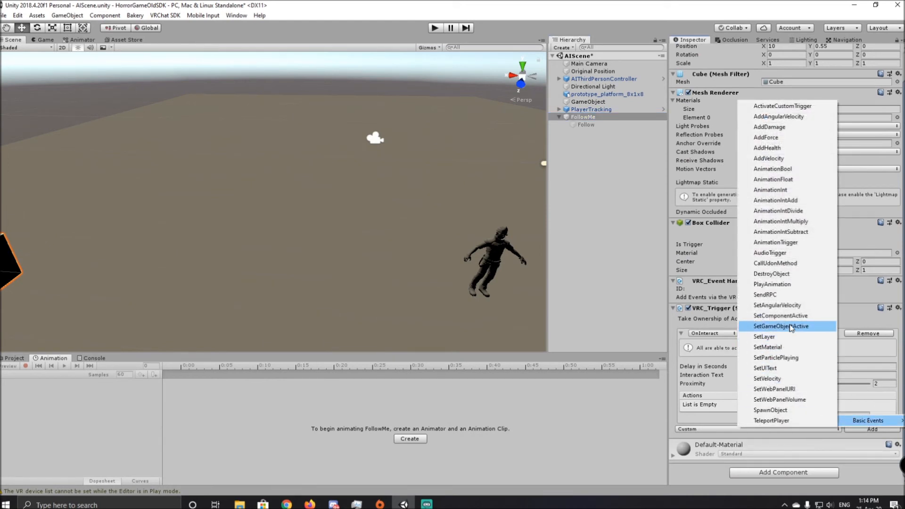
click(779, 326)
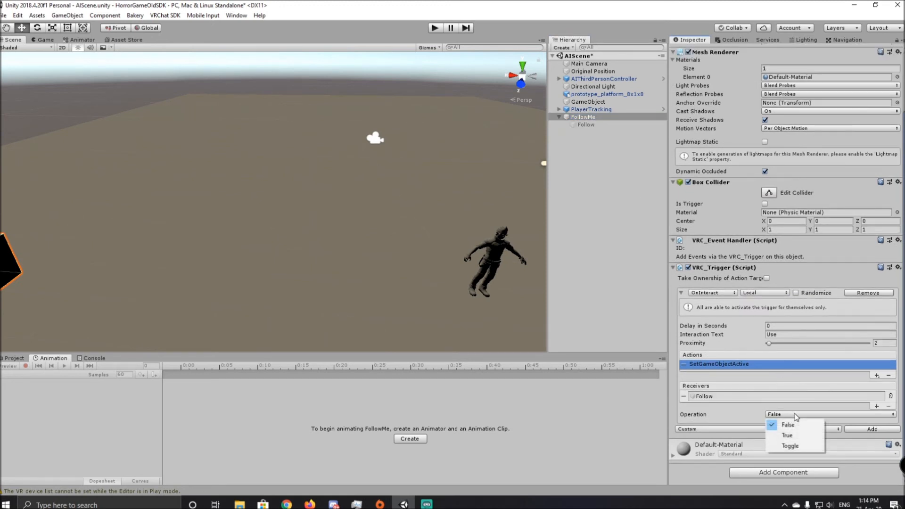
click(585, 124)
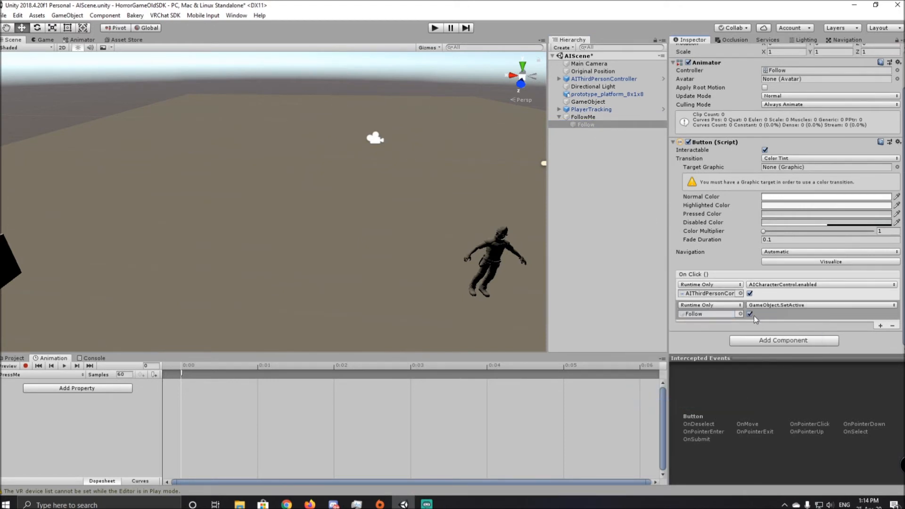
click(749, 312)
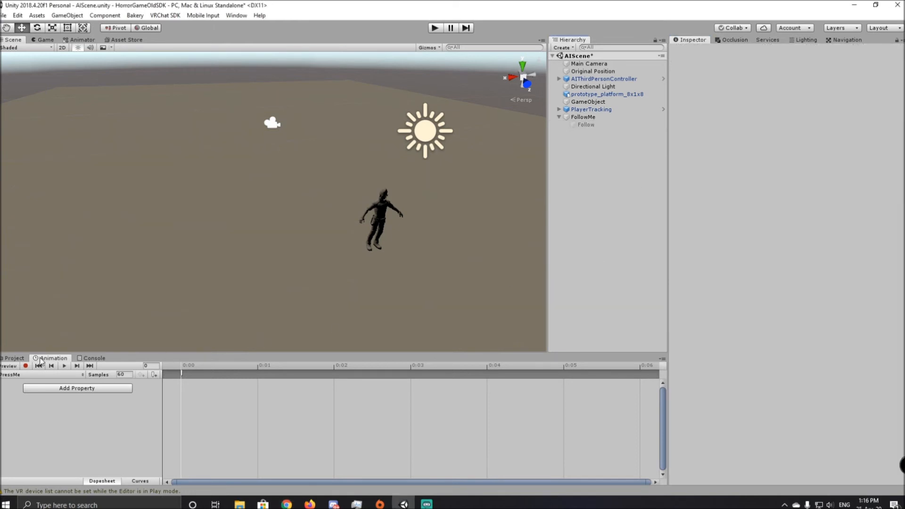
Find the VRCWorld prefab by searching 'world' and show the VRChat SDK control panel.
click(12, 358)
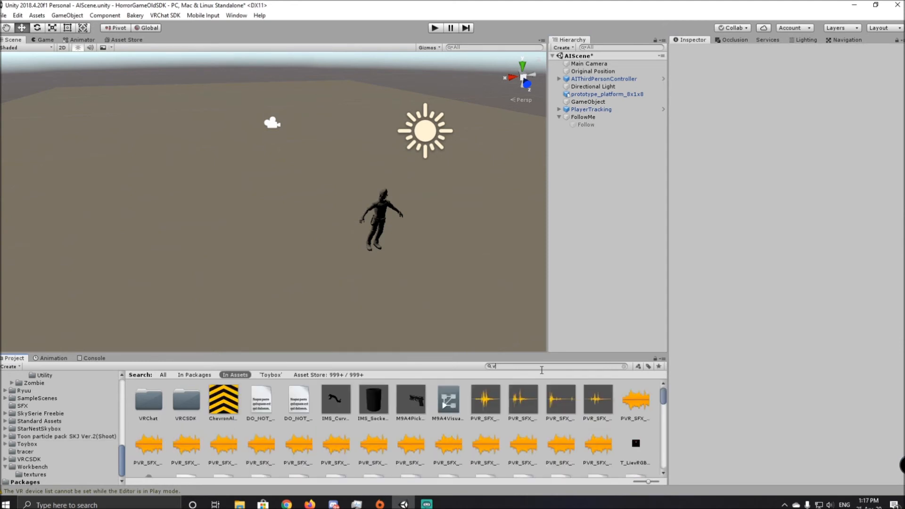
text(world)
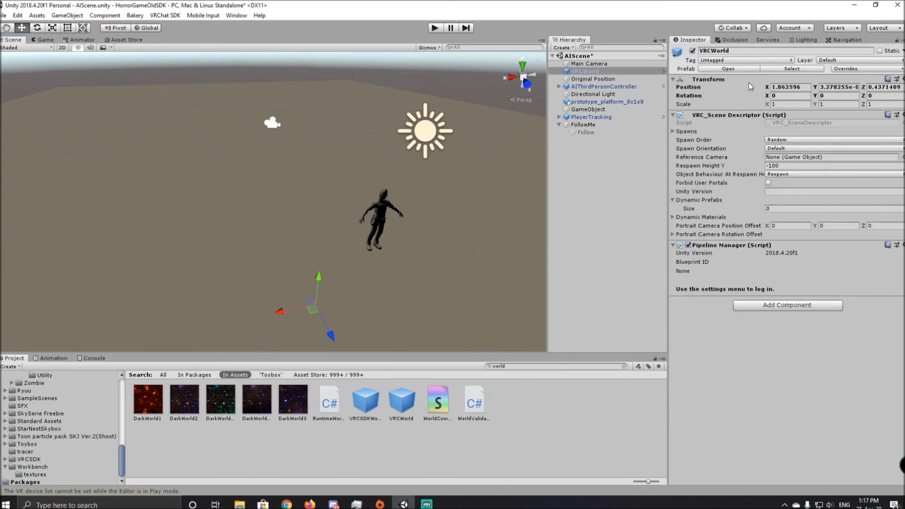
click(165, 15)
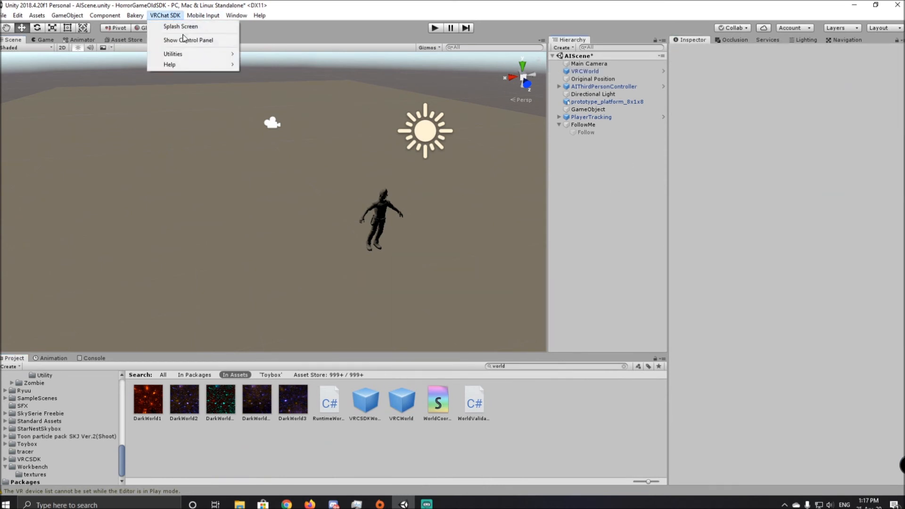
click(188, 39)
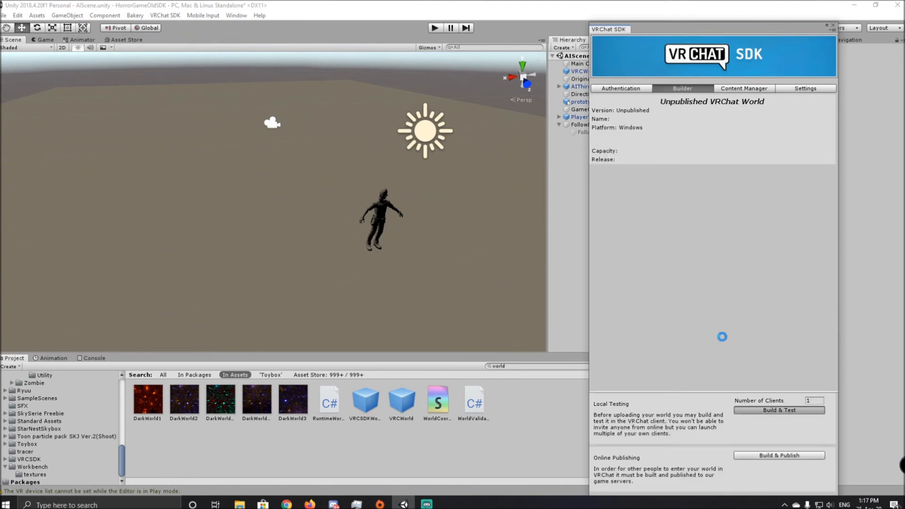
mouse_move(699, 301)
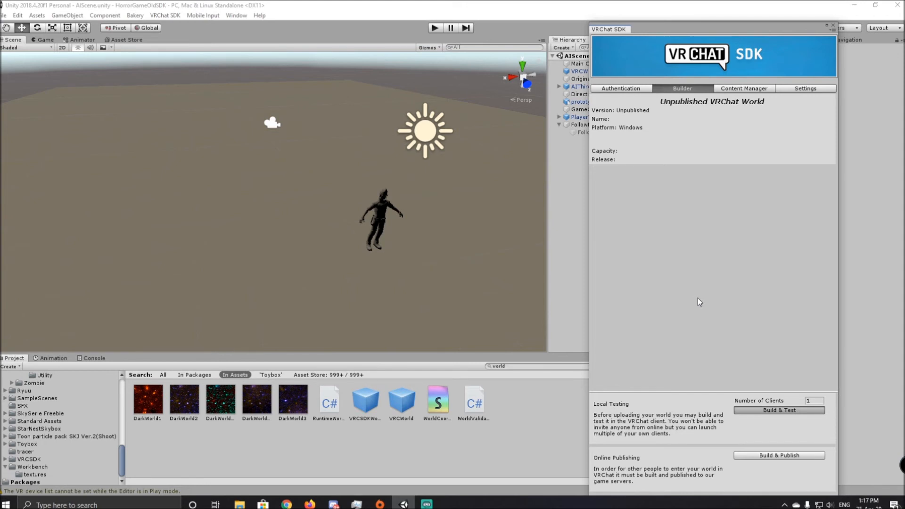
Run Build & Test from the SDK Builder to launch the world locally in VRChat.
click(778, 410)
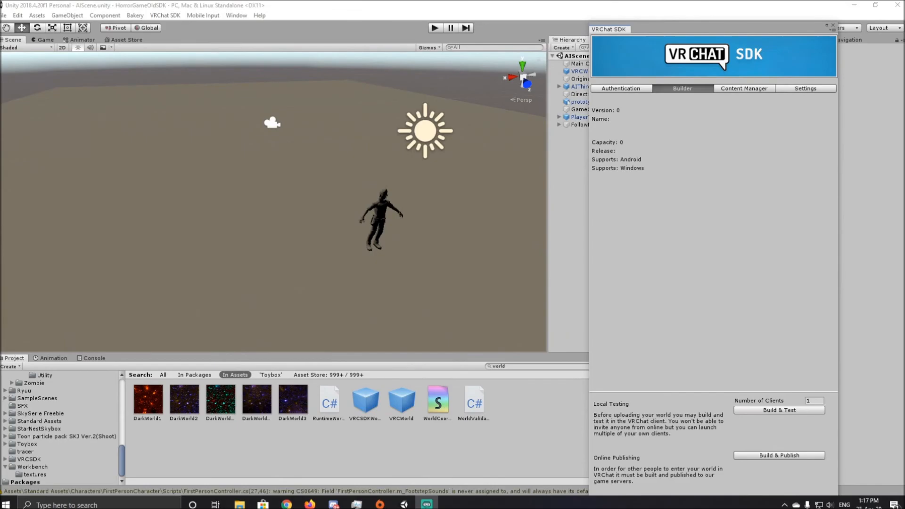
click(778, 410)
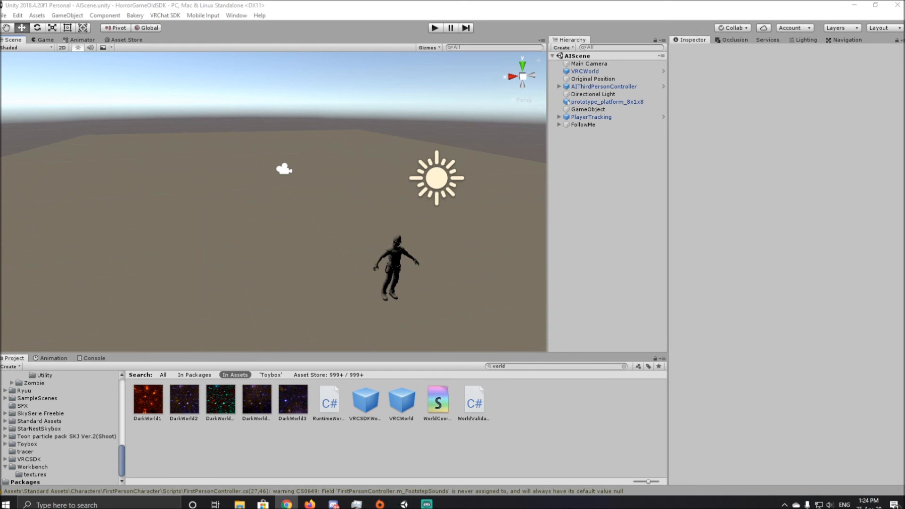
Add a VRC_Object Sync component to AIThirdPersonController via an 'obj' component search.
click(603, 86)
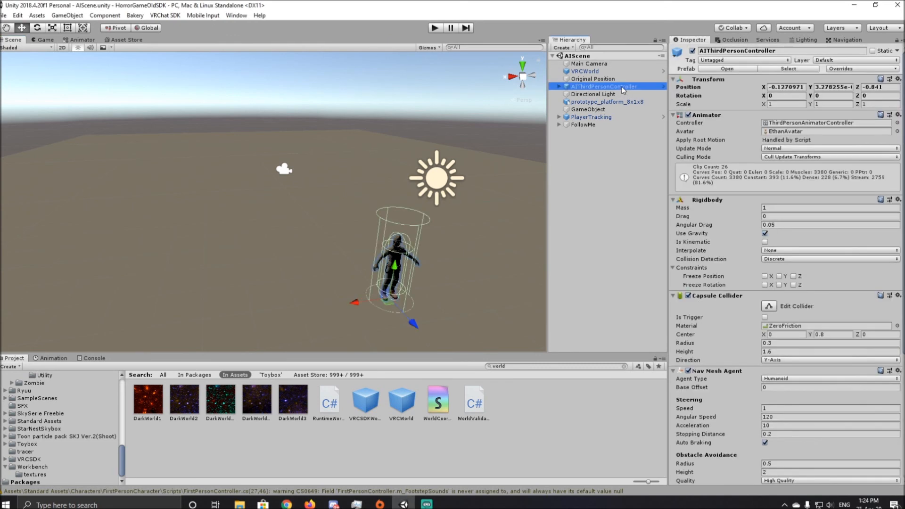
scroll(down, 3)
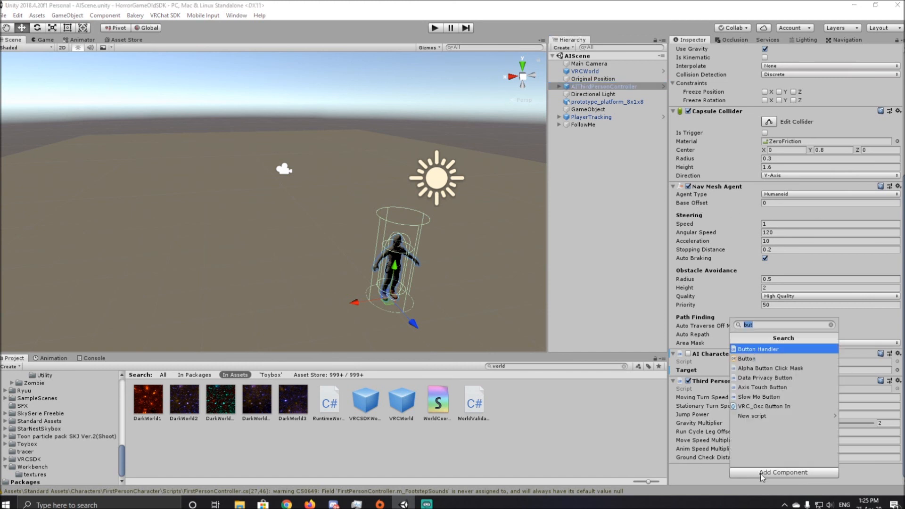
text(obj)
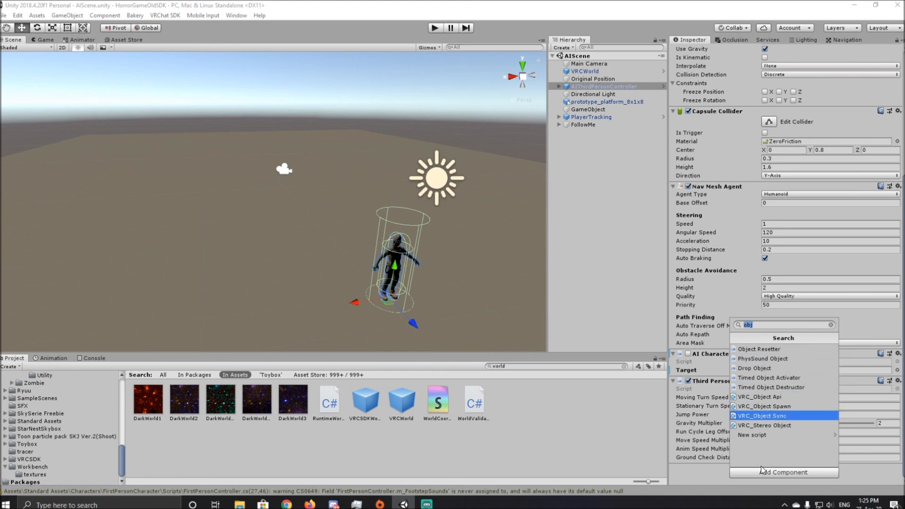
click(763, 415)
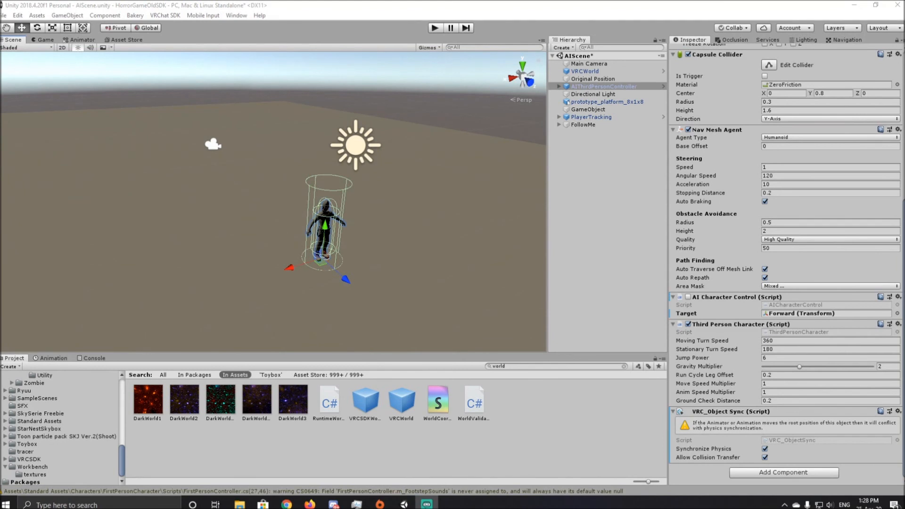
mouse_move(290, 195)
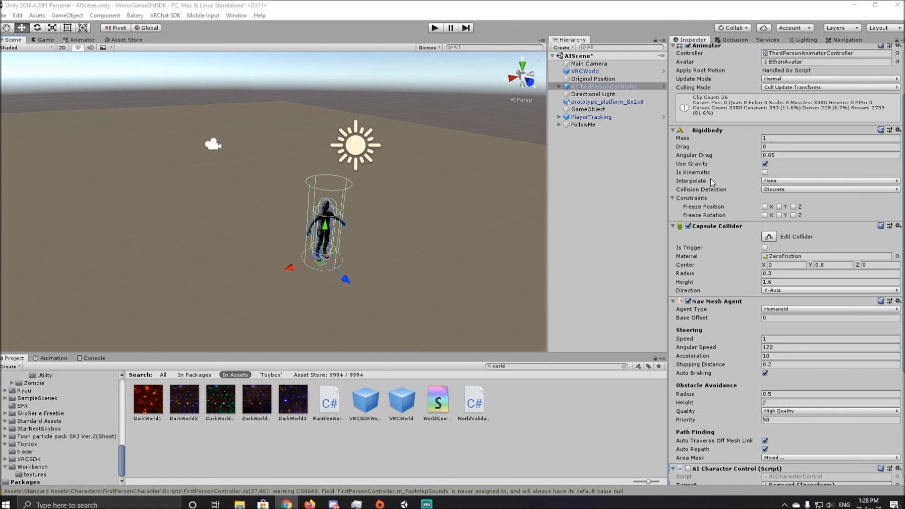
Wrap AIThirdPersonController in a new empty parent named AIparent.
right_click(603, 86)
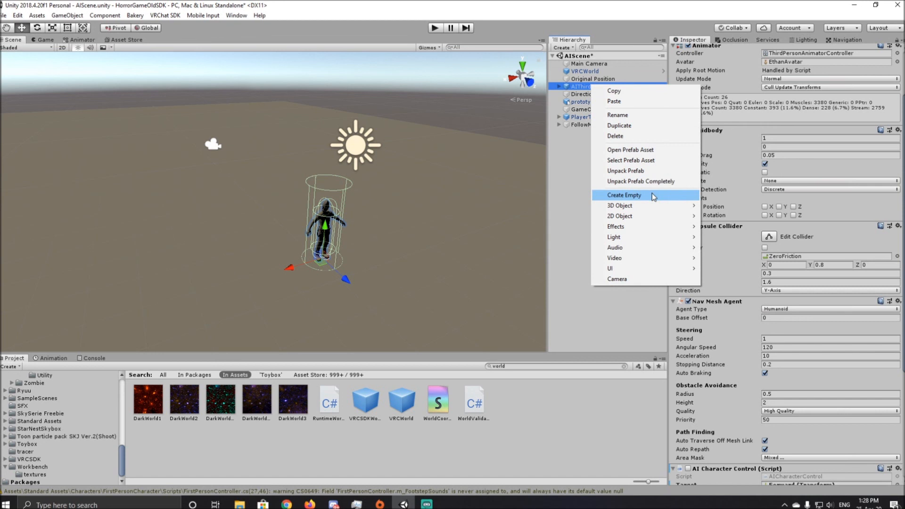
click(624, 195)
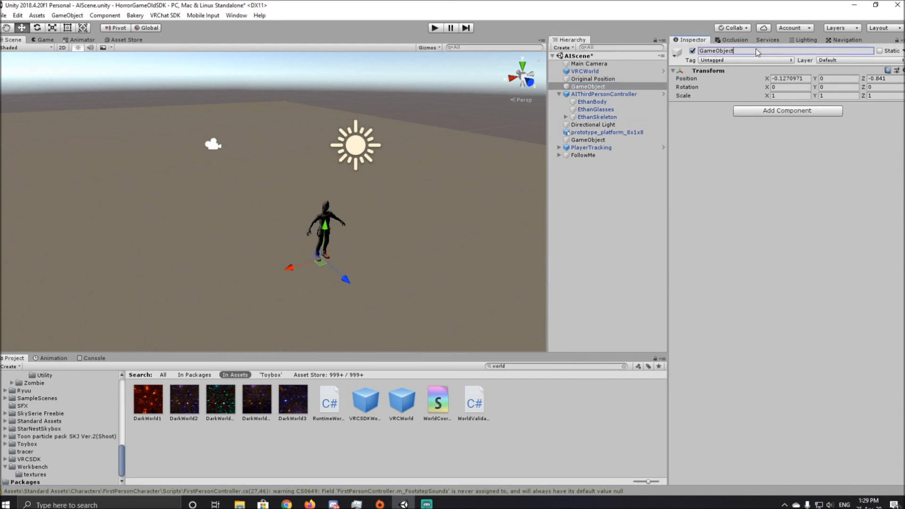
text(Alpa)
text(auto)
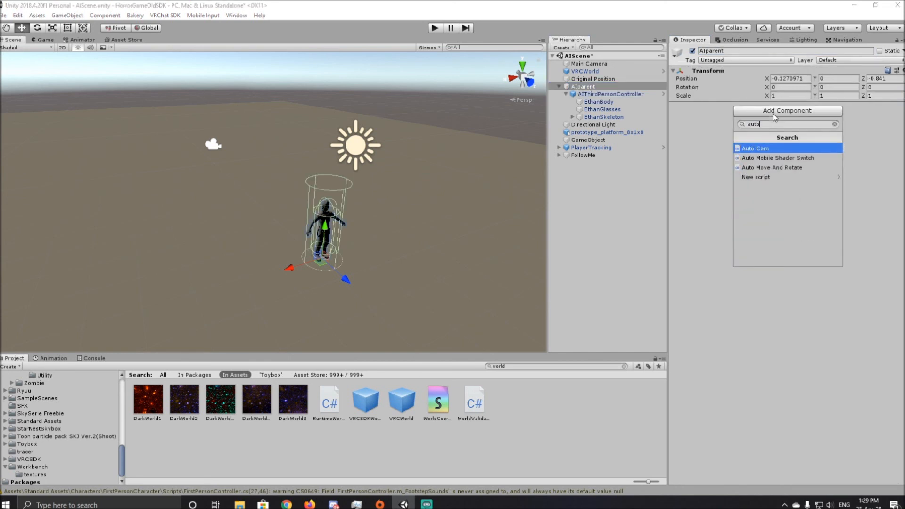
Give AIparent an Auto Cam using Late Update that targets AIThirdPersonController.
click(755, 148)
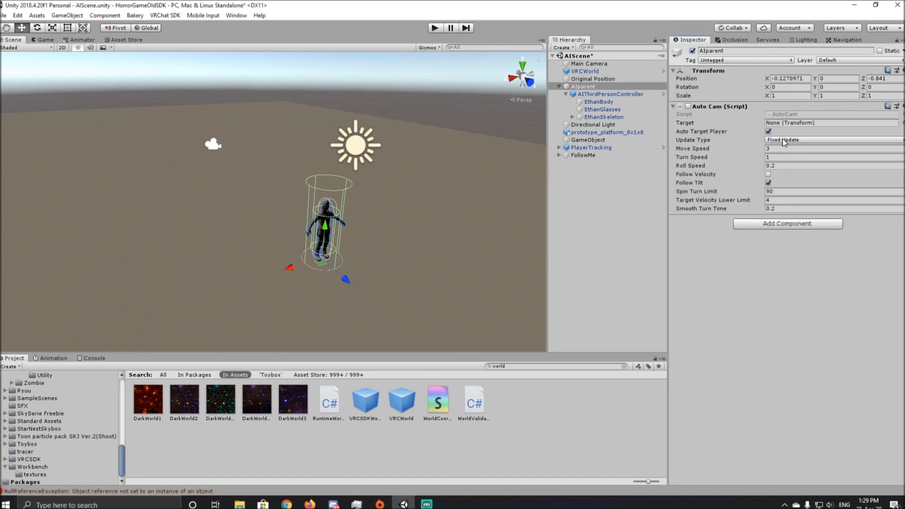
click(832, 140)
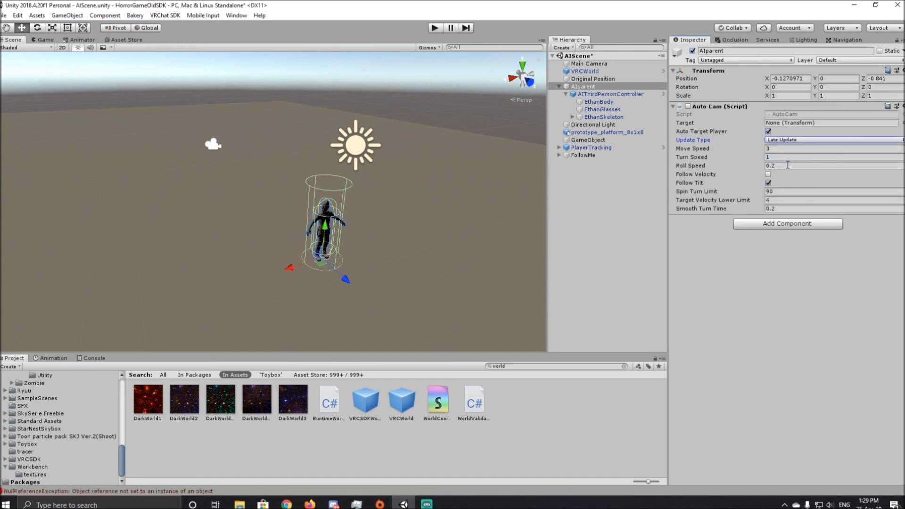
click(611, 93)
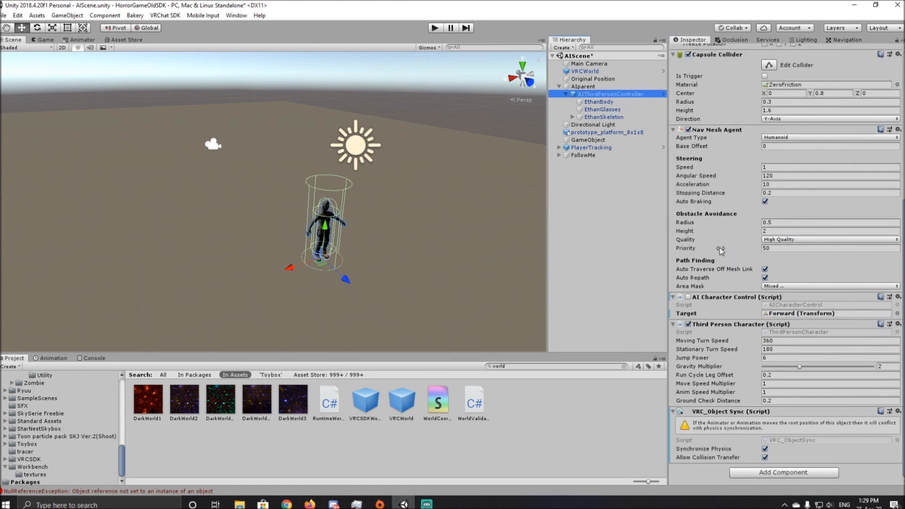
click(783, 472)
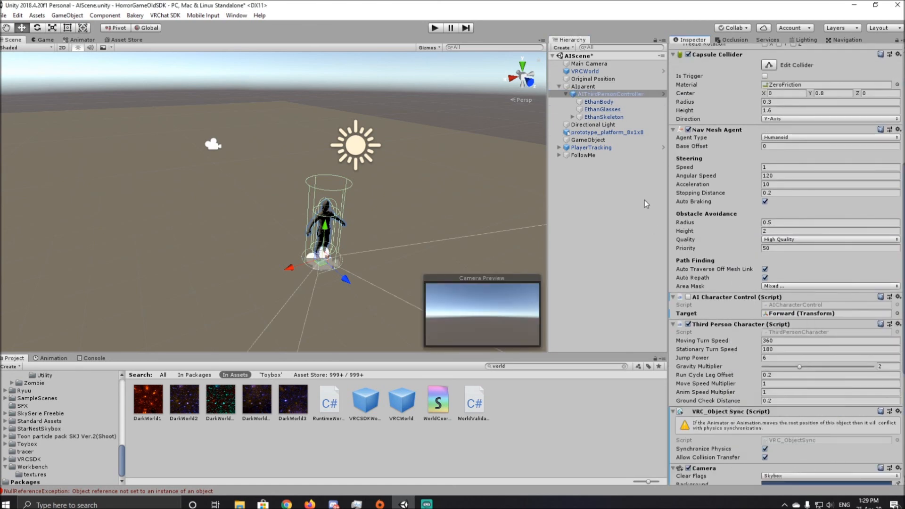
click(583, 86)
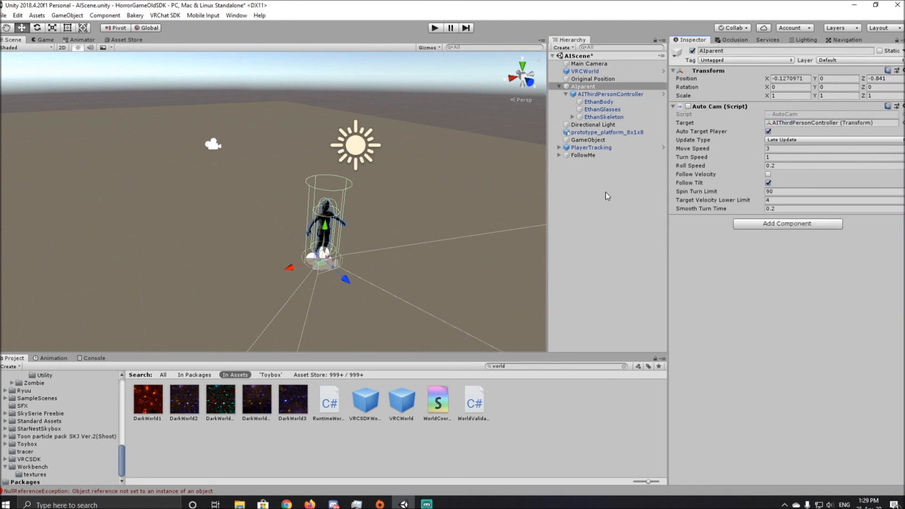
click(768, 131)
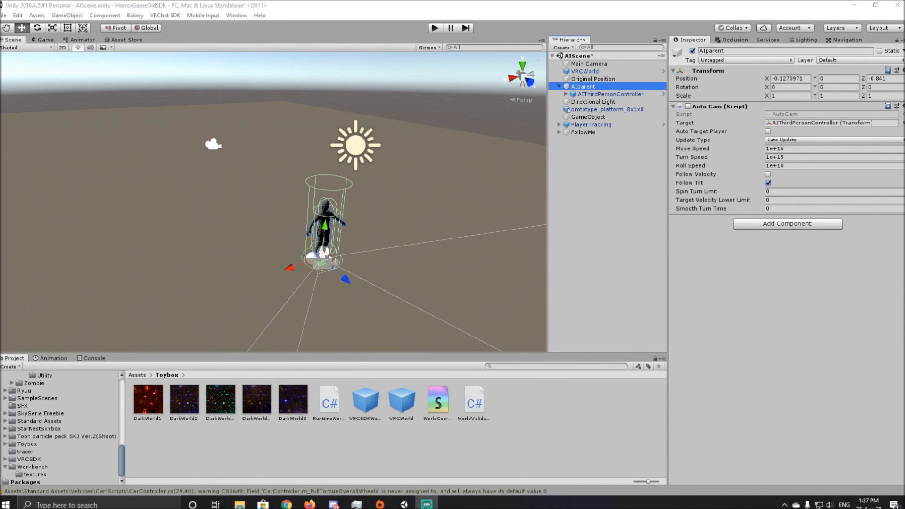
mouse_move(353, 372)
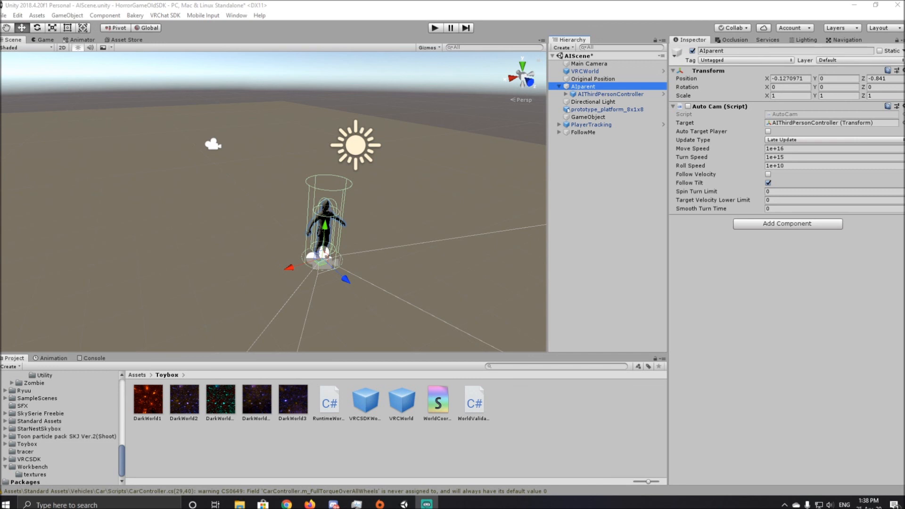
Deselect AIparent, leaving its Auto Cam with huge speeds, zero turn limits and no auto targeting.
click(573, 190)
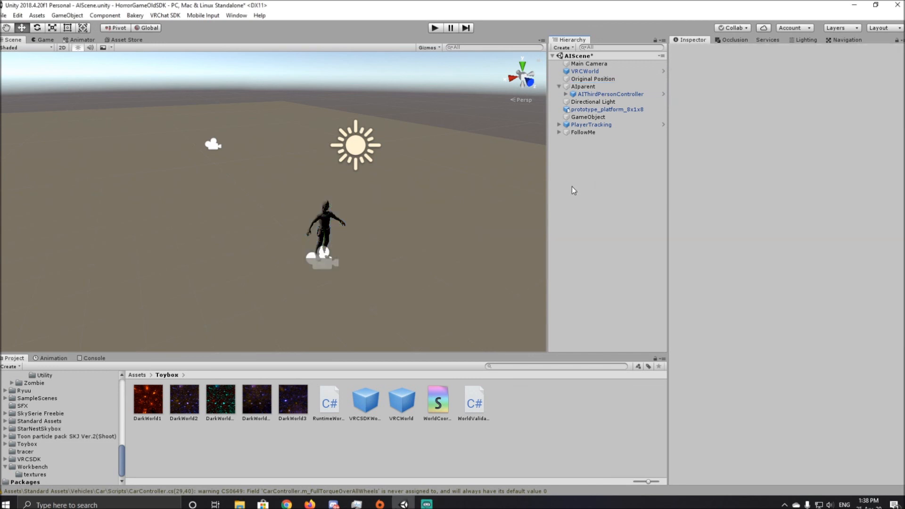